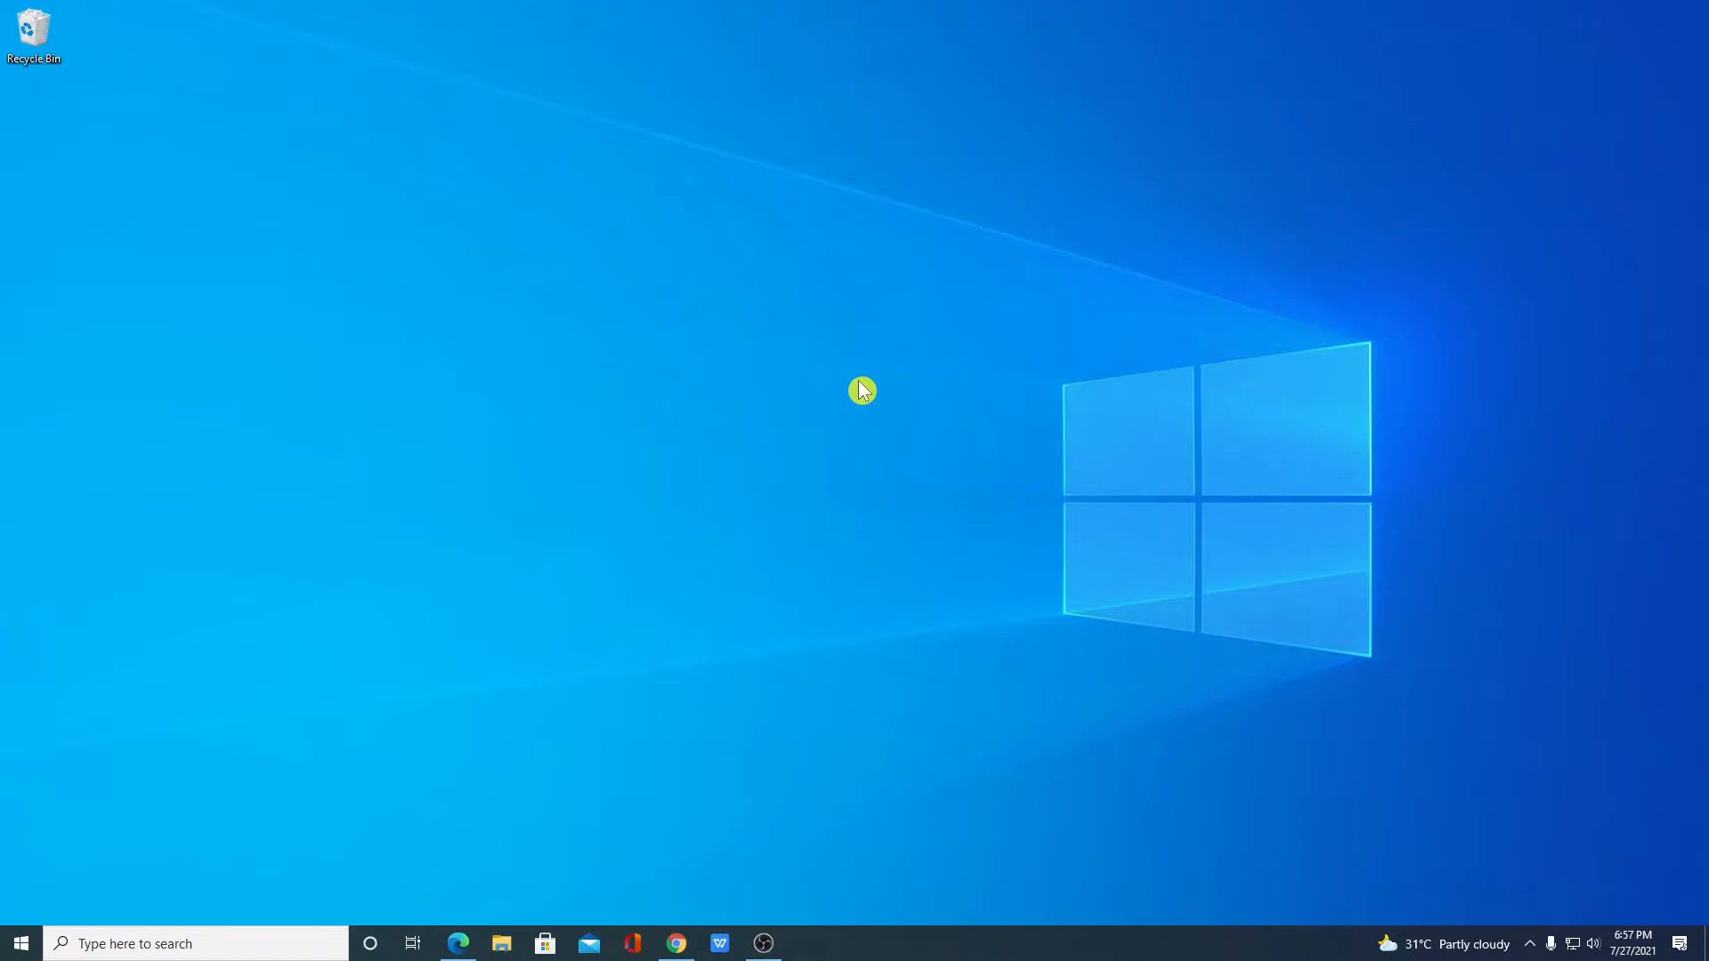
mouse_move(750, 835)
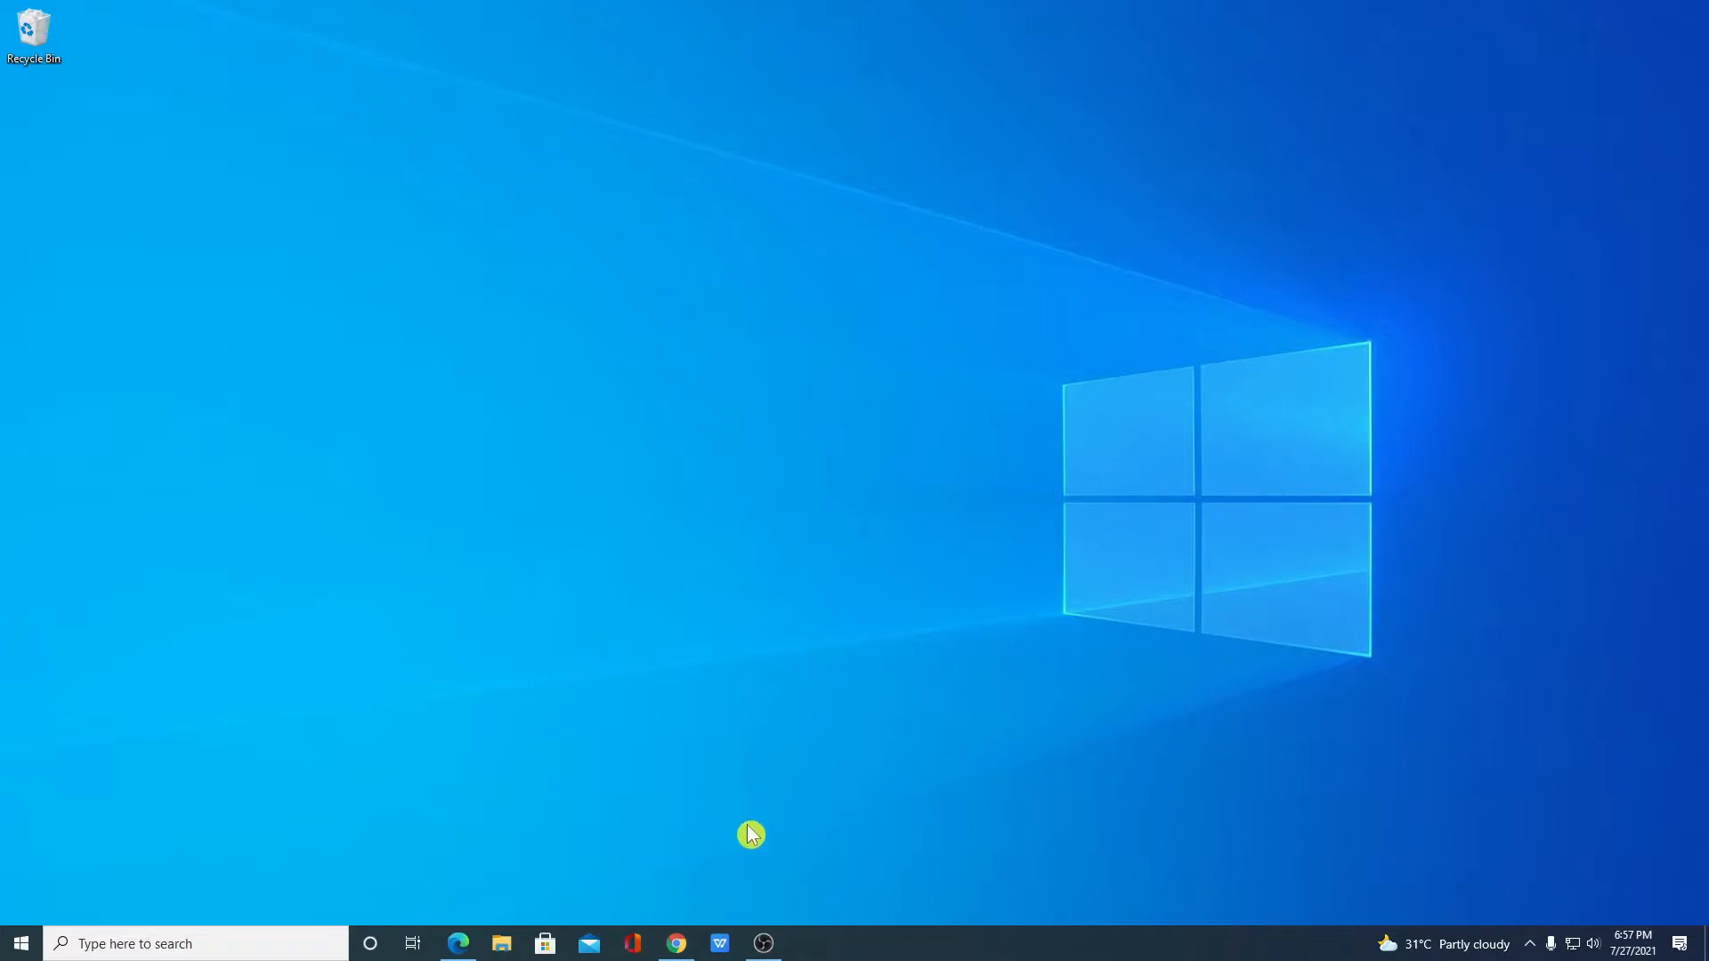
- Bring the Chrome browser window forward from the taskbar
click(676, 943)
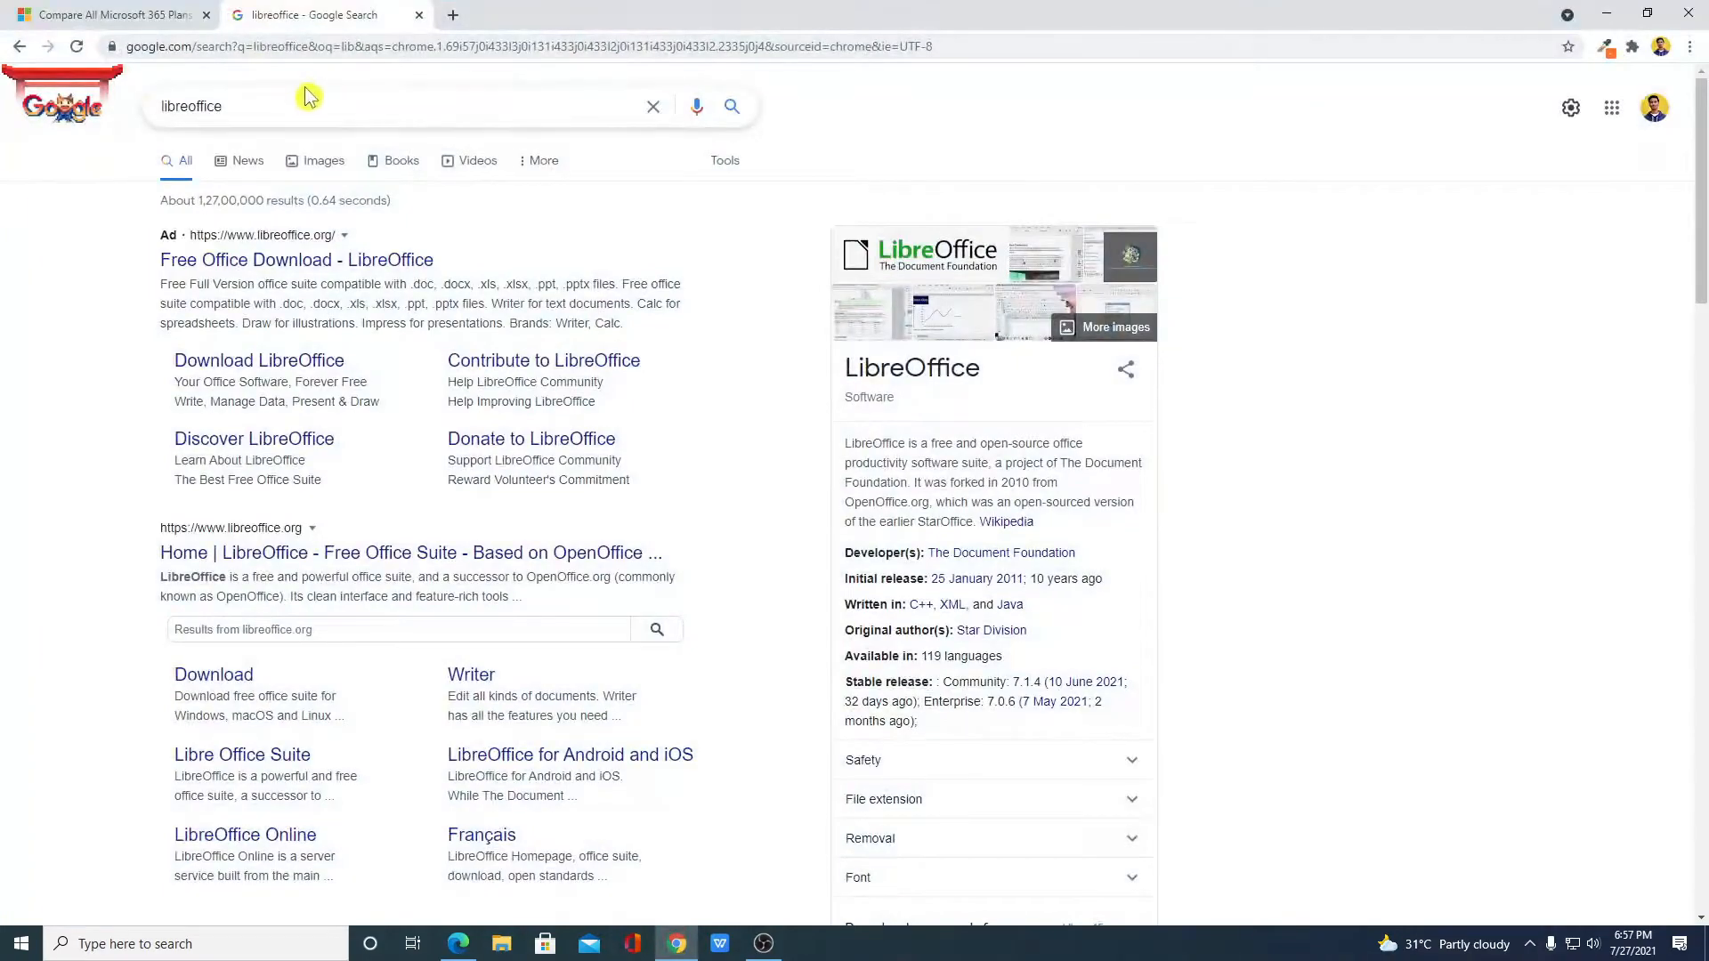
mouse_move(640, 231)
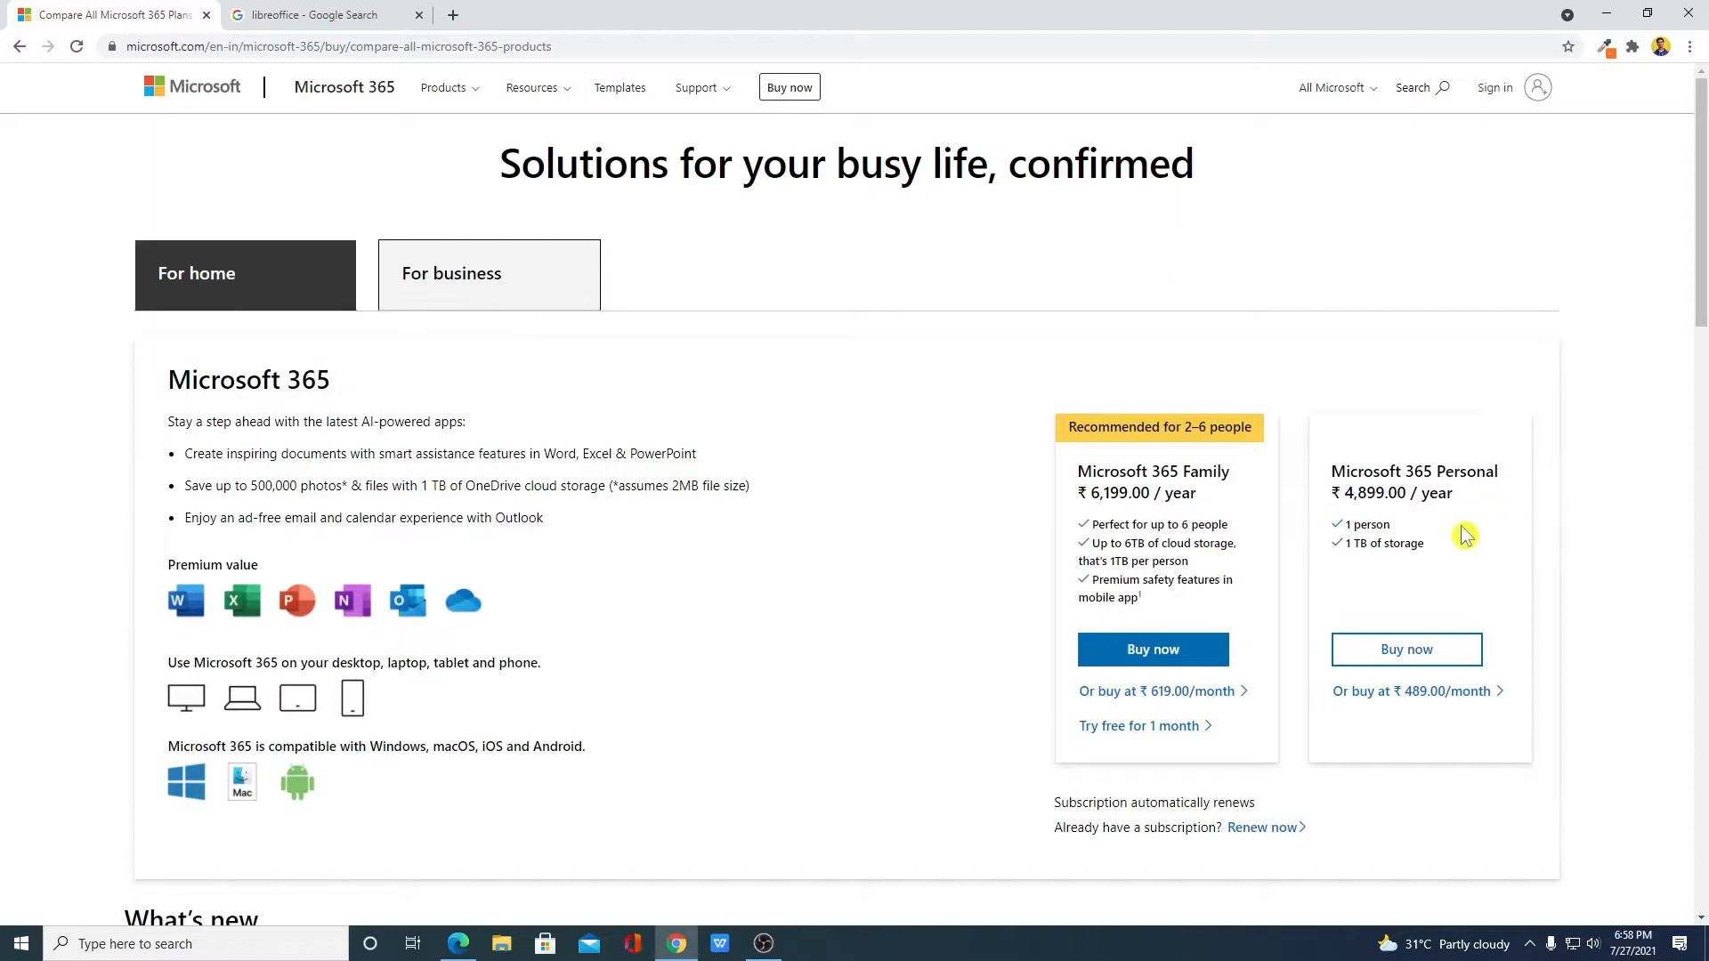
mouse_move(1428, 492)
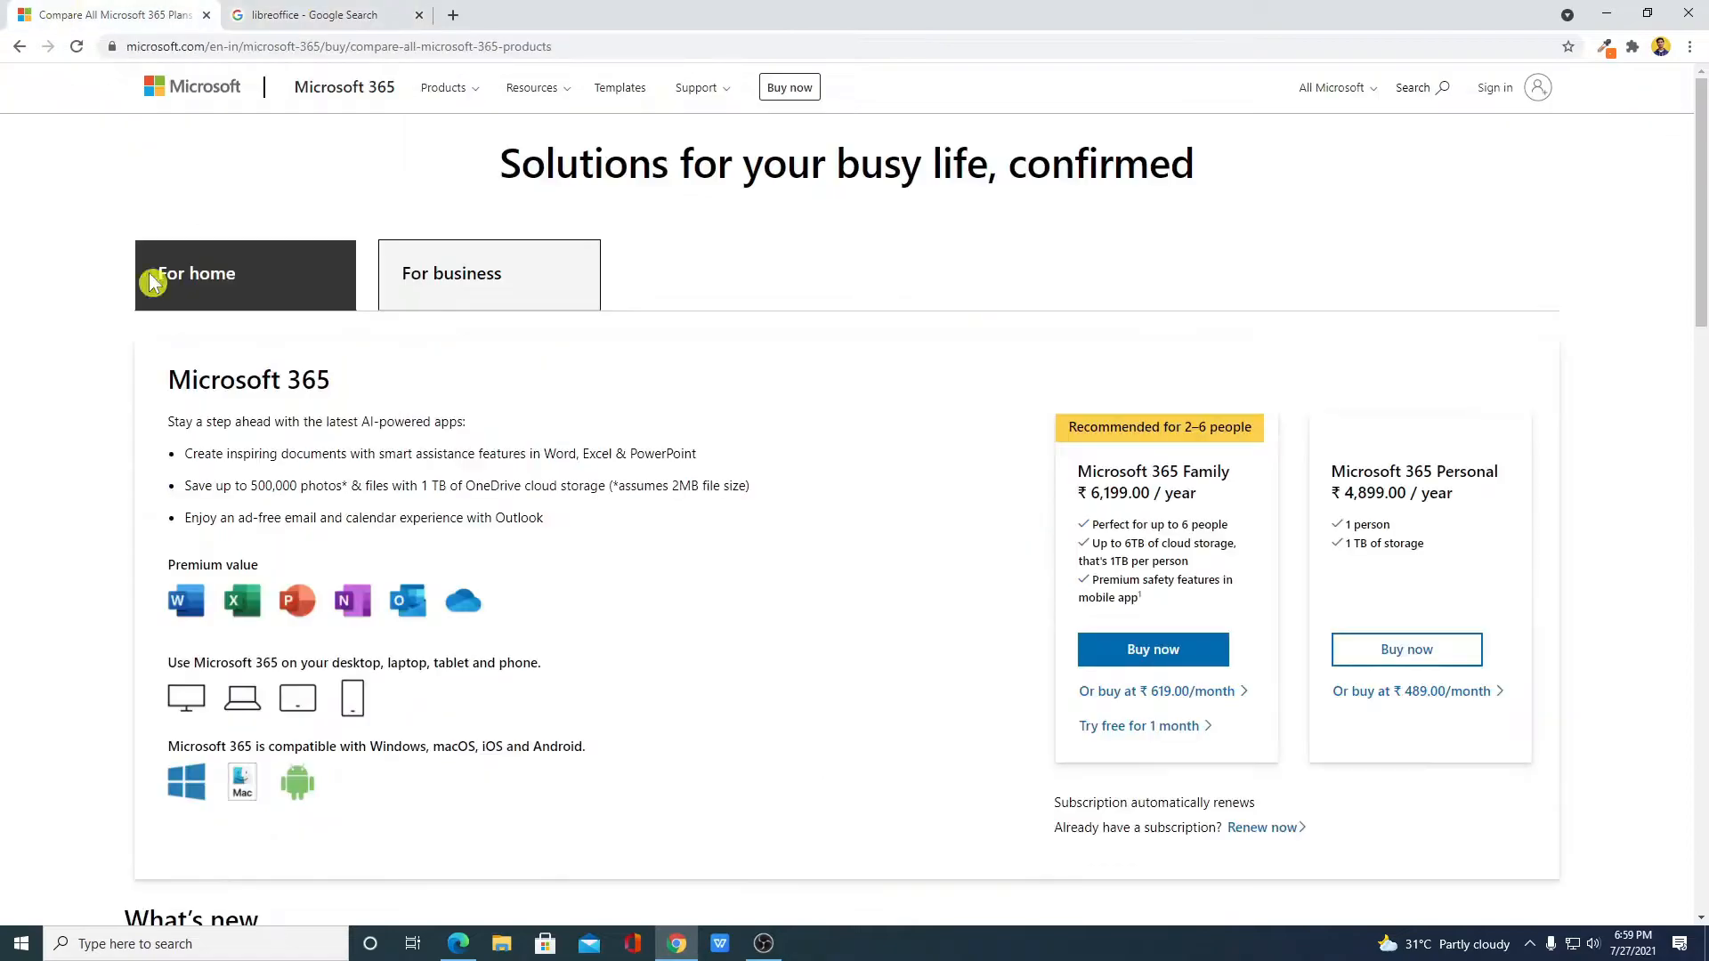
- Open the 'Home | LibreOffice' Google result and show the site's DOWNLOAD menu
click(312, 14)
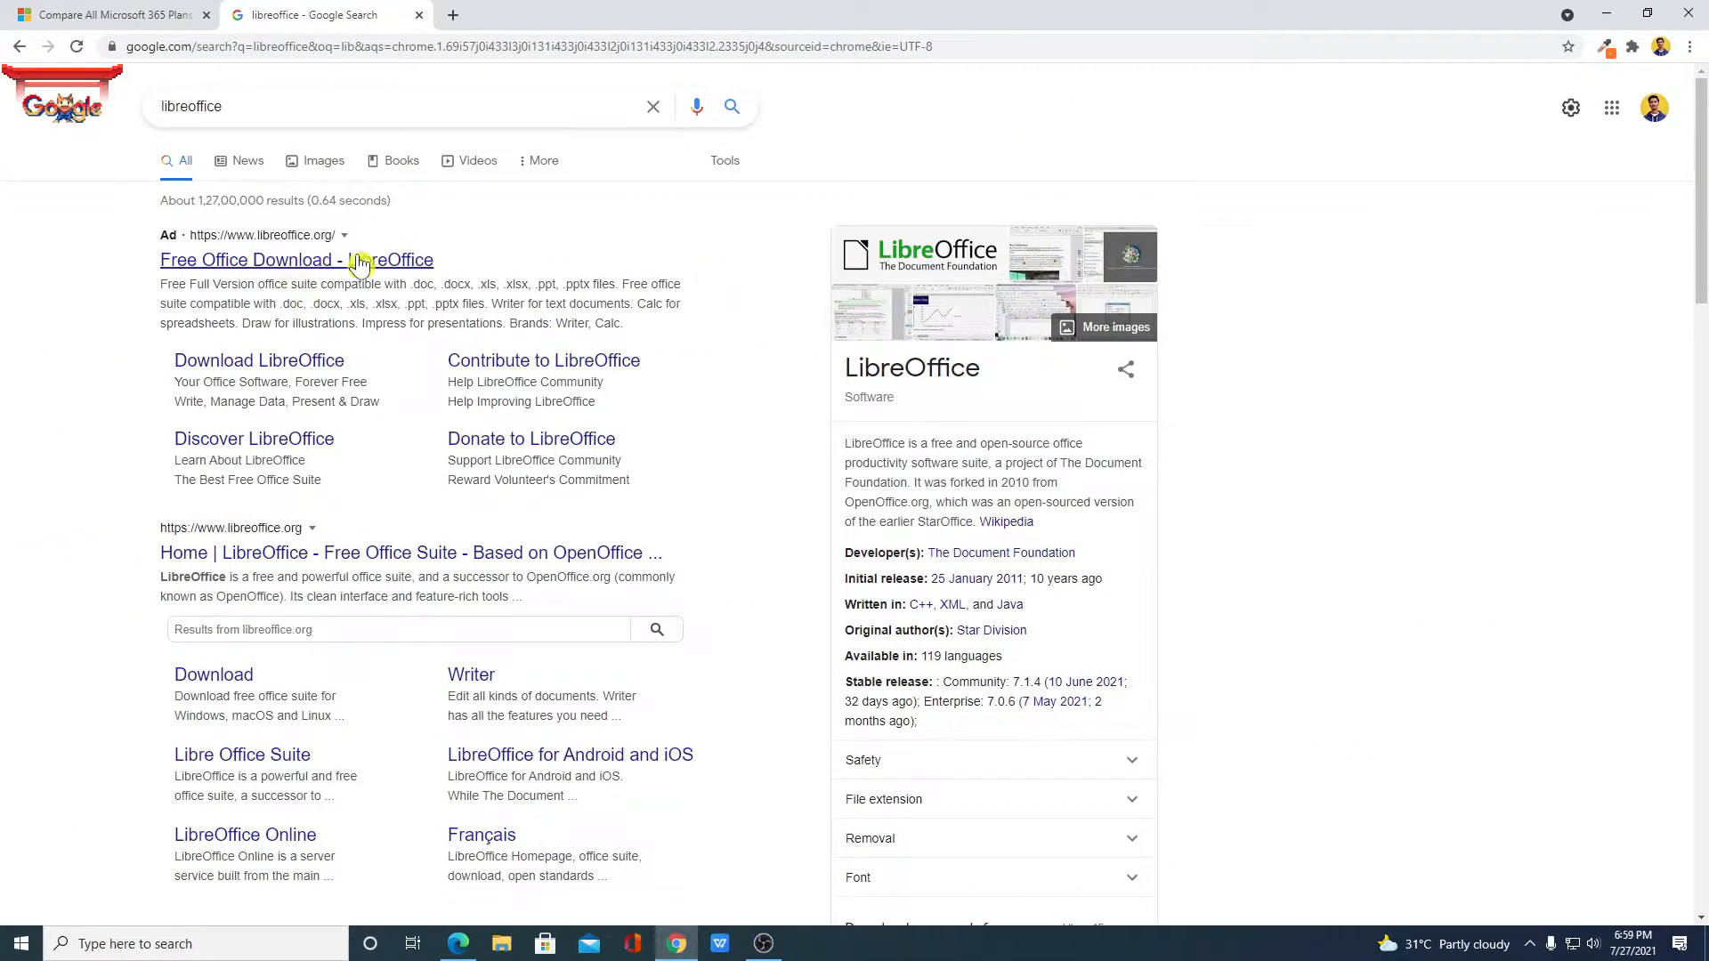
mouse_move(353, 552)
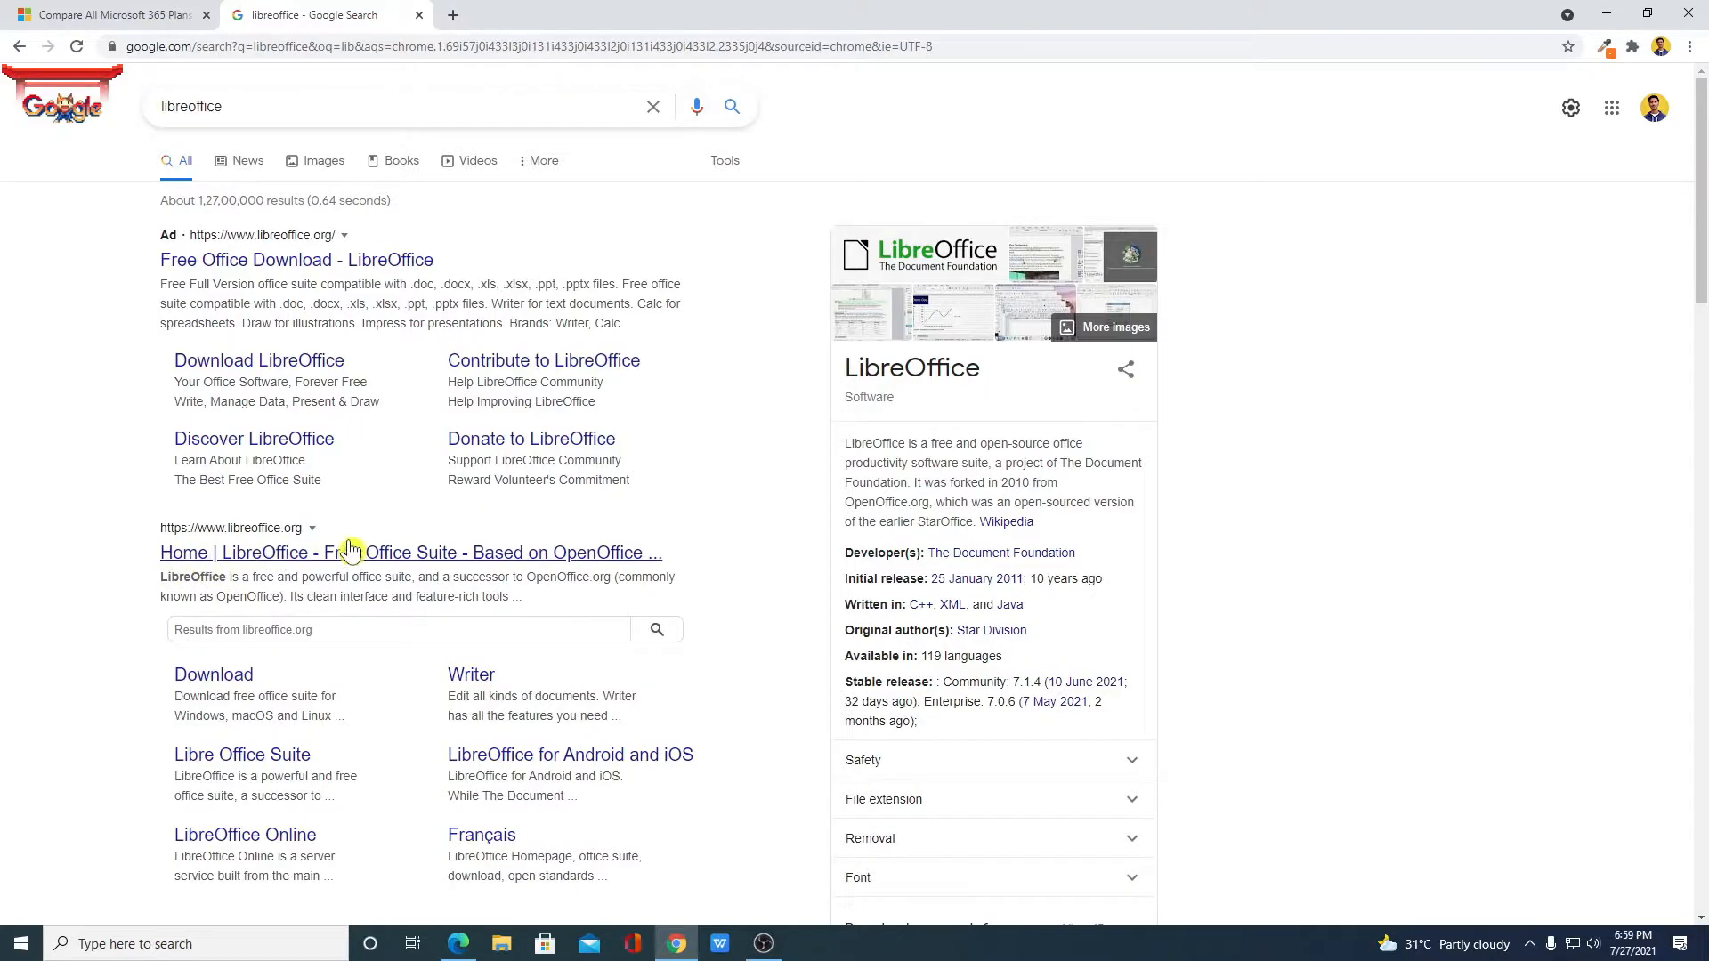
mouse_move(408, 555)
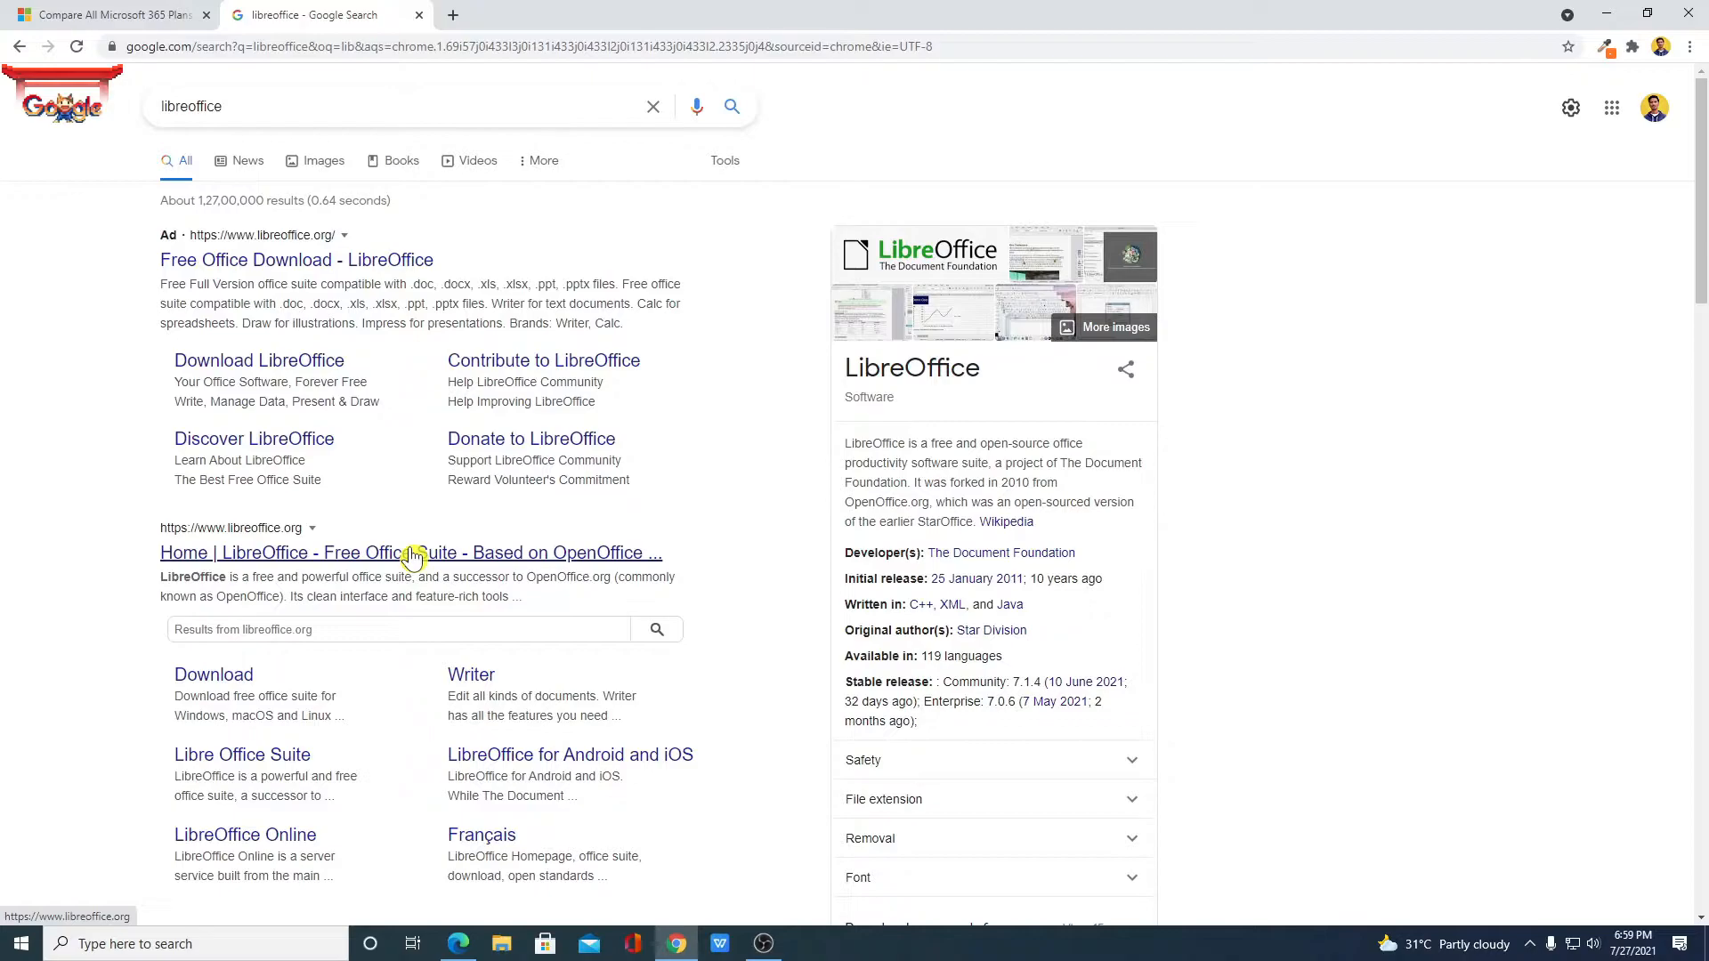
click(412, 553)
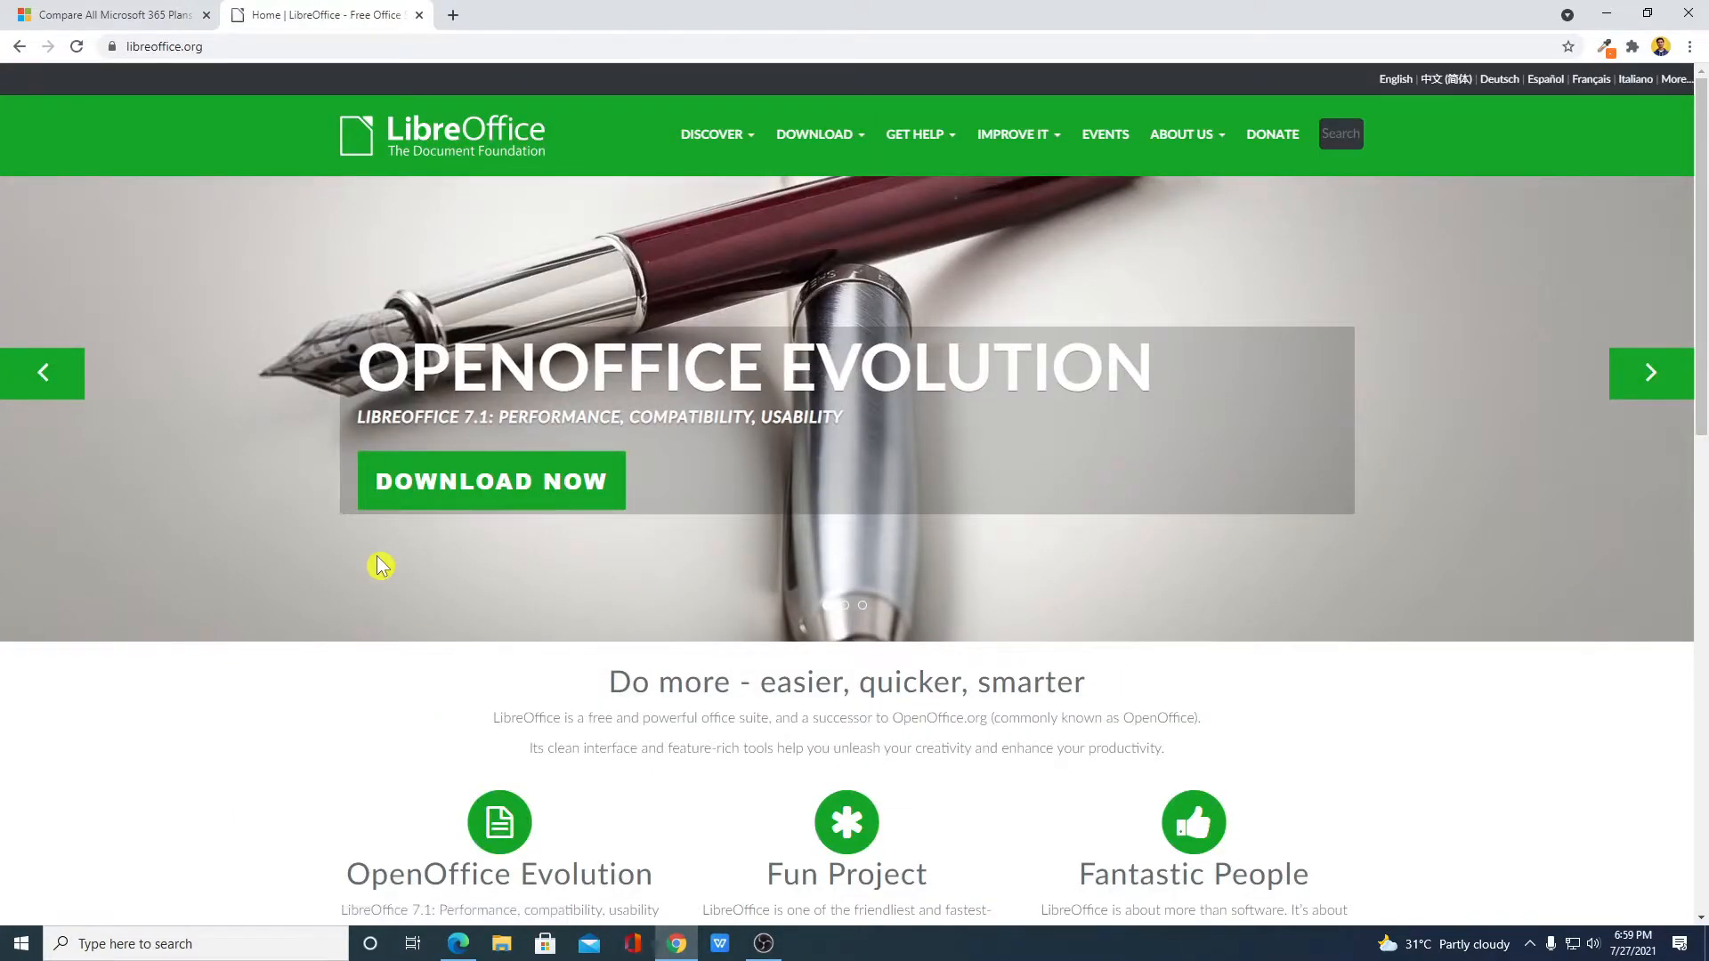
scroll(down, 3)
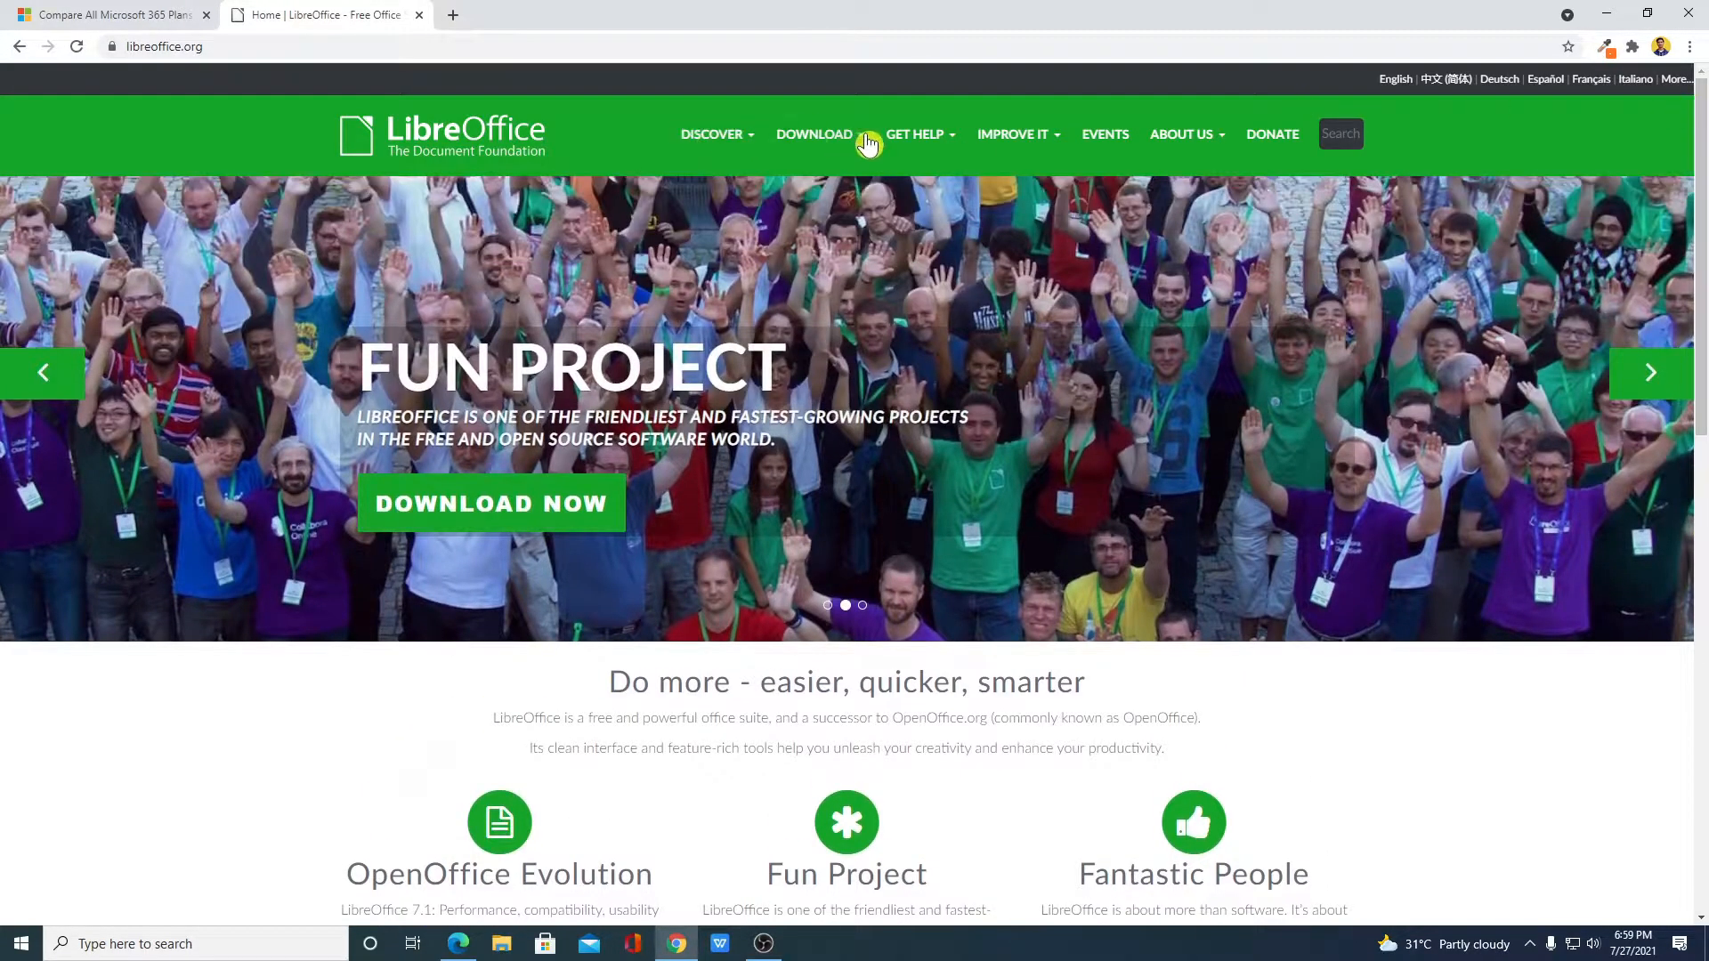
click(813, 134)
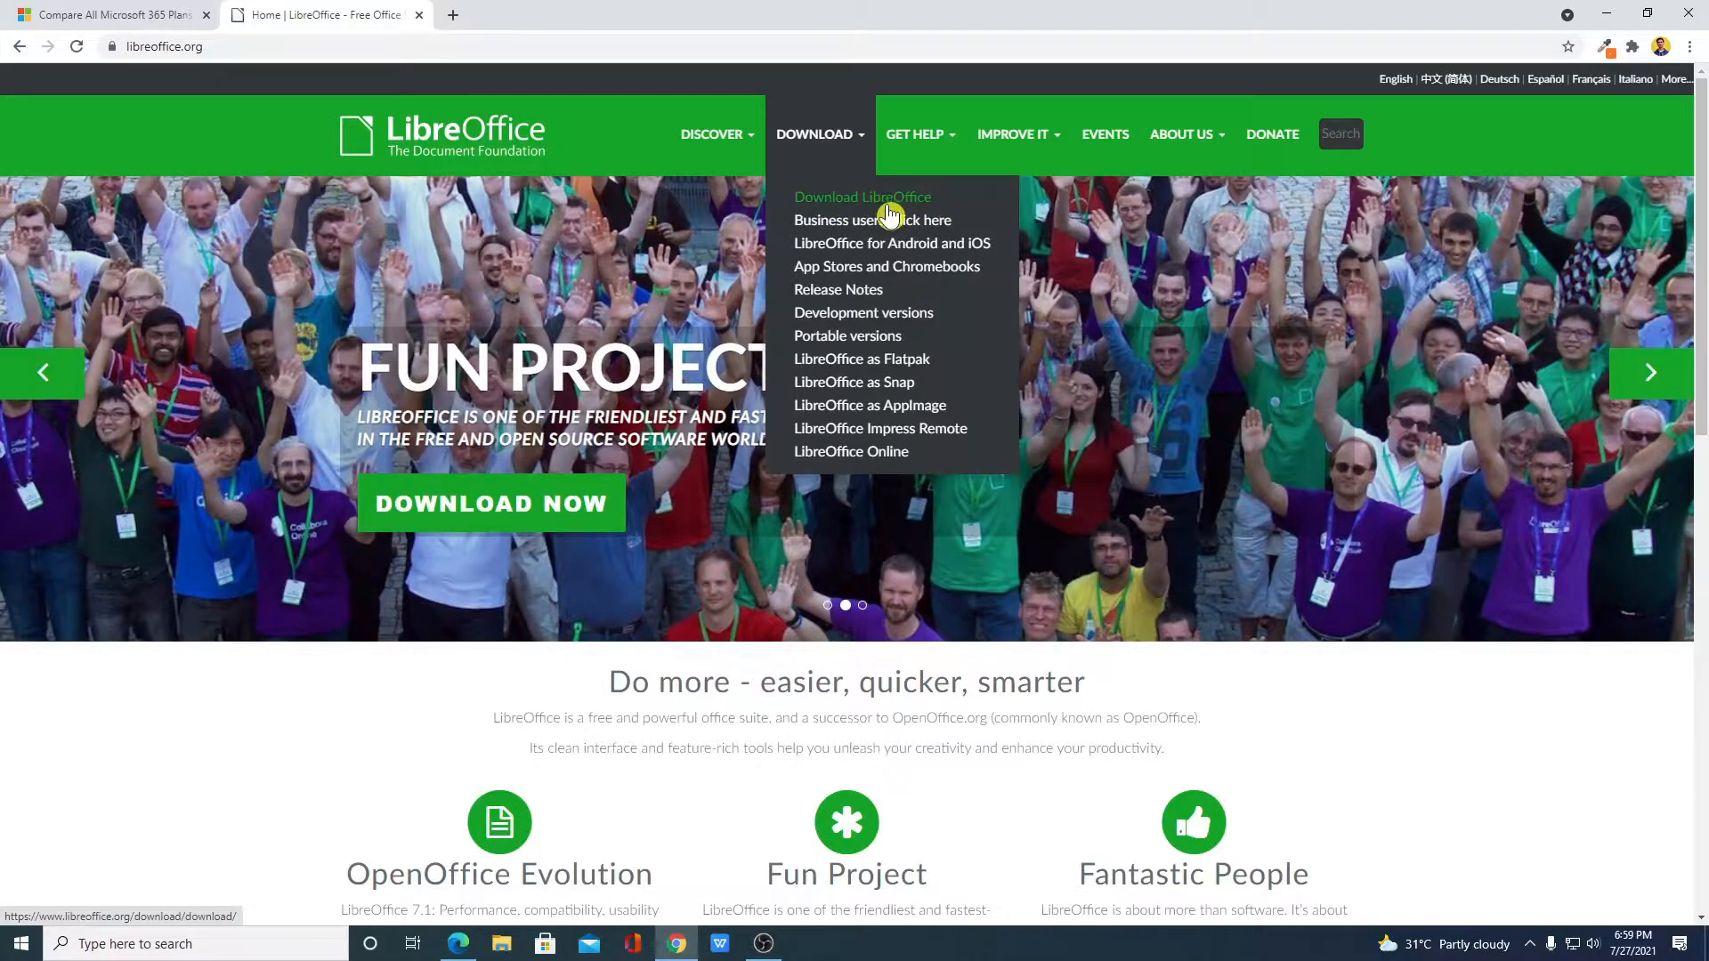
- Download the LibreOffice 7.1.5 installer for Windows (64-bit) from the download page
click(862, 198)
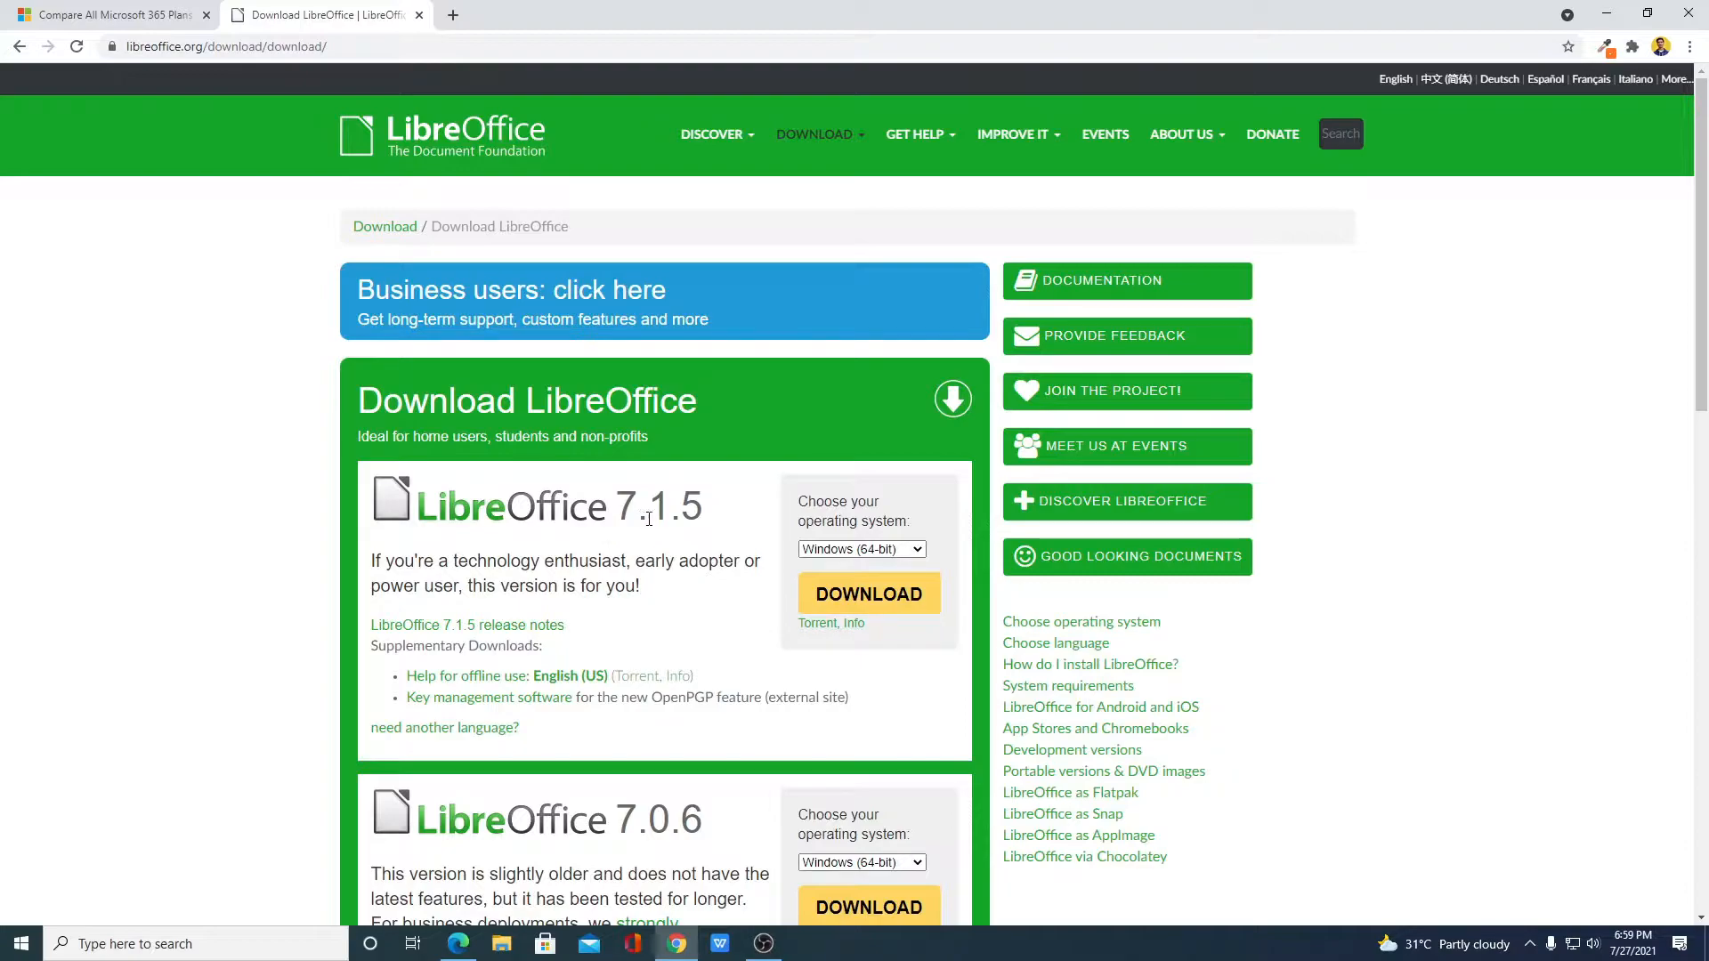
click(860, 548)
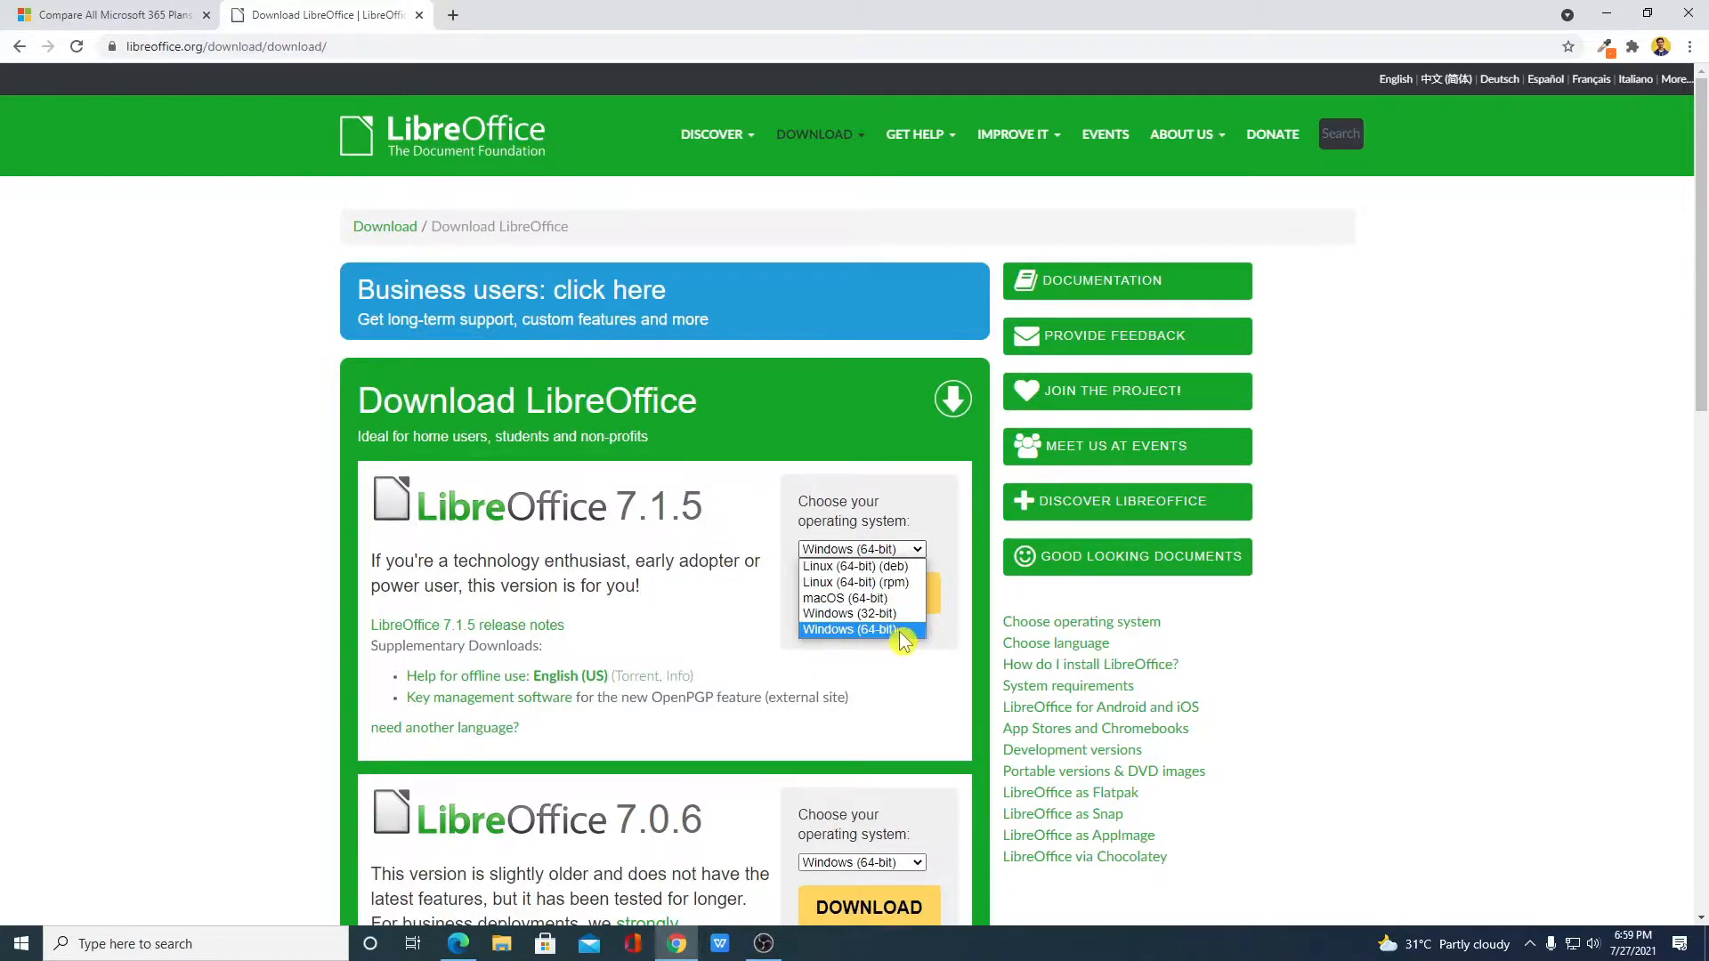
click(848, 630)
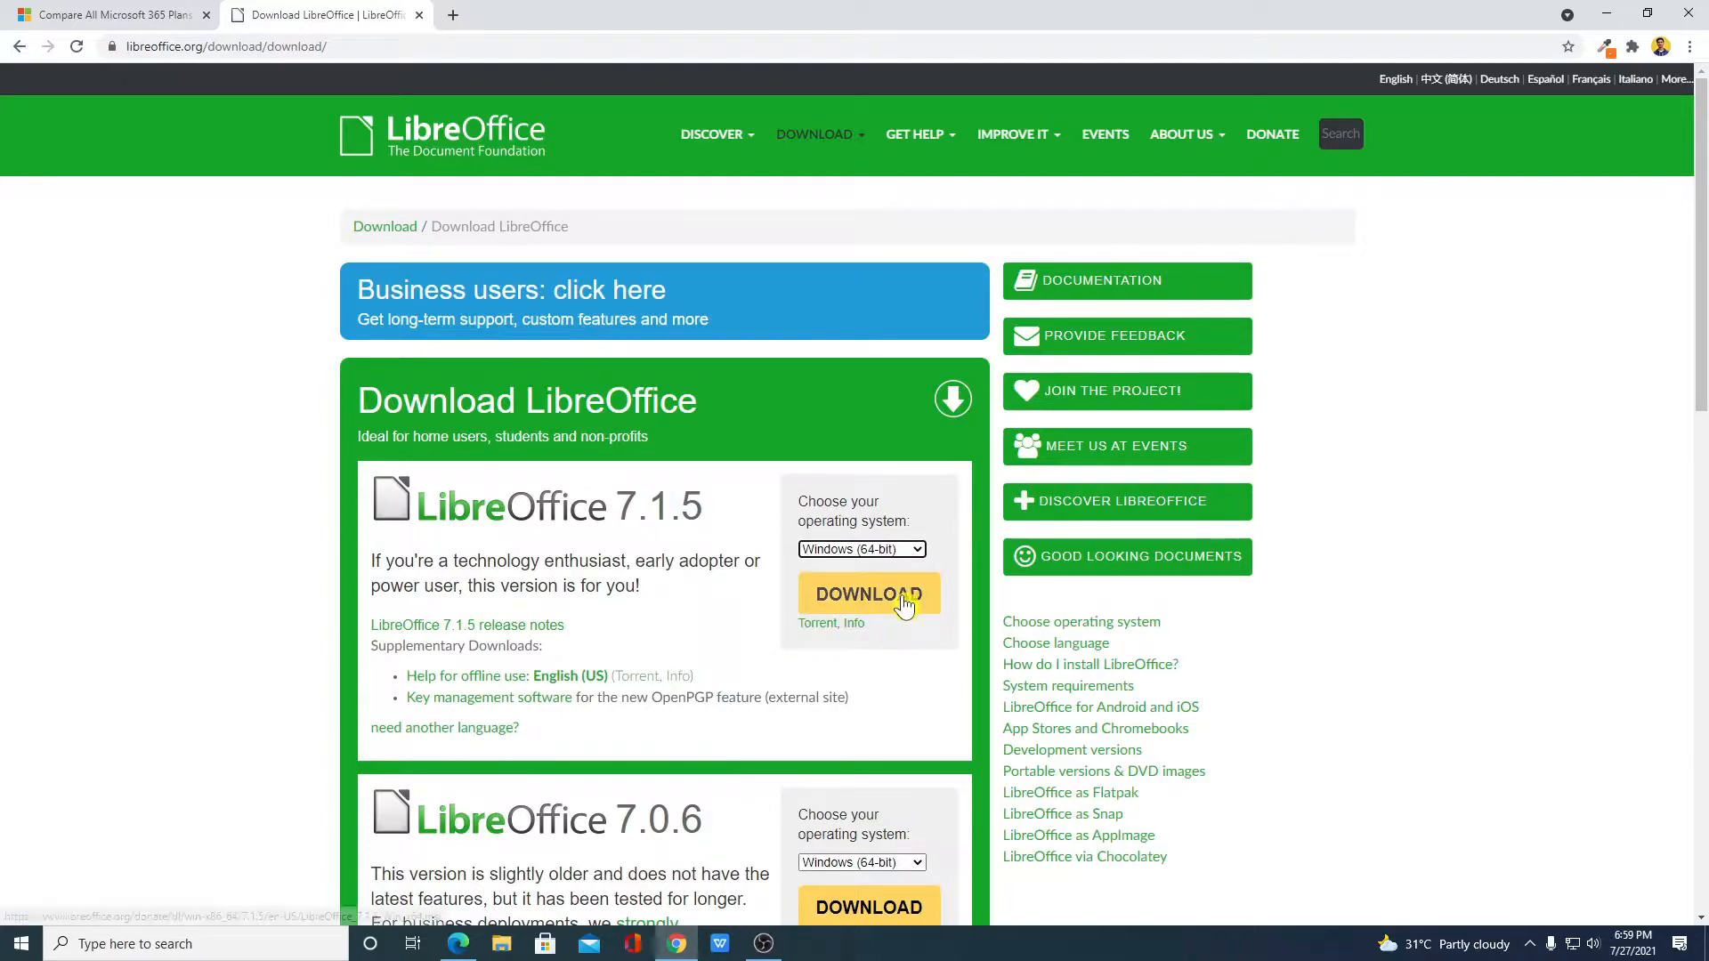
click(869, 594)
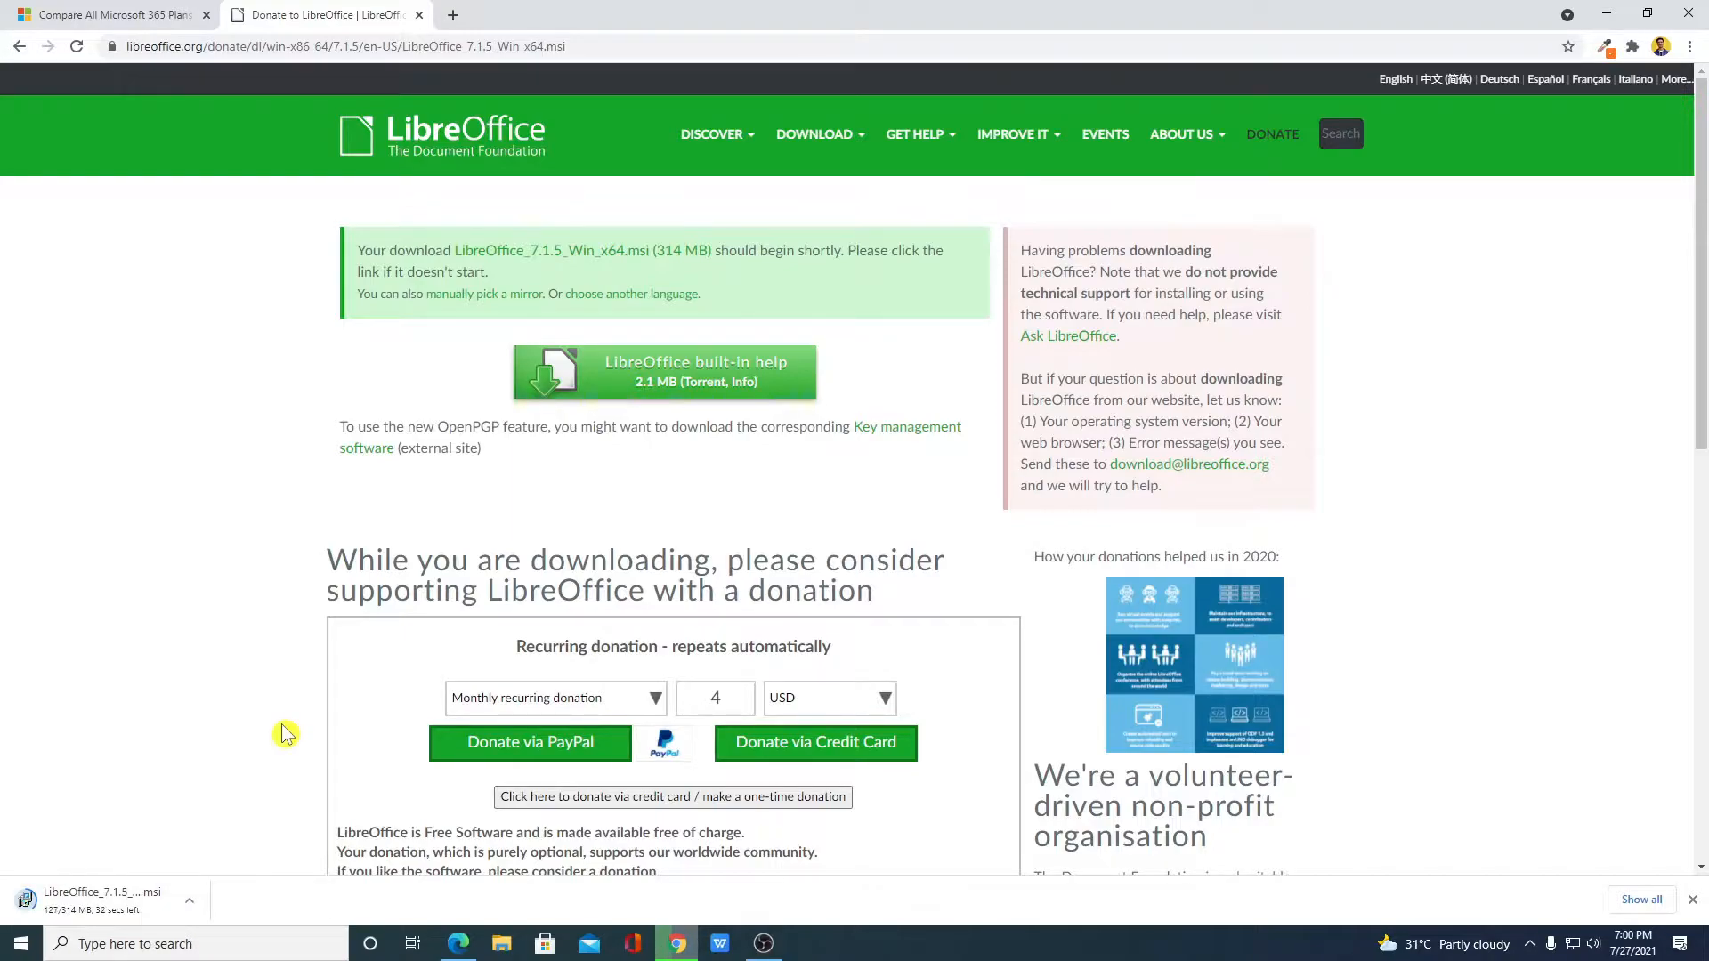
mouse_move(509, 306)
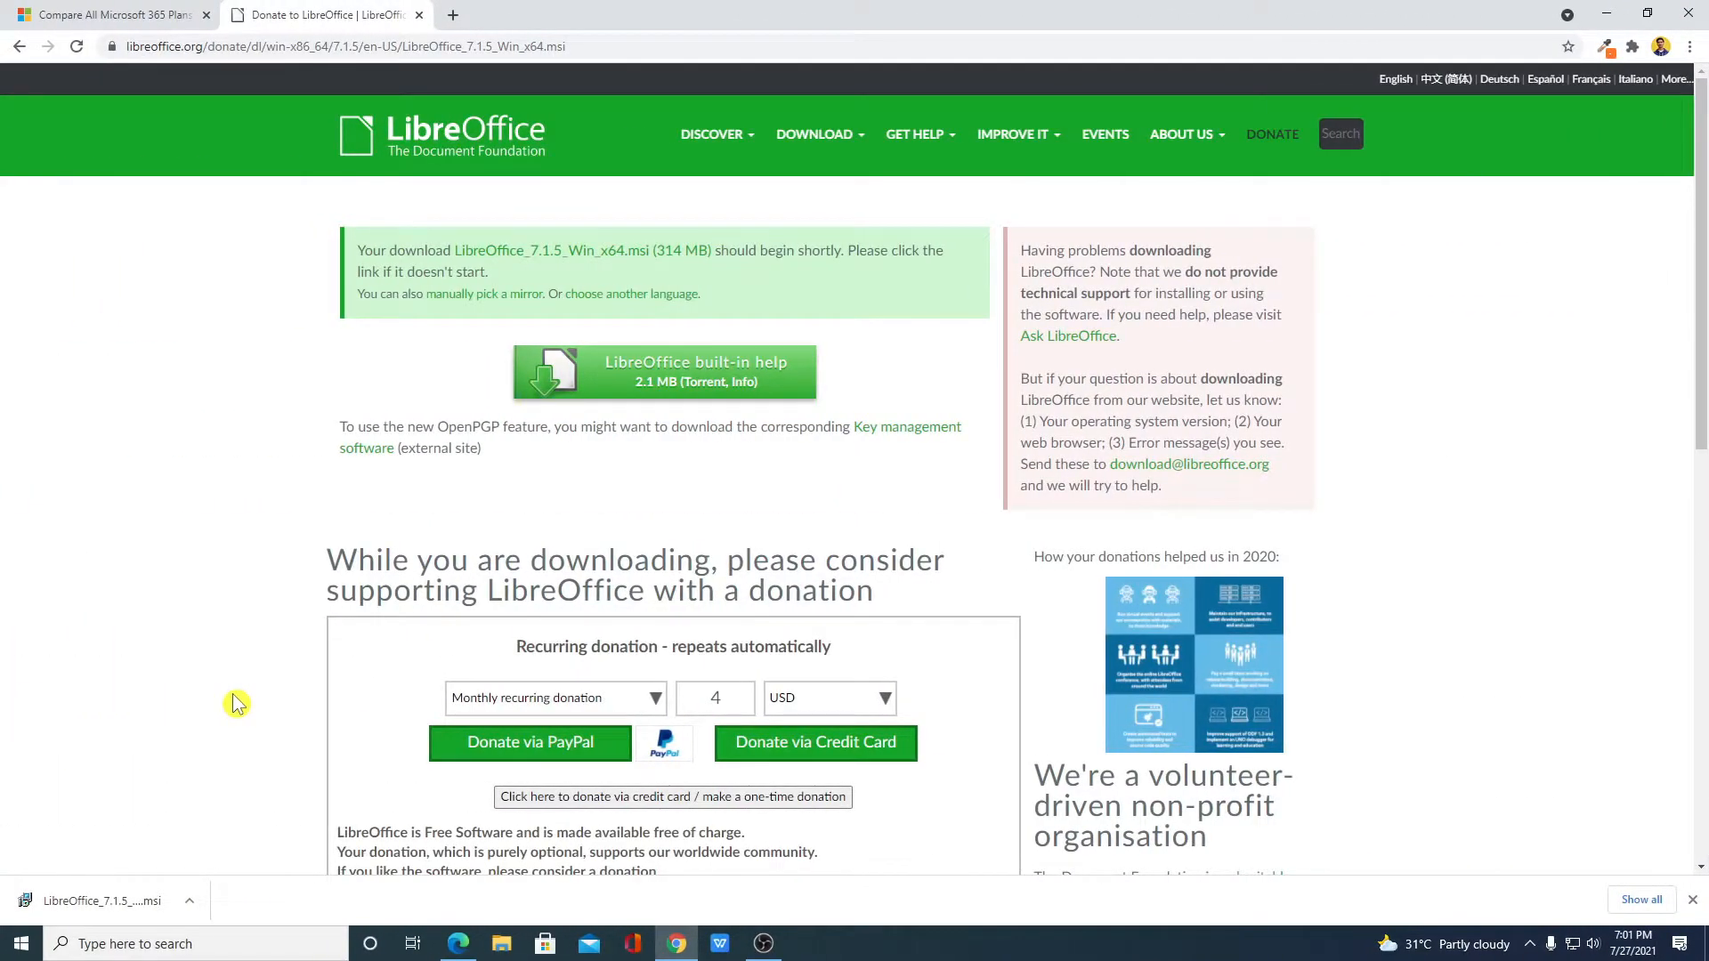
- Run the downloaded LibreOffice .msi from Chrome's download bar
click(189, 899)
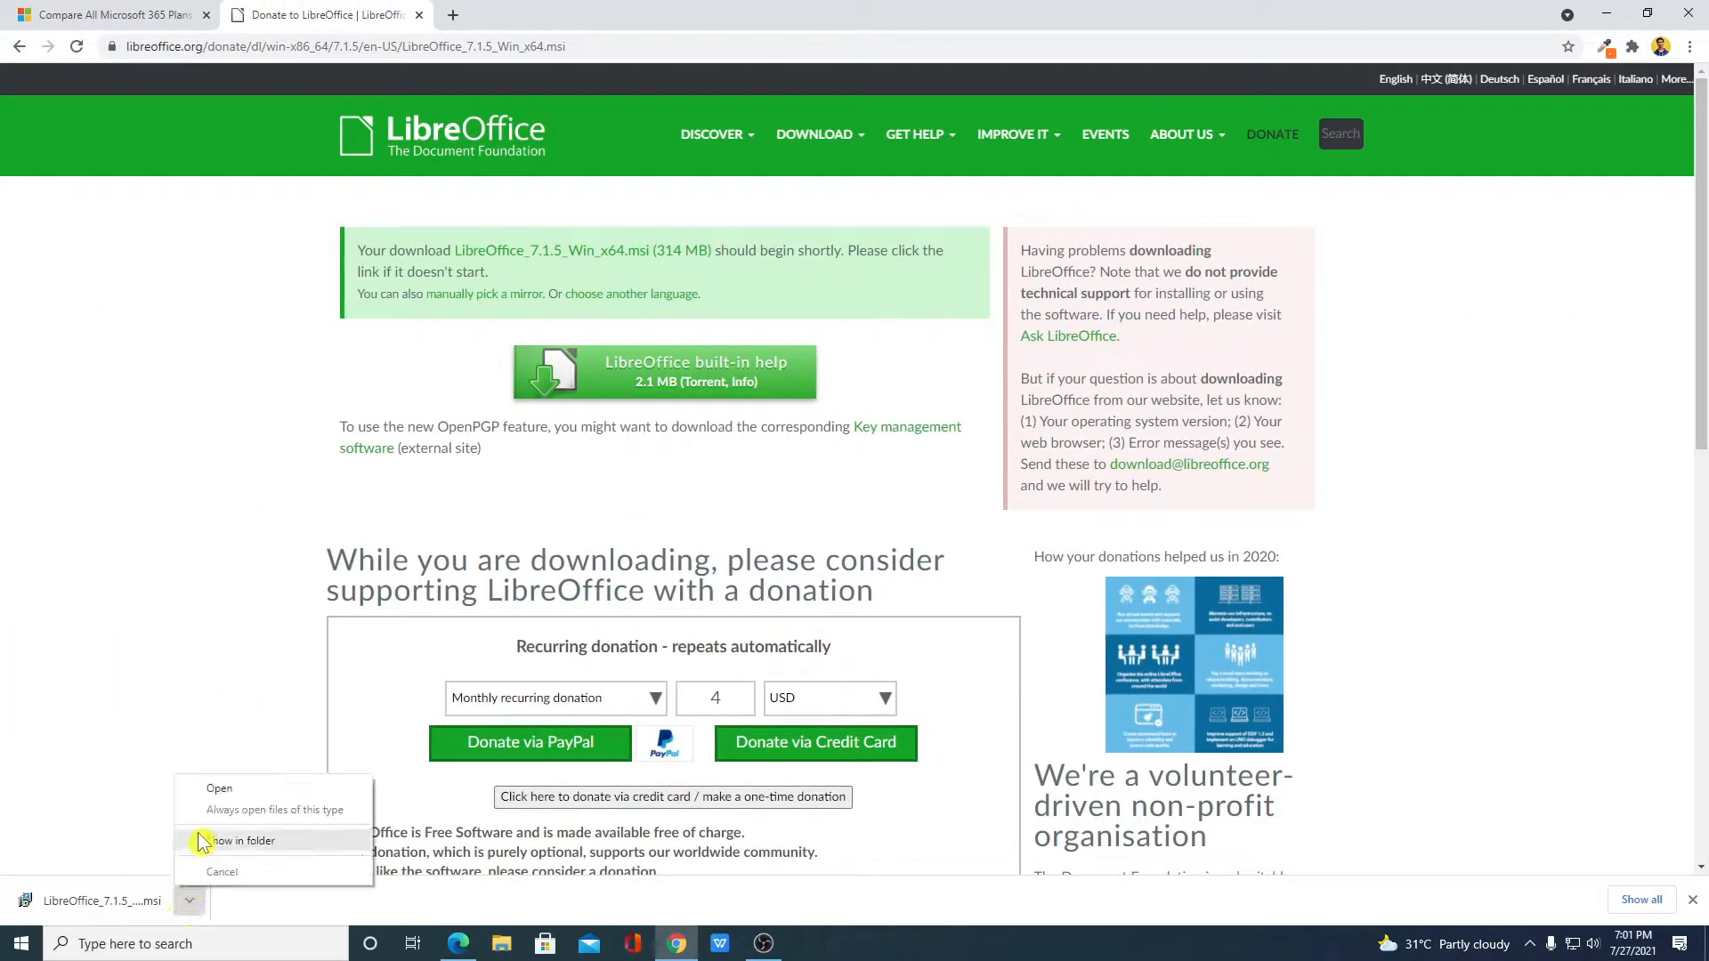
click(219, 787)
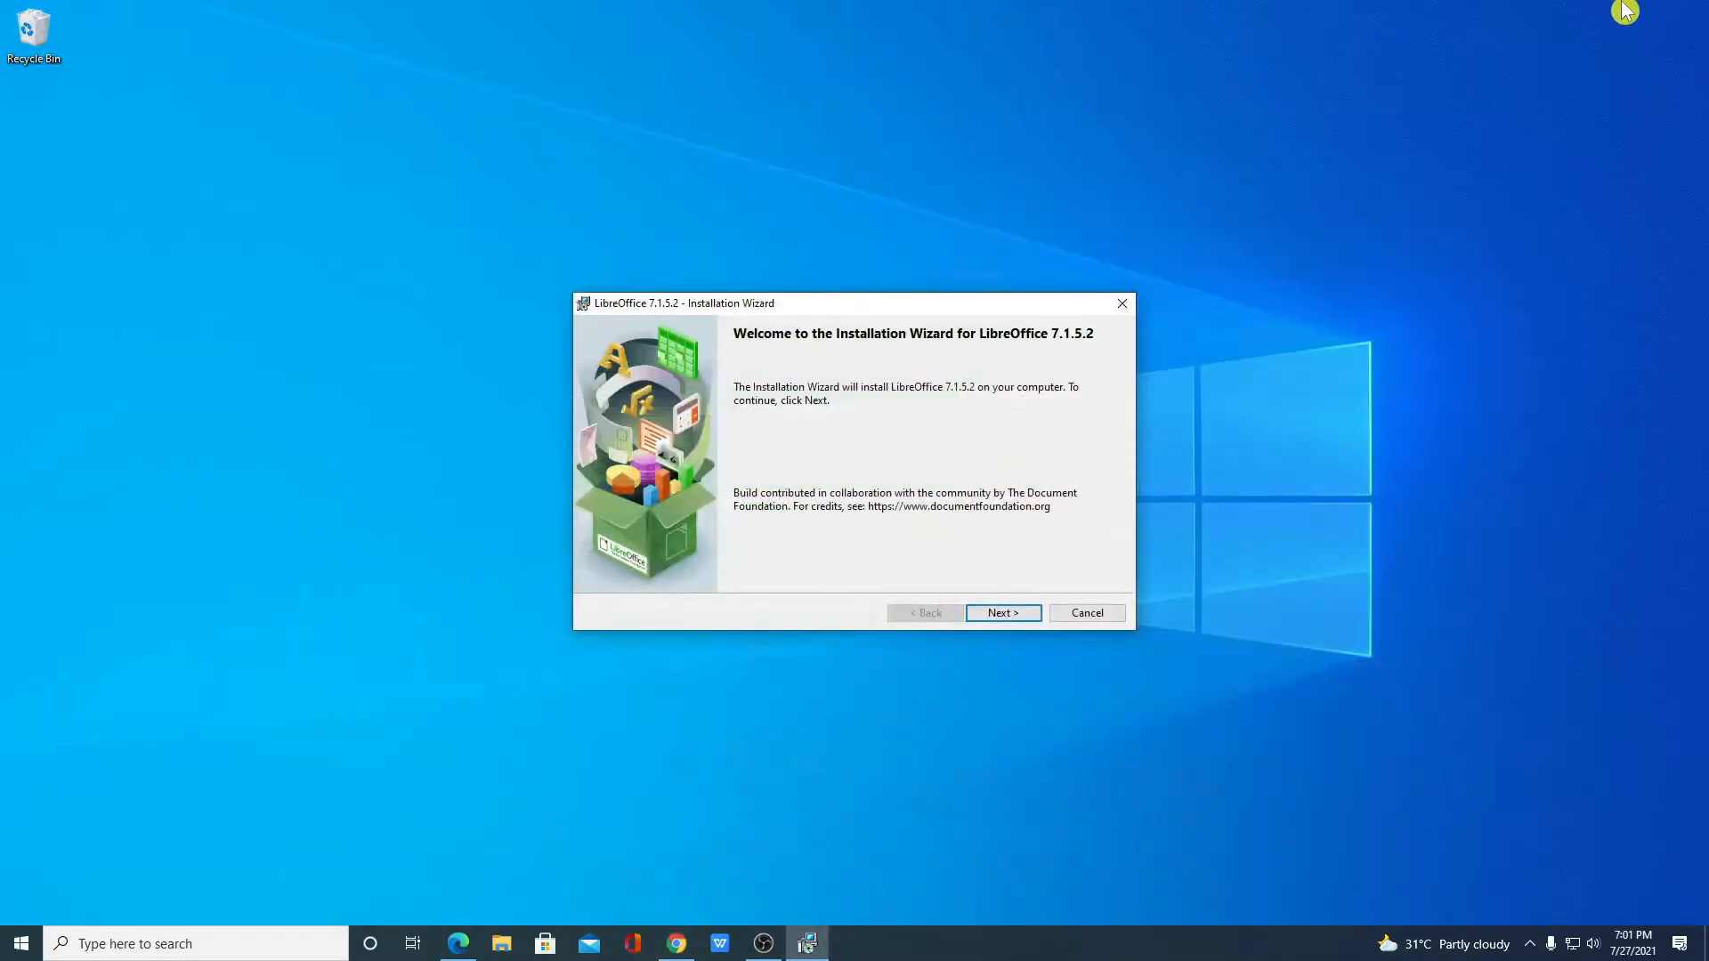
mouse_move(941, 374)
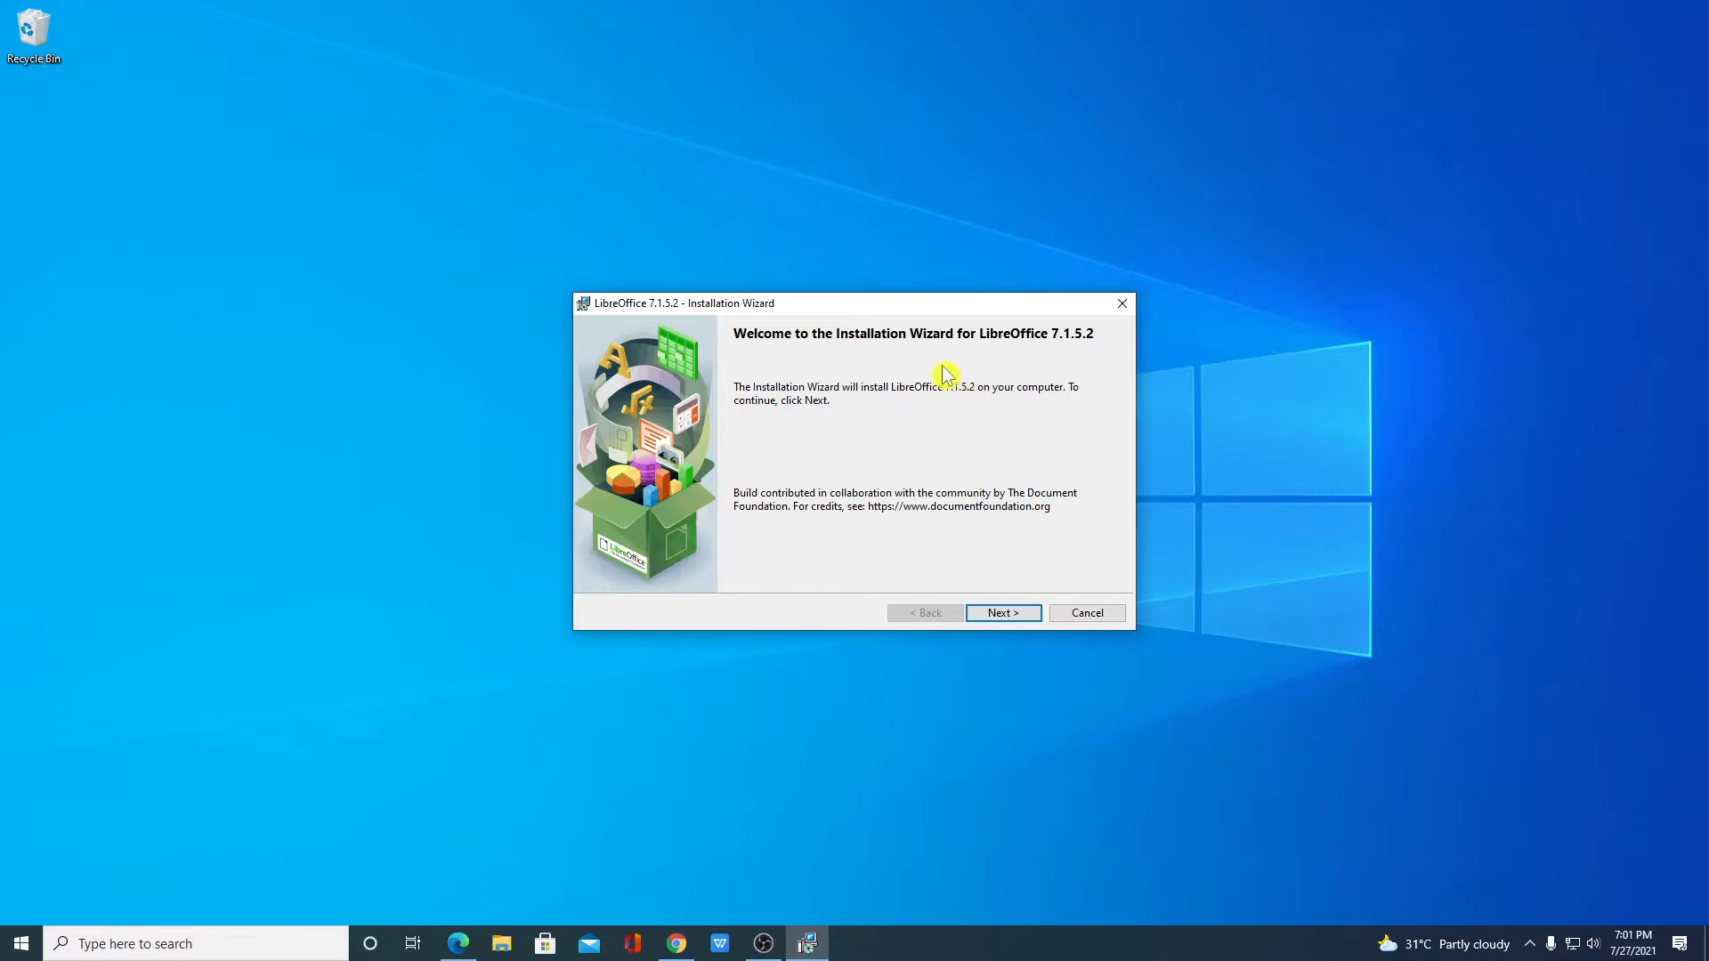
mouse_move(1080, 349)
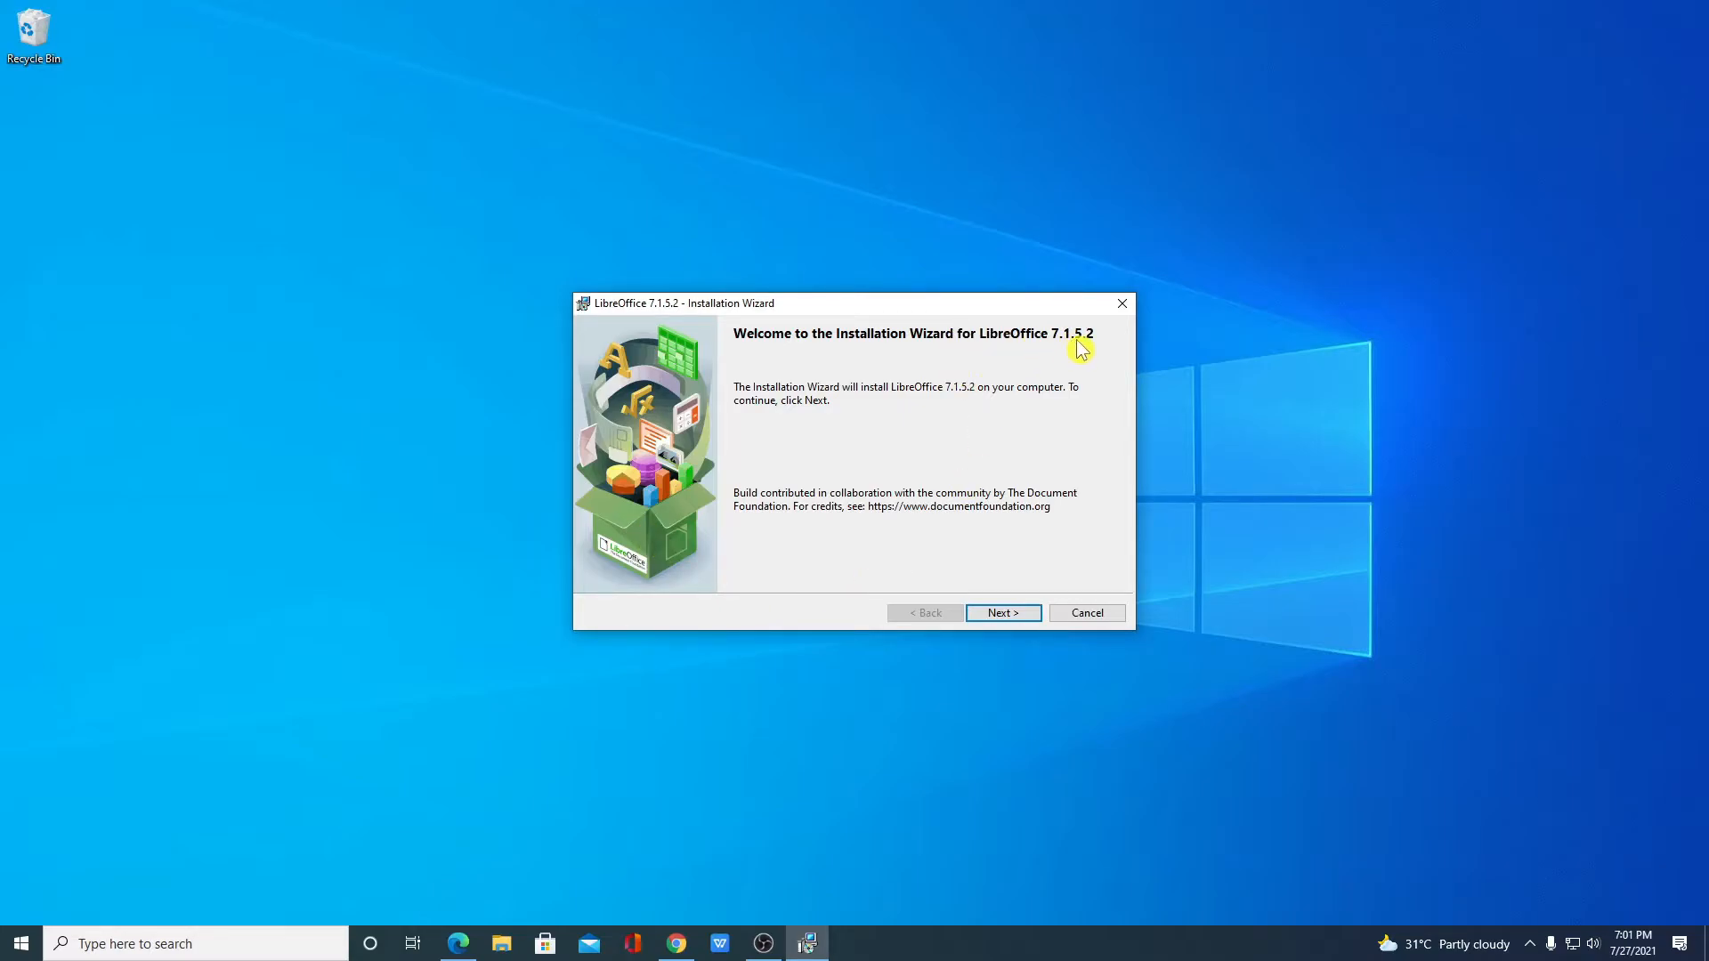
mouse_move(710, 665)
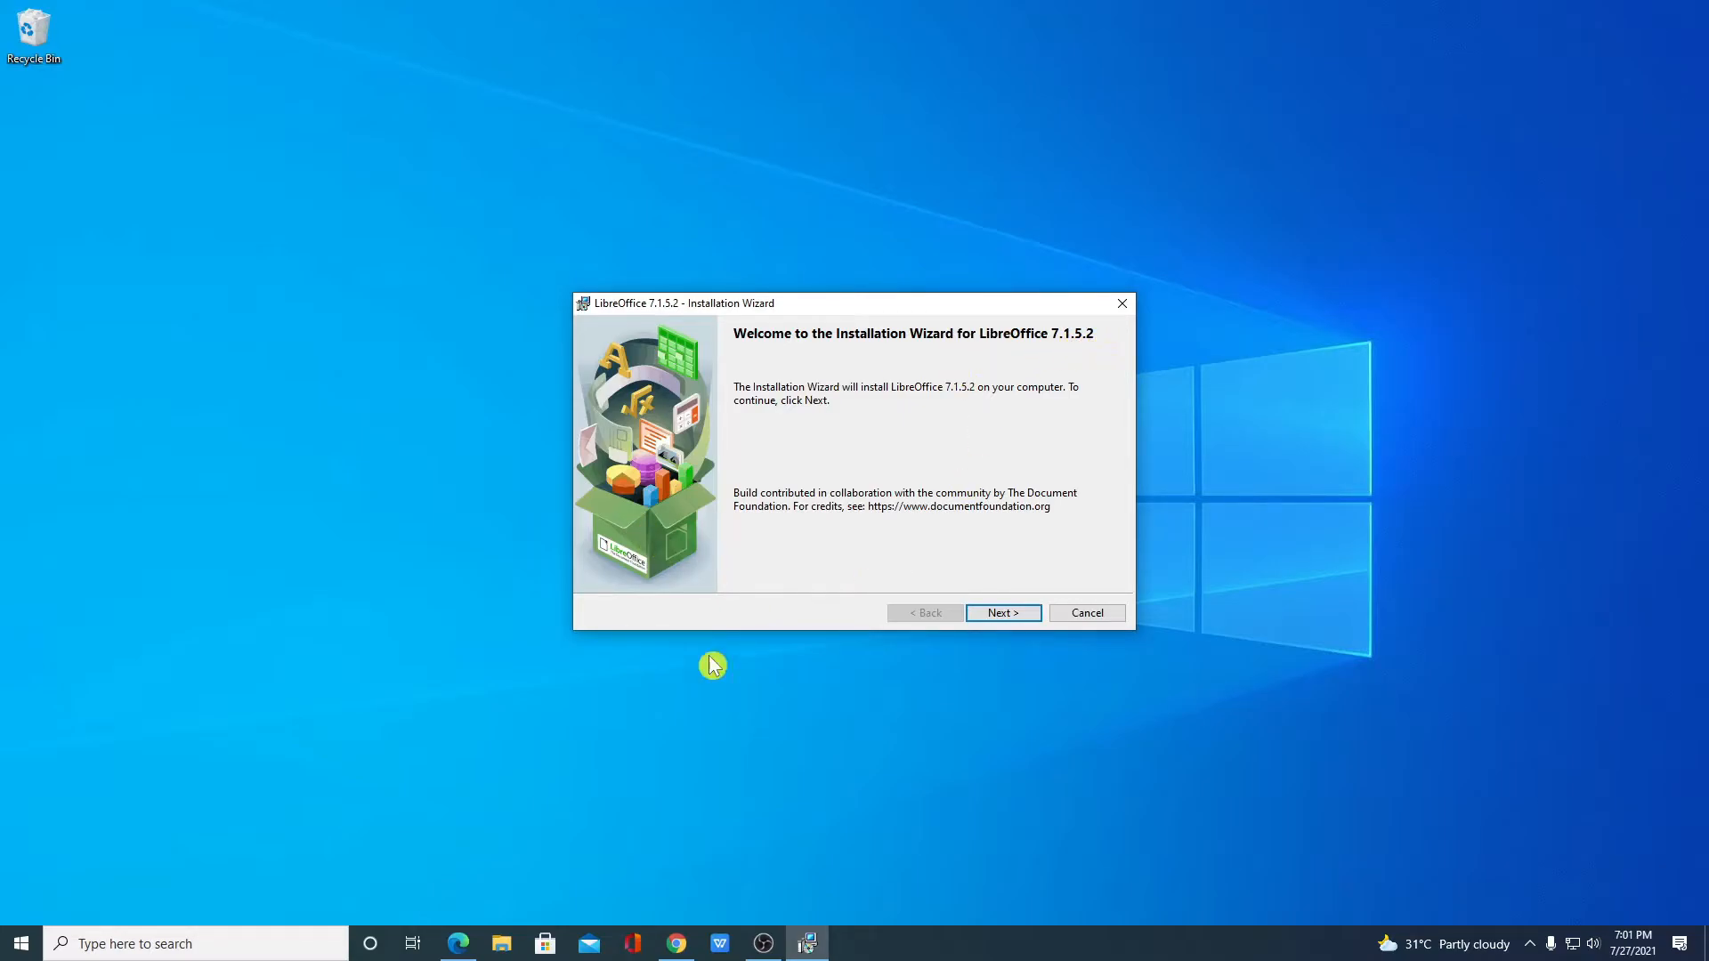
- Choose Custom setup and keep C:\Program Files\LibreOffice\ as the install folder
click(1001, 612)
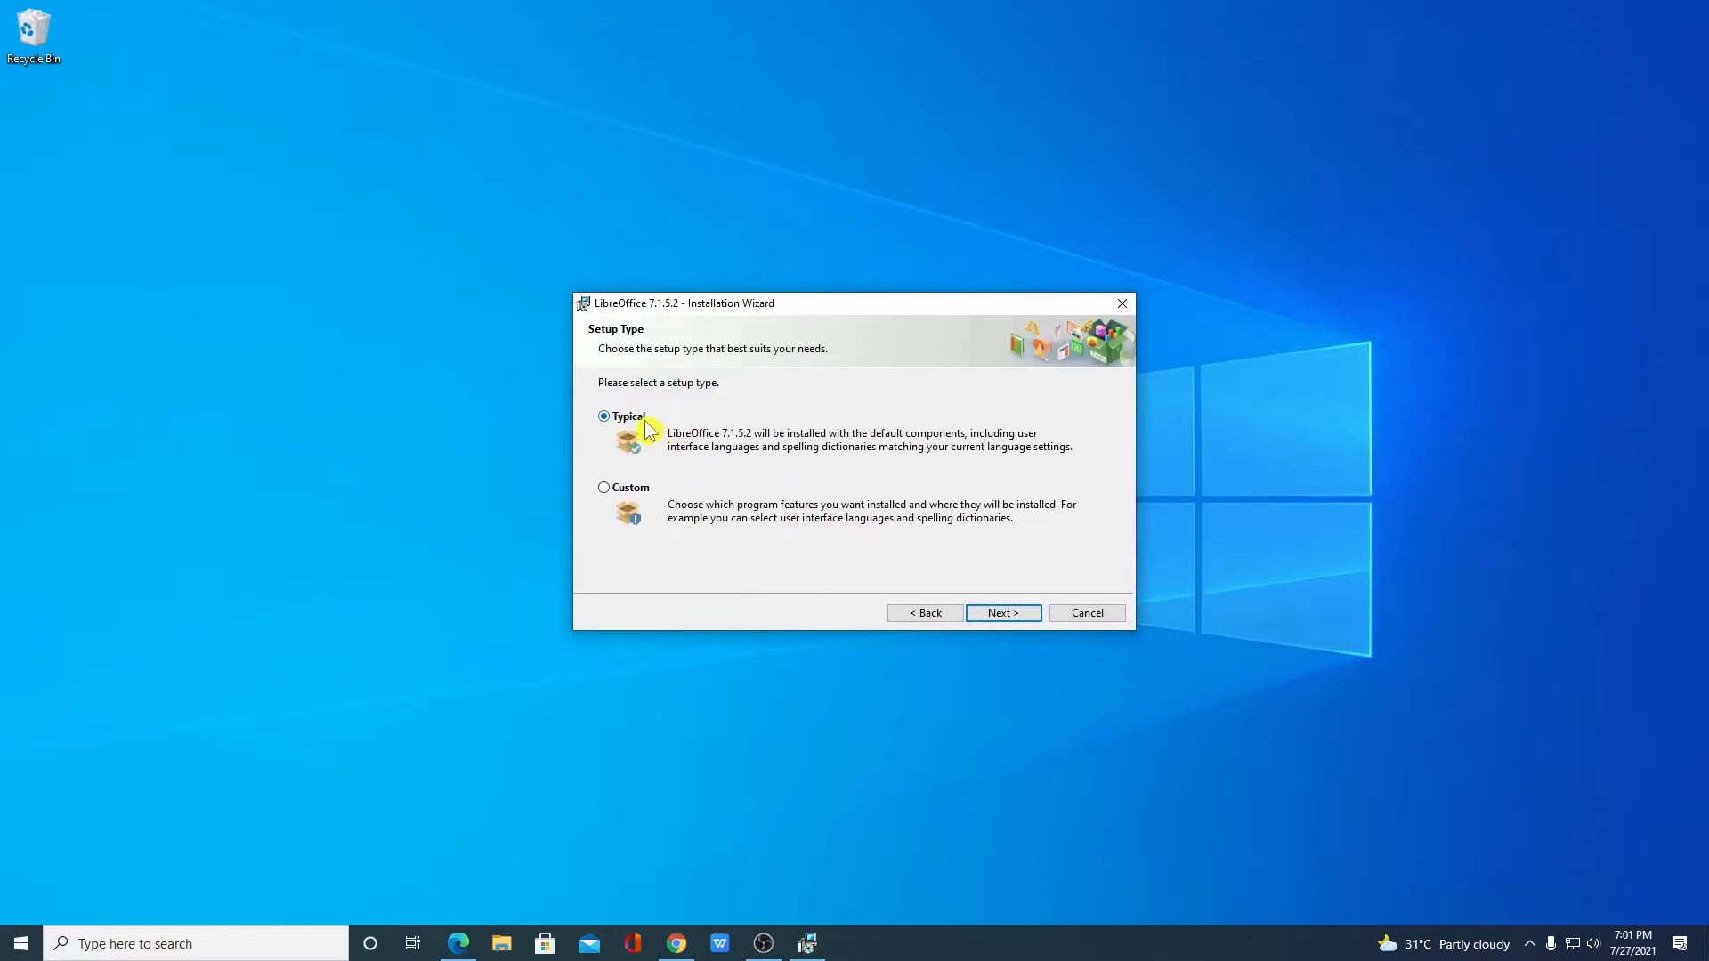
mouse_move(671, 496)
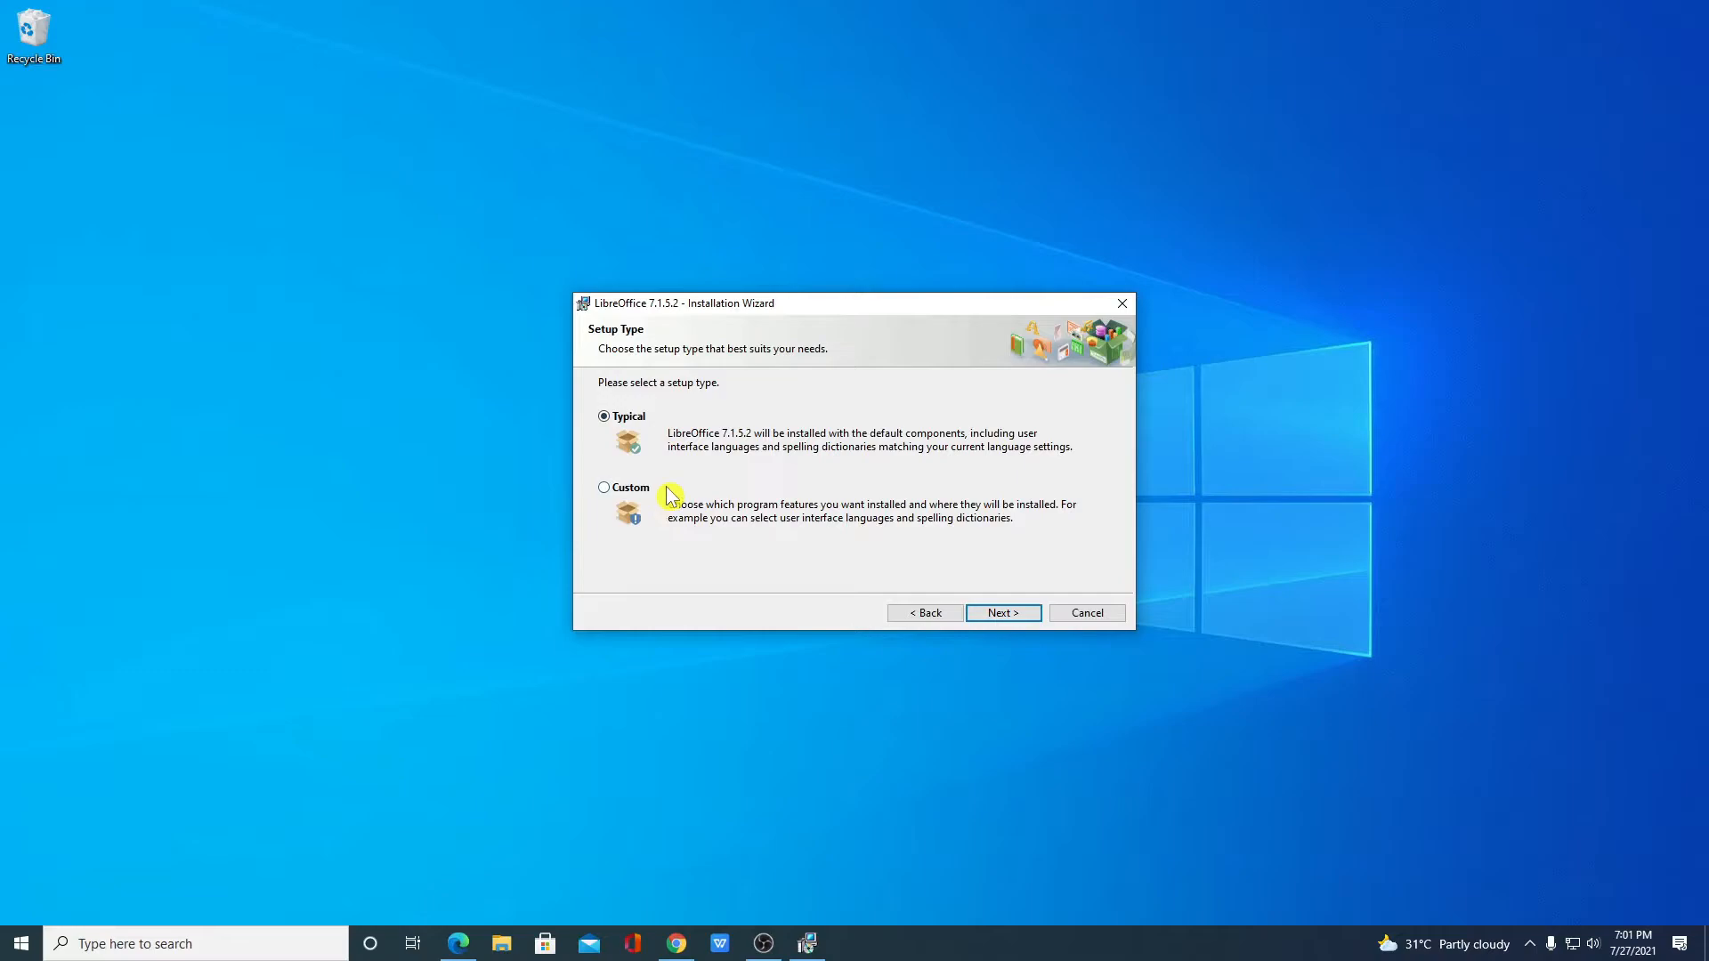
mouse_move(615, 497)
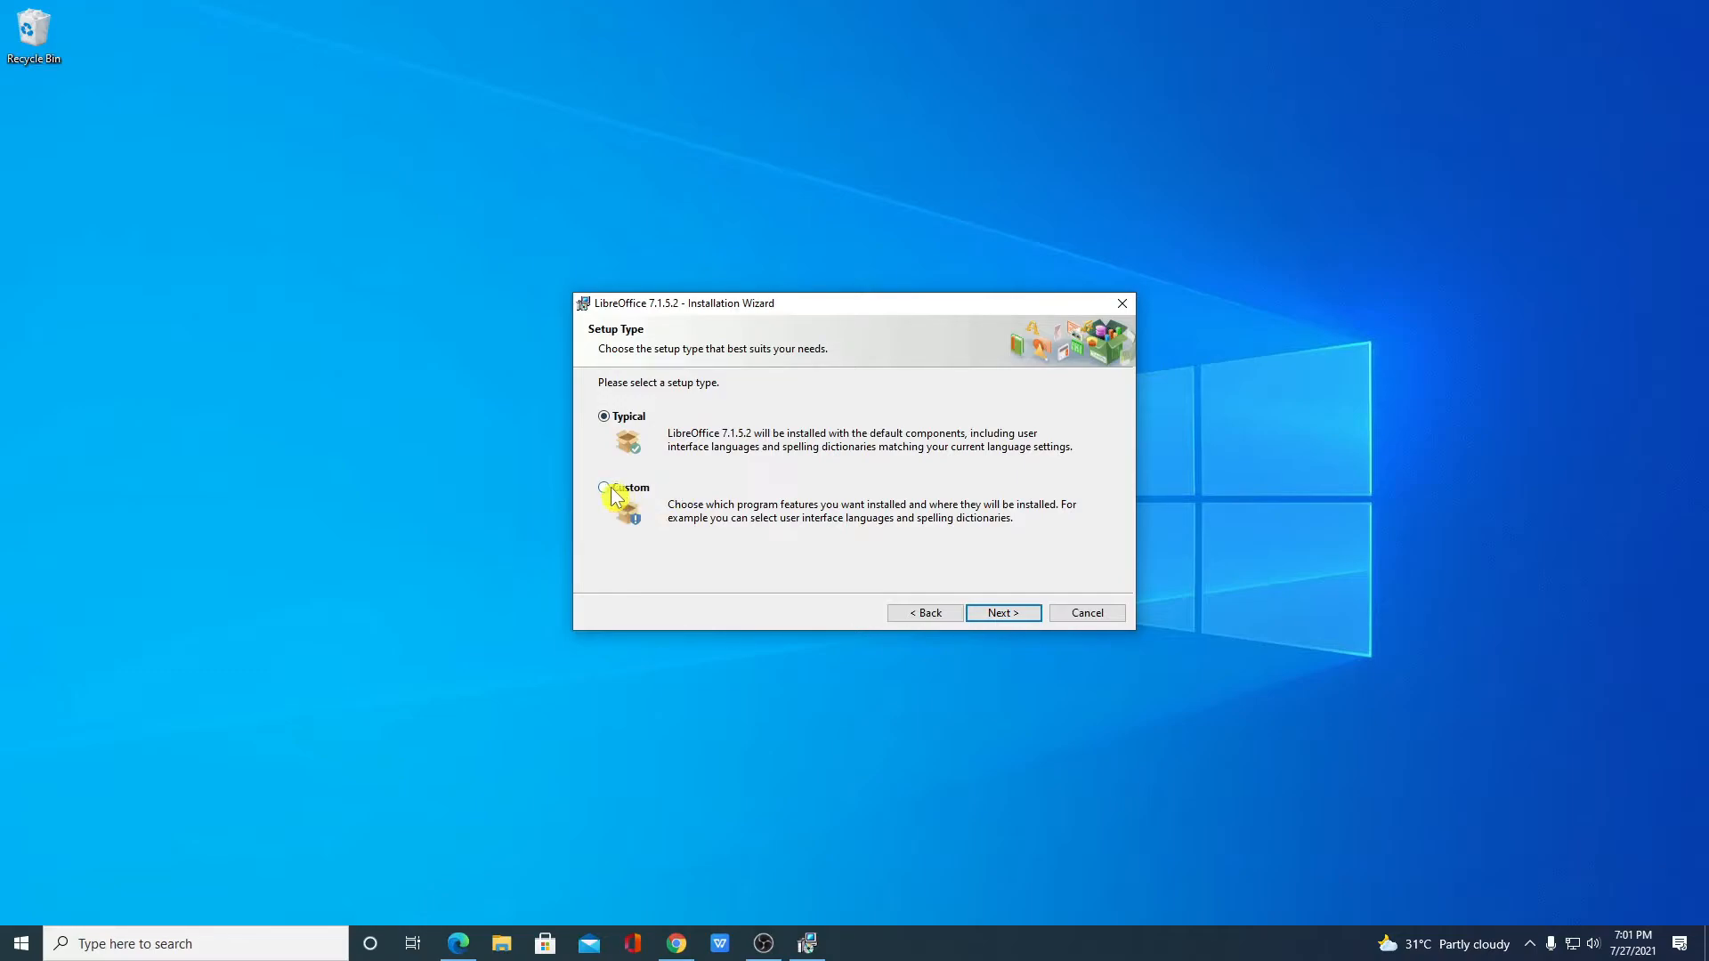
click(604, 486)
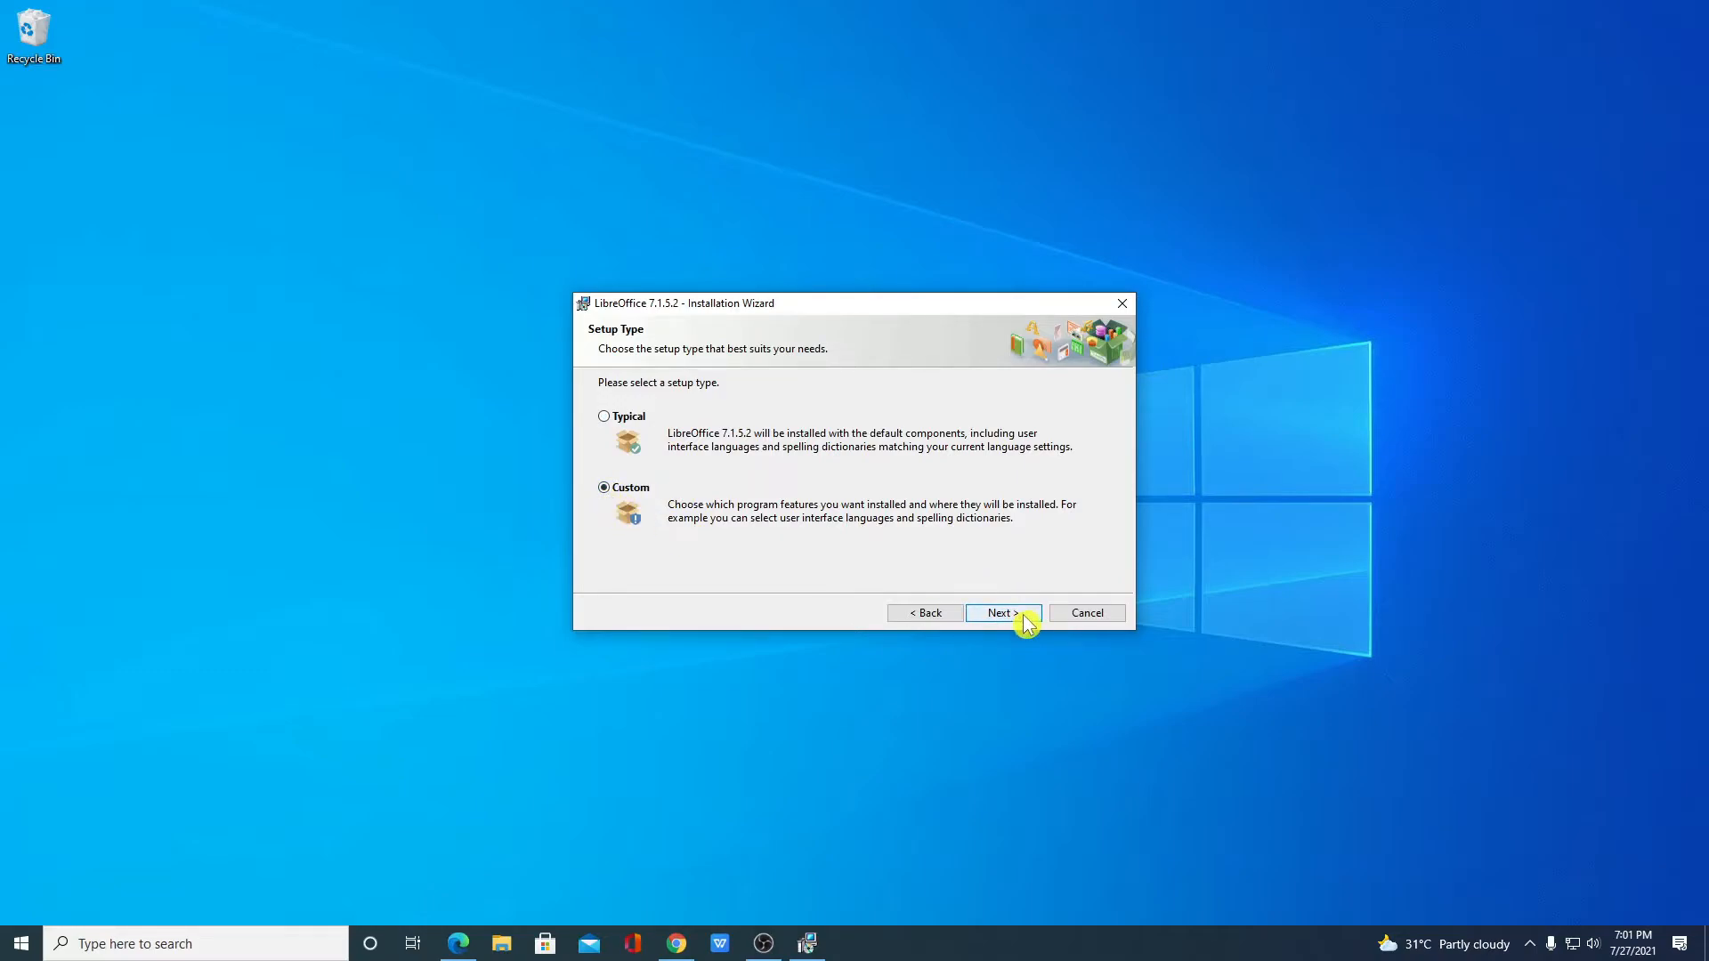
click(996, 613)
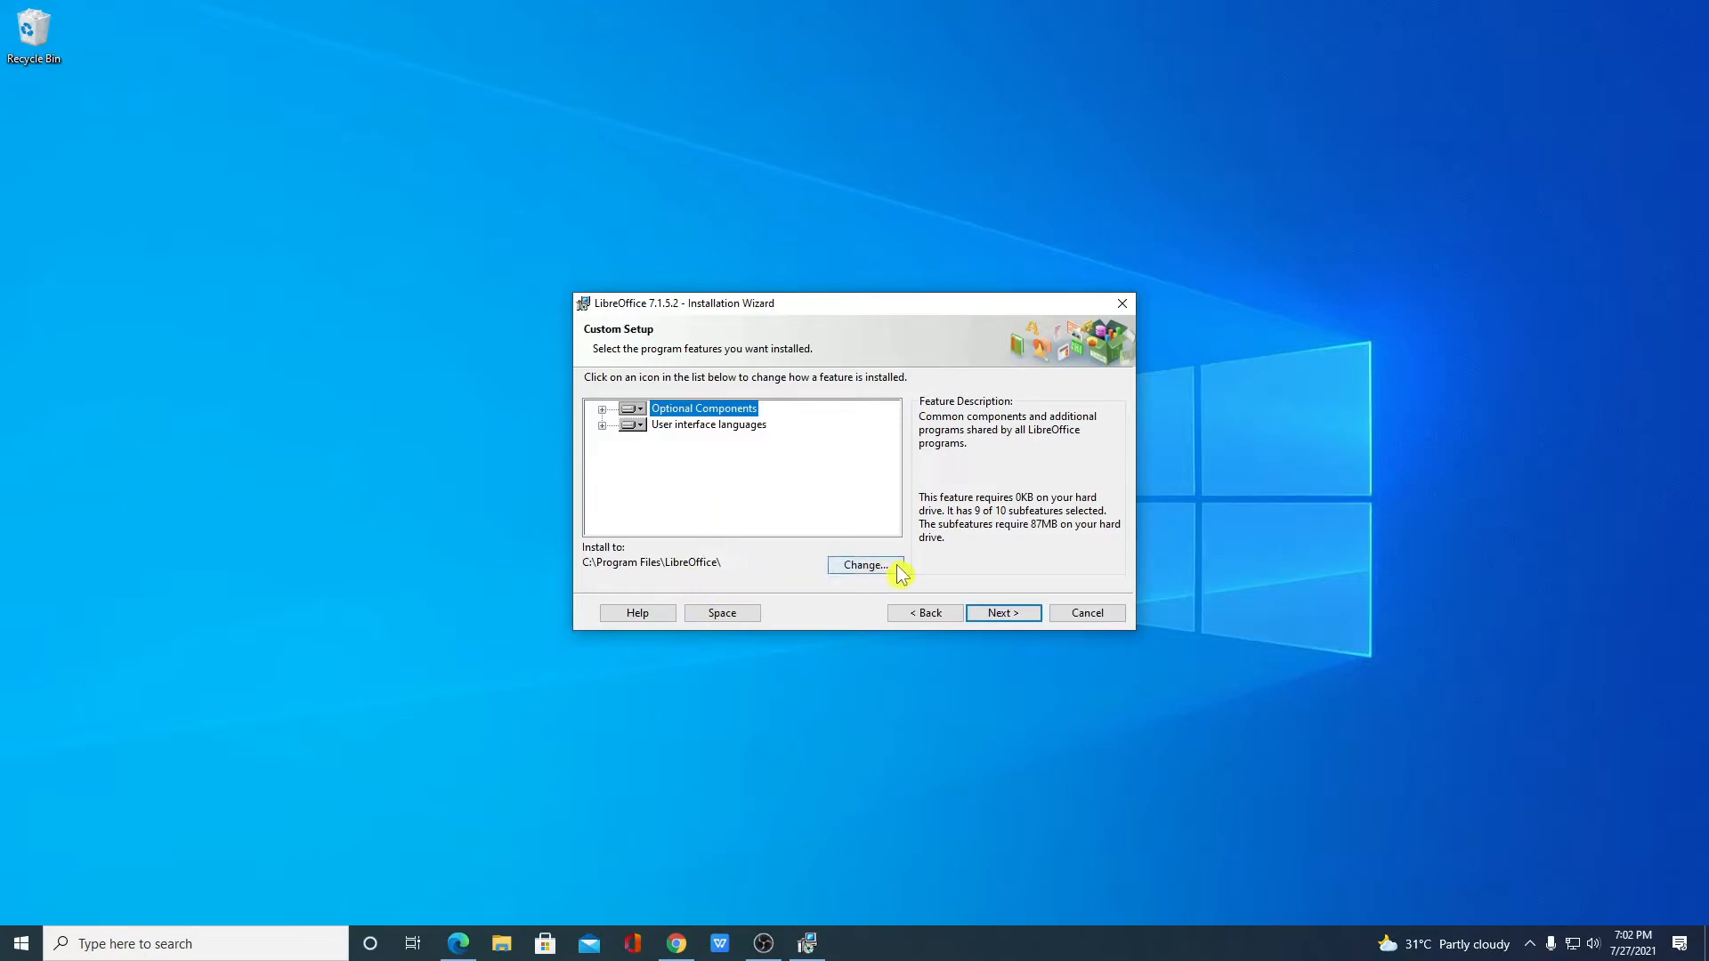
click(865, 565)
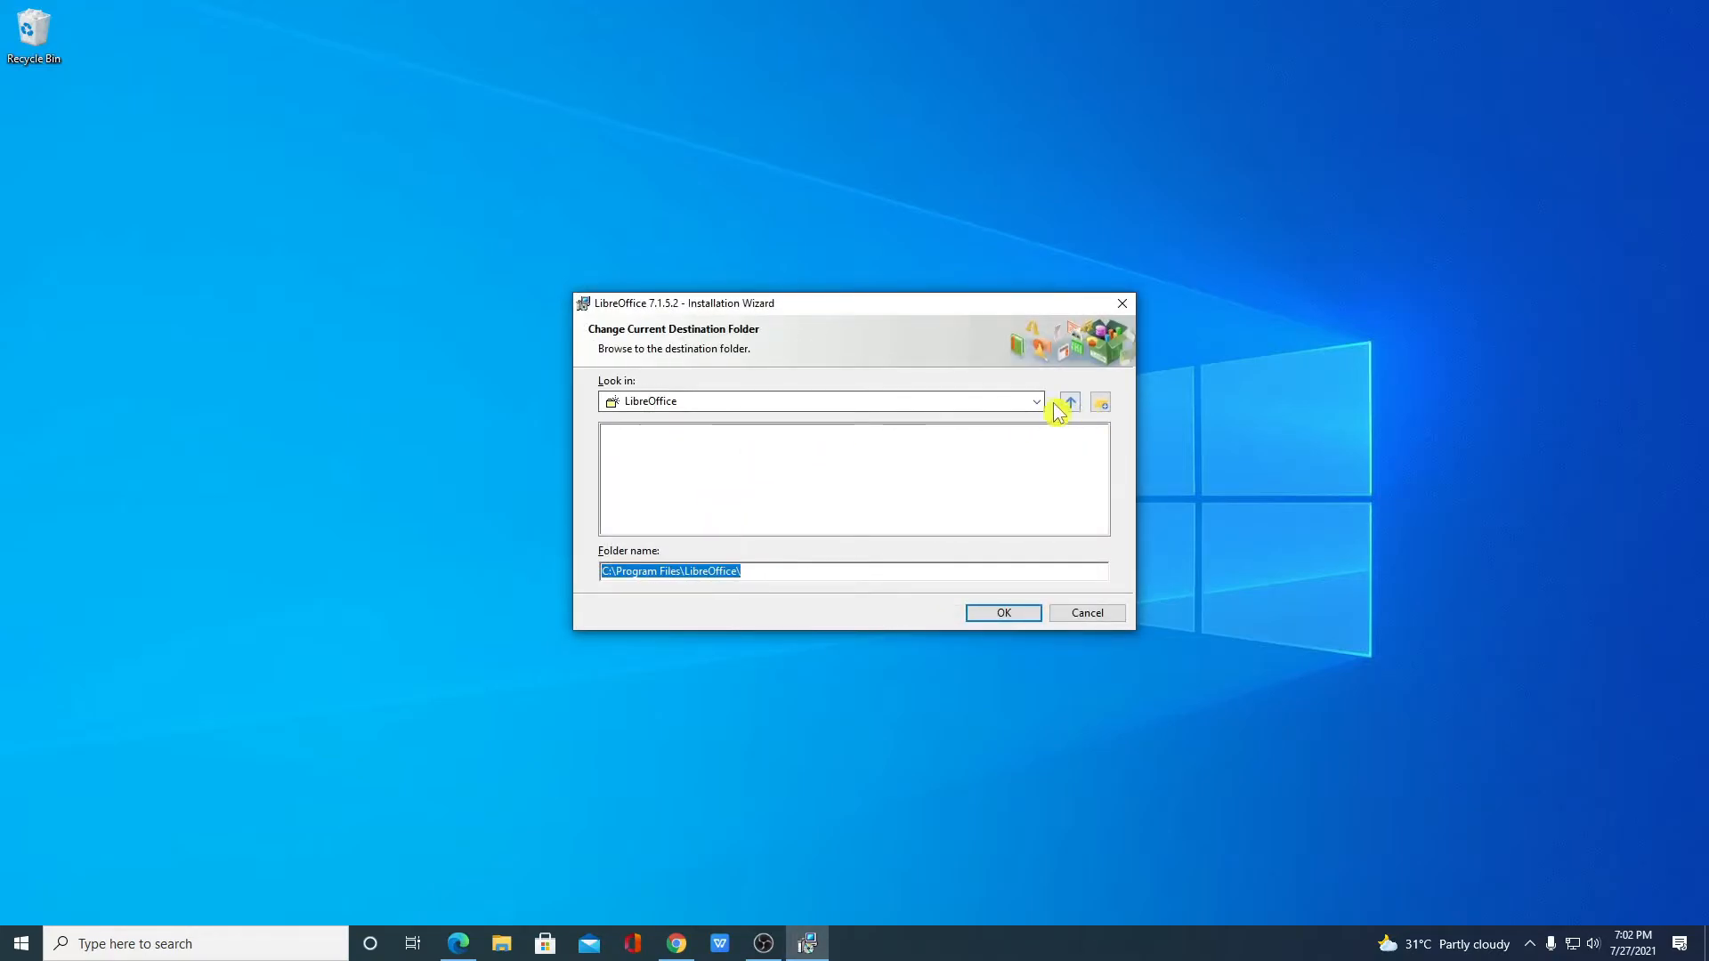
click(1034, 402)
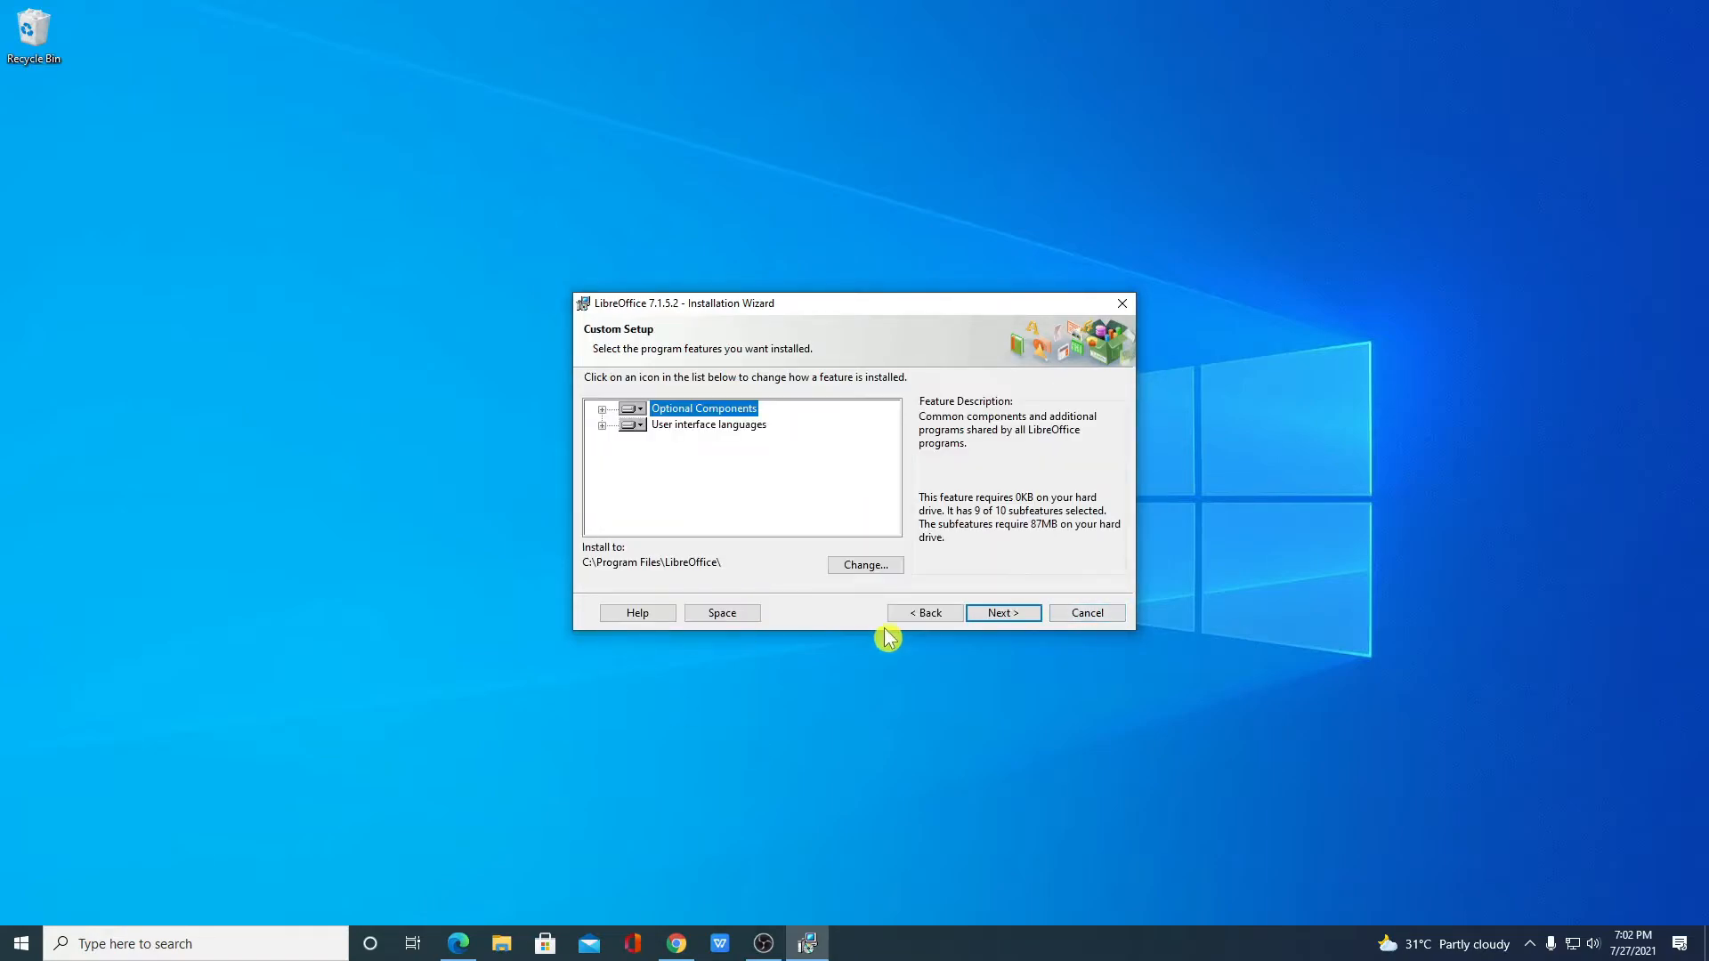
click(1001, 612)
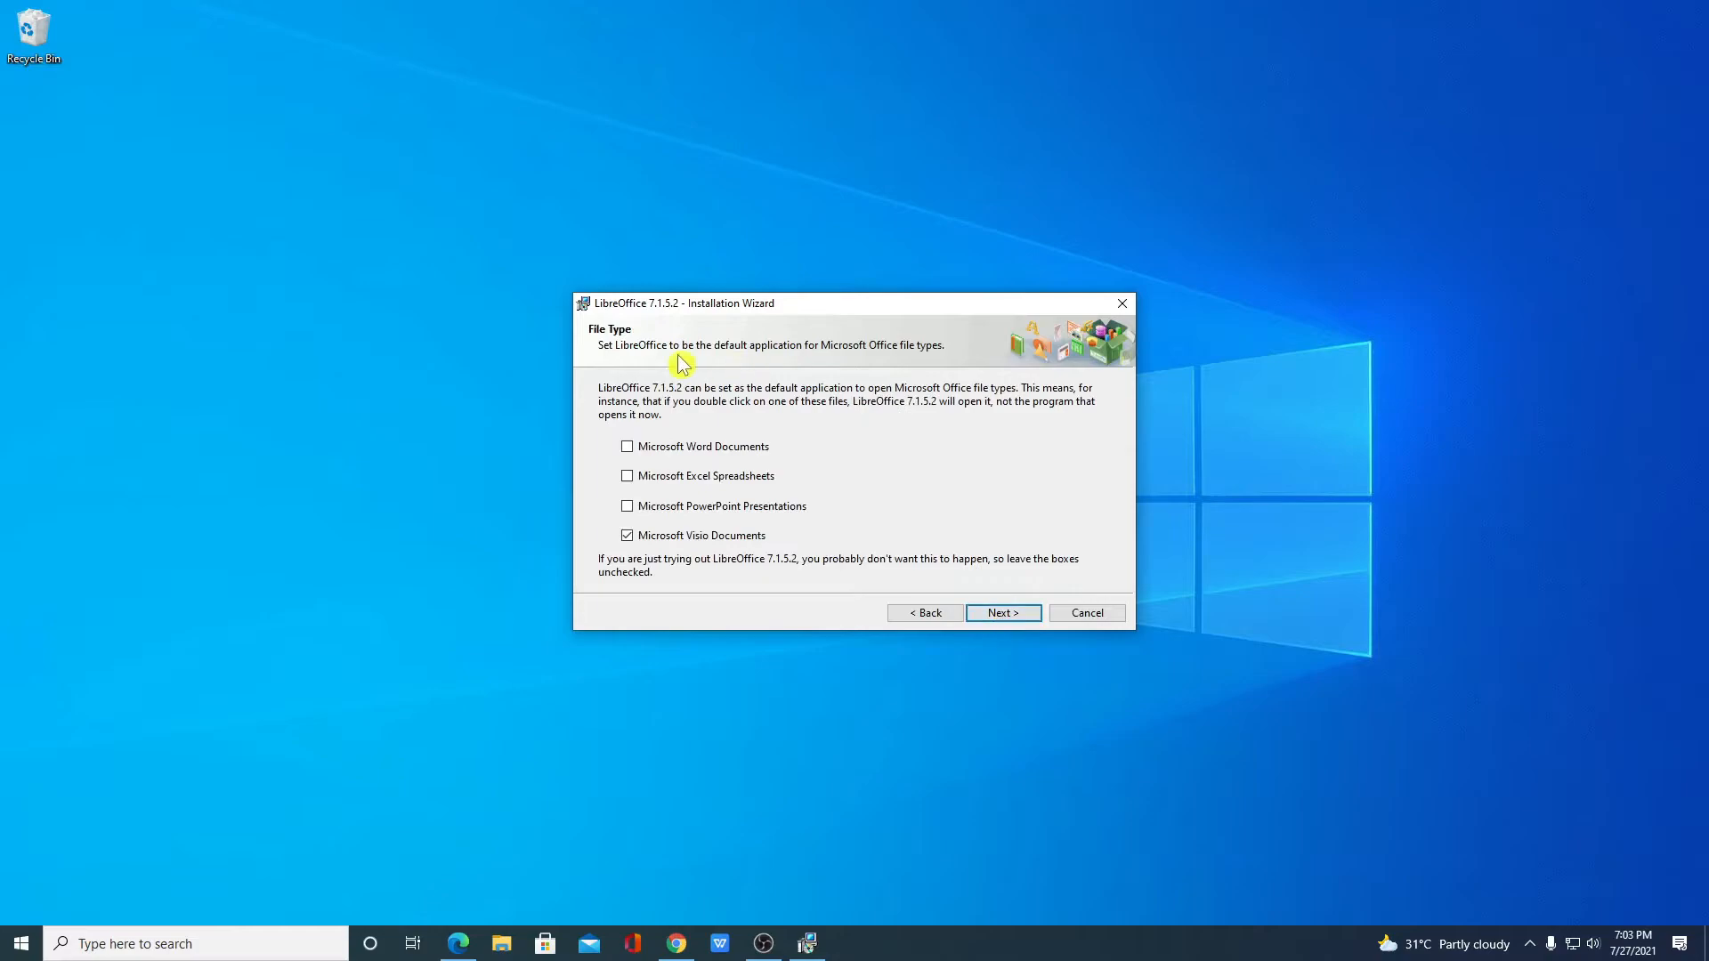
mouse_move(683, 363)
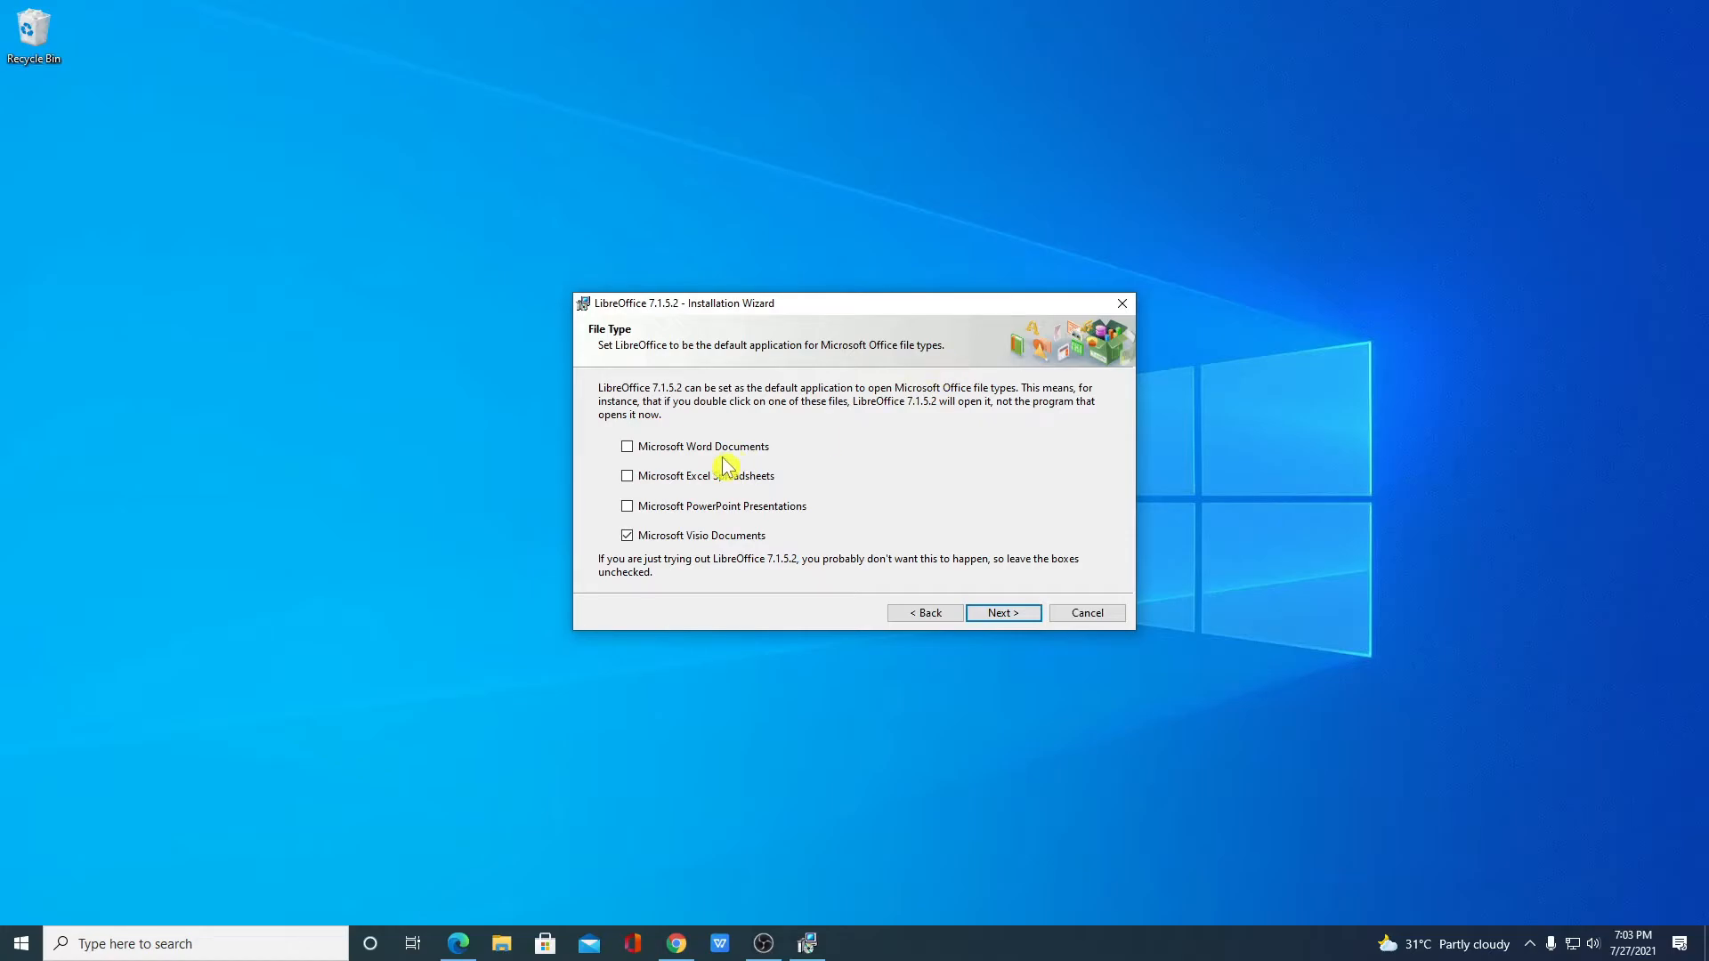
mouse_move(627, 447)
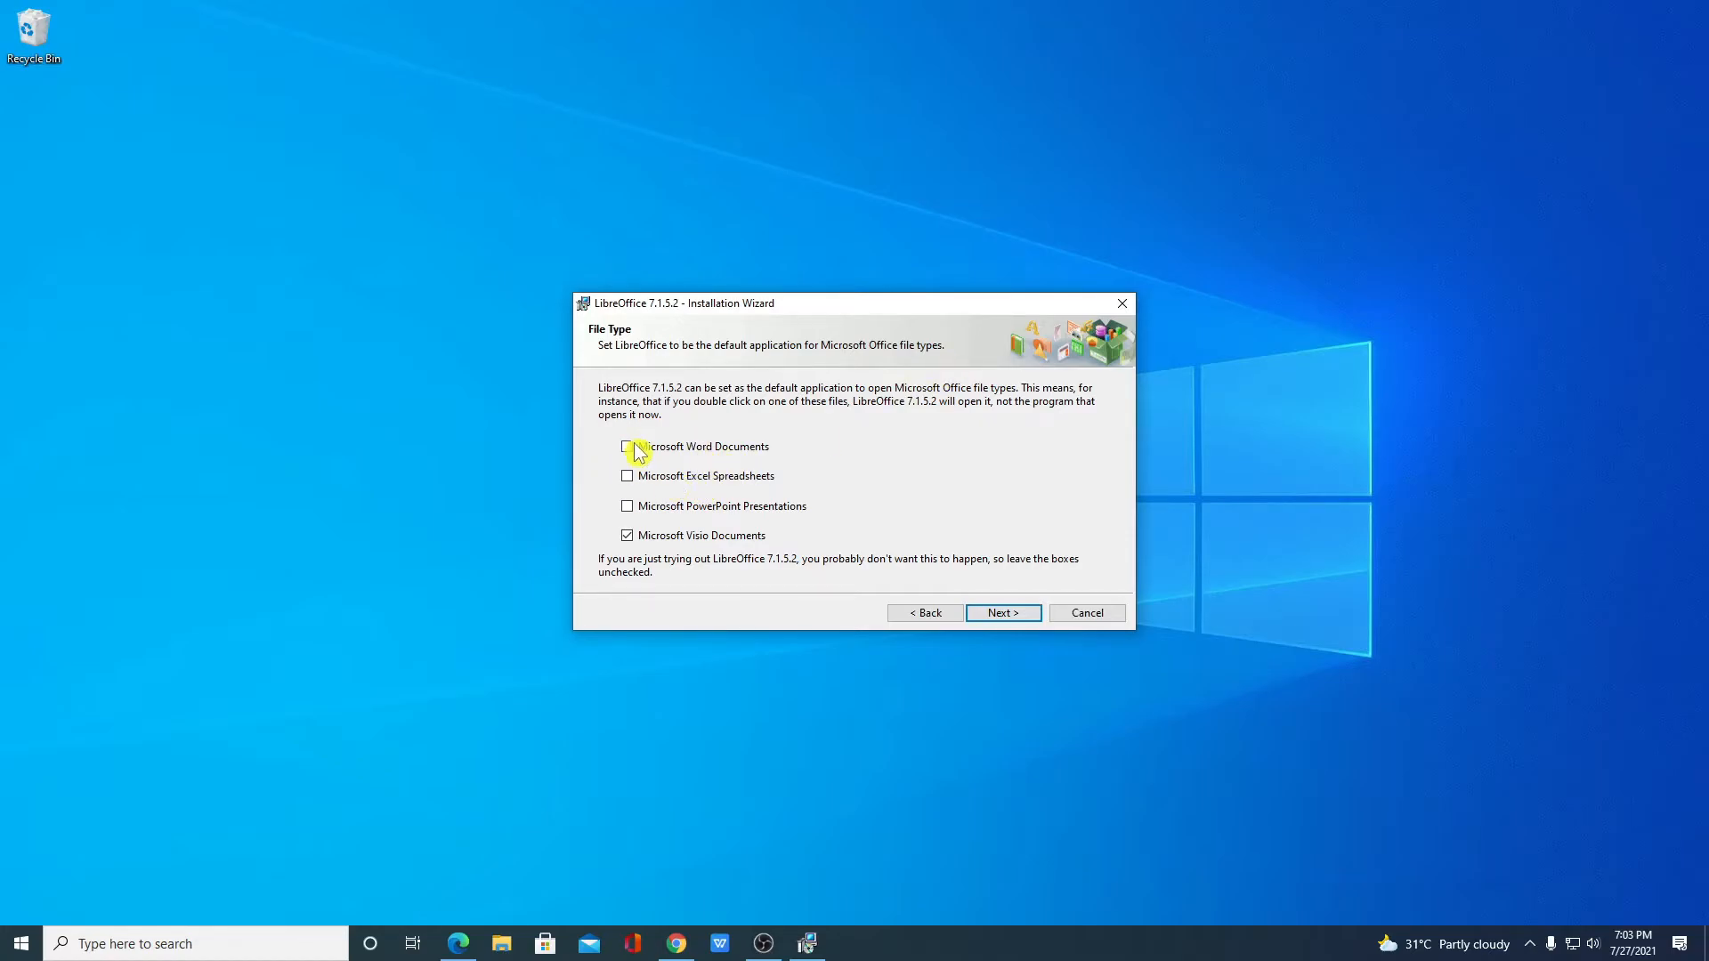
- Associate Word, Excel and PowerPoint files with LibreOffice and toggle the desktop shortcut option
click(626, 446)
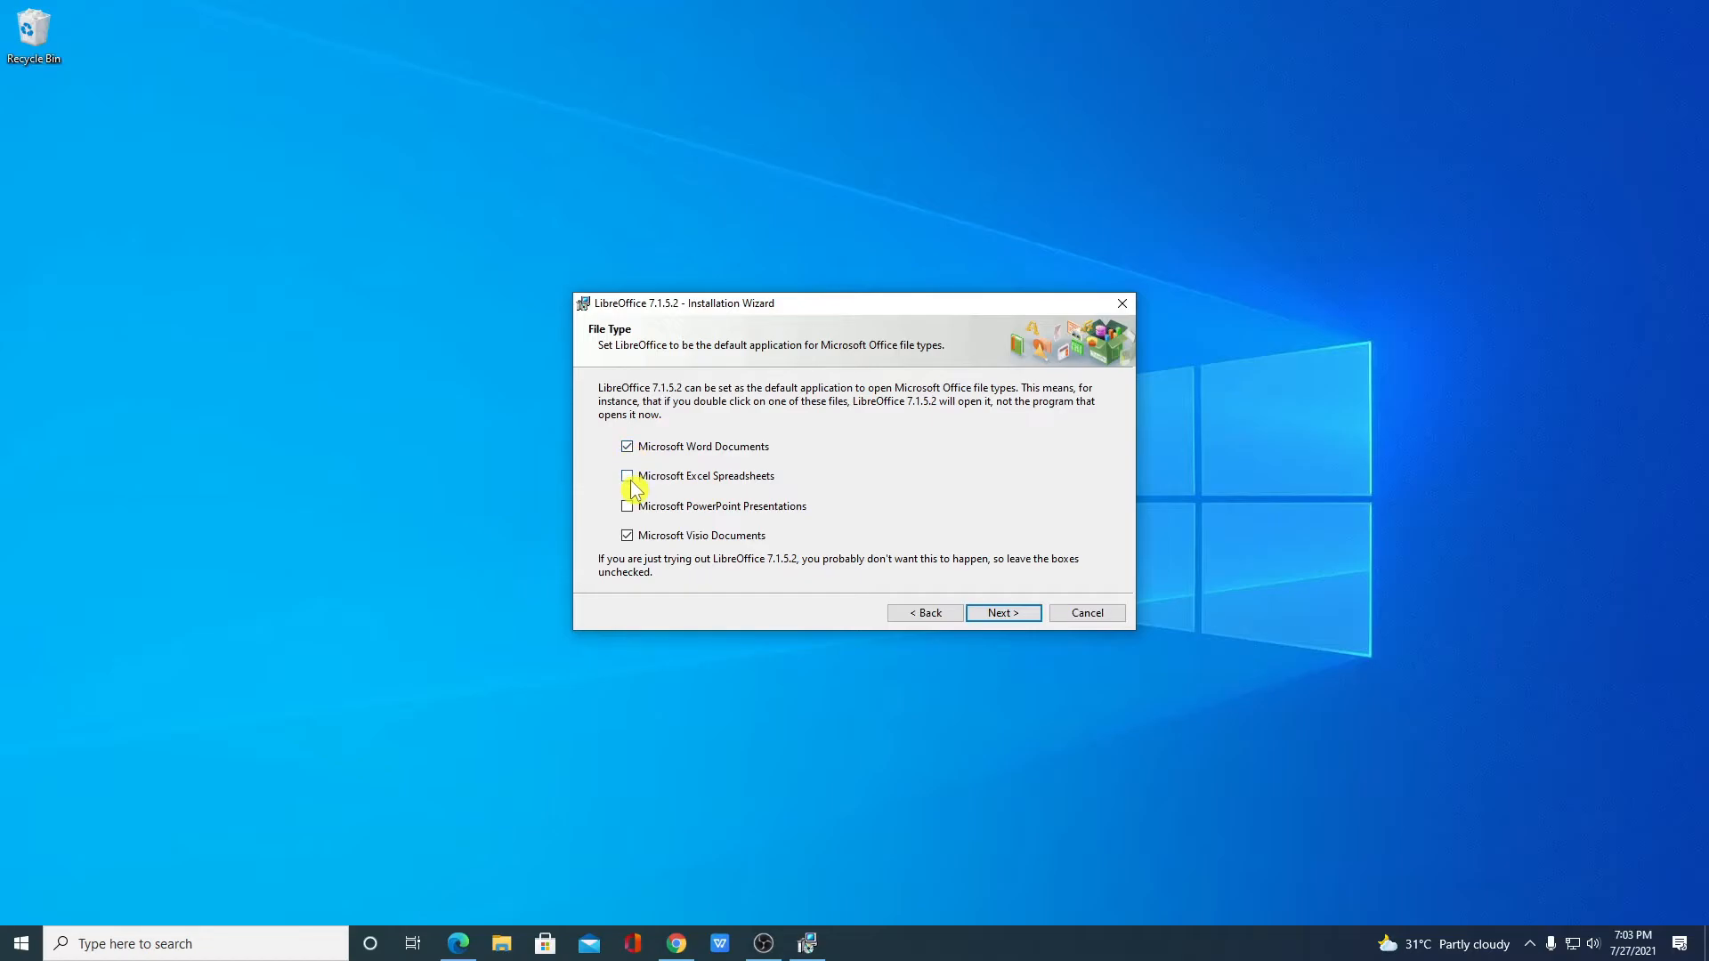
click(627, 475)
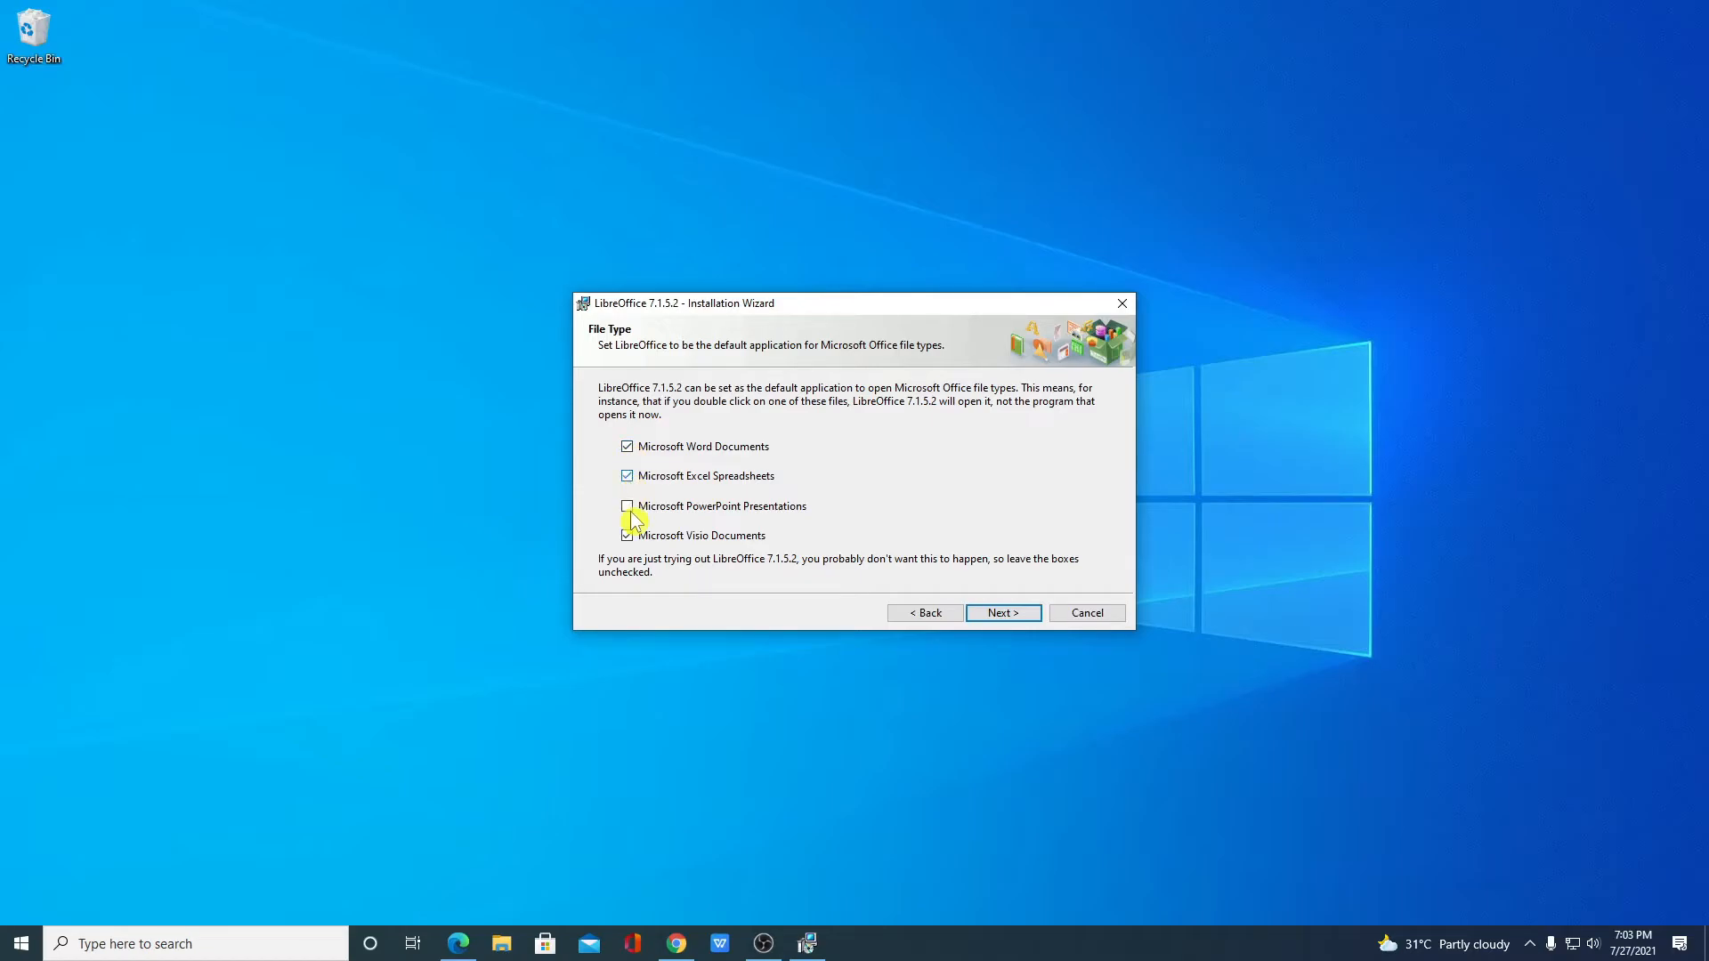
click(626, 506)
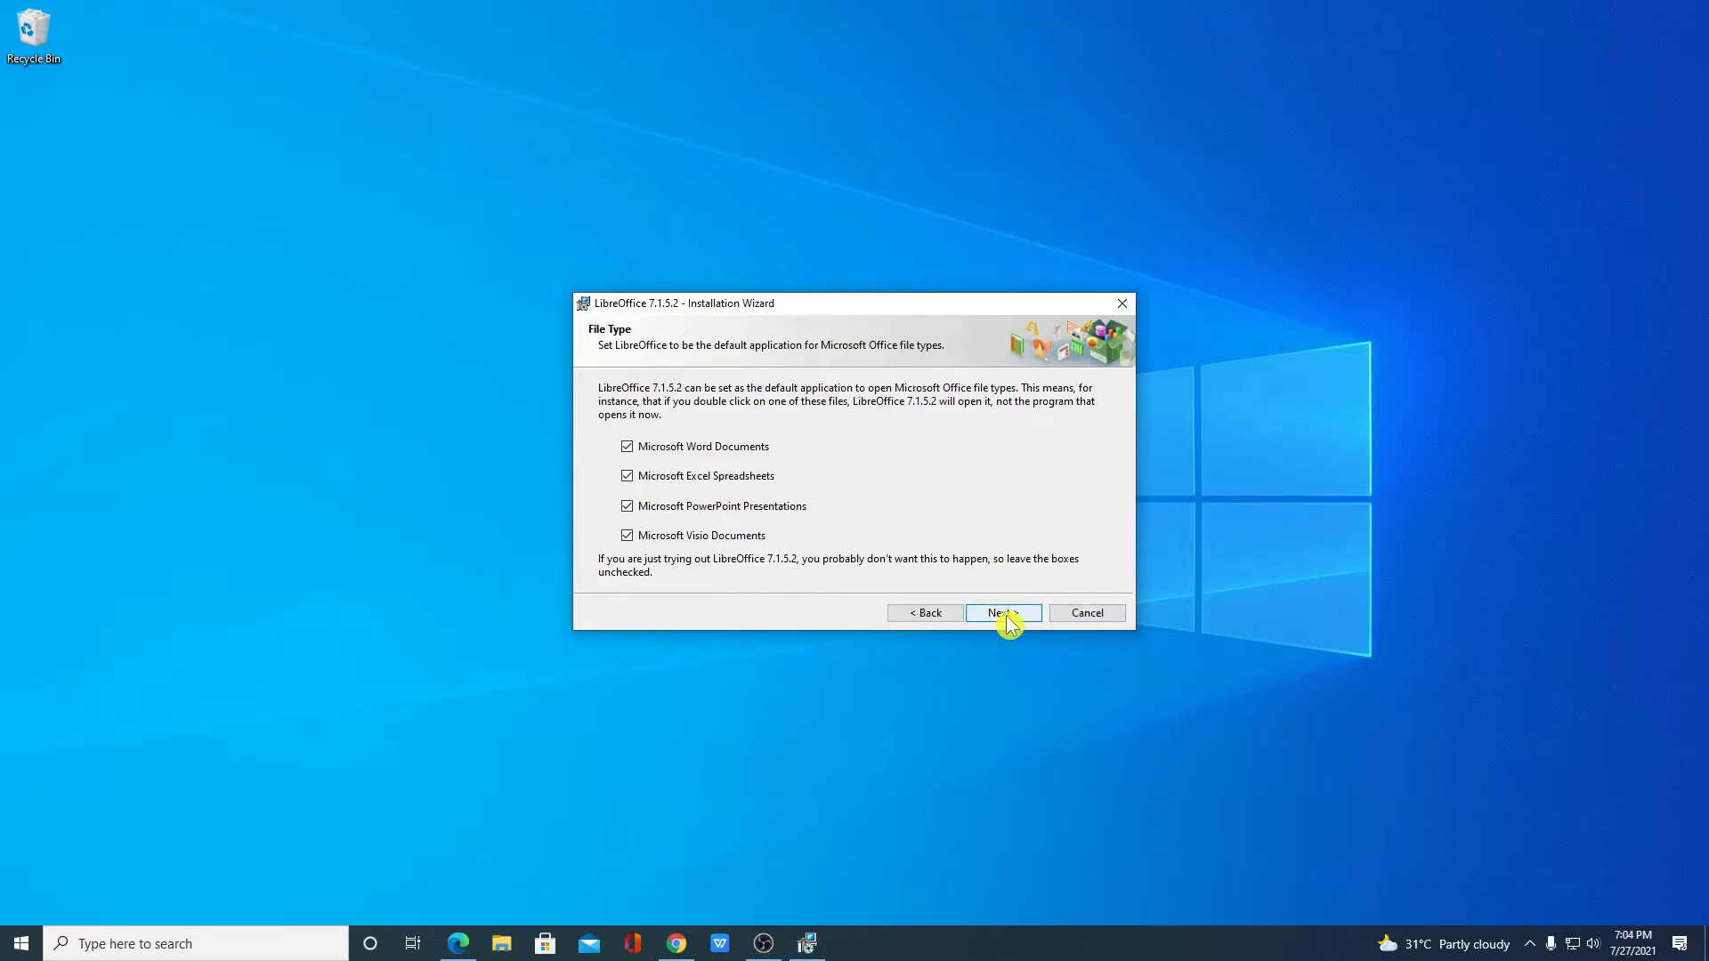
click(997, 613)
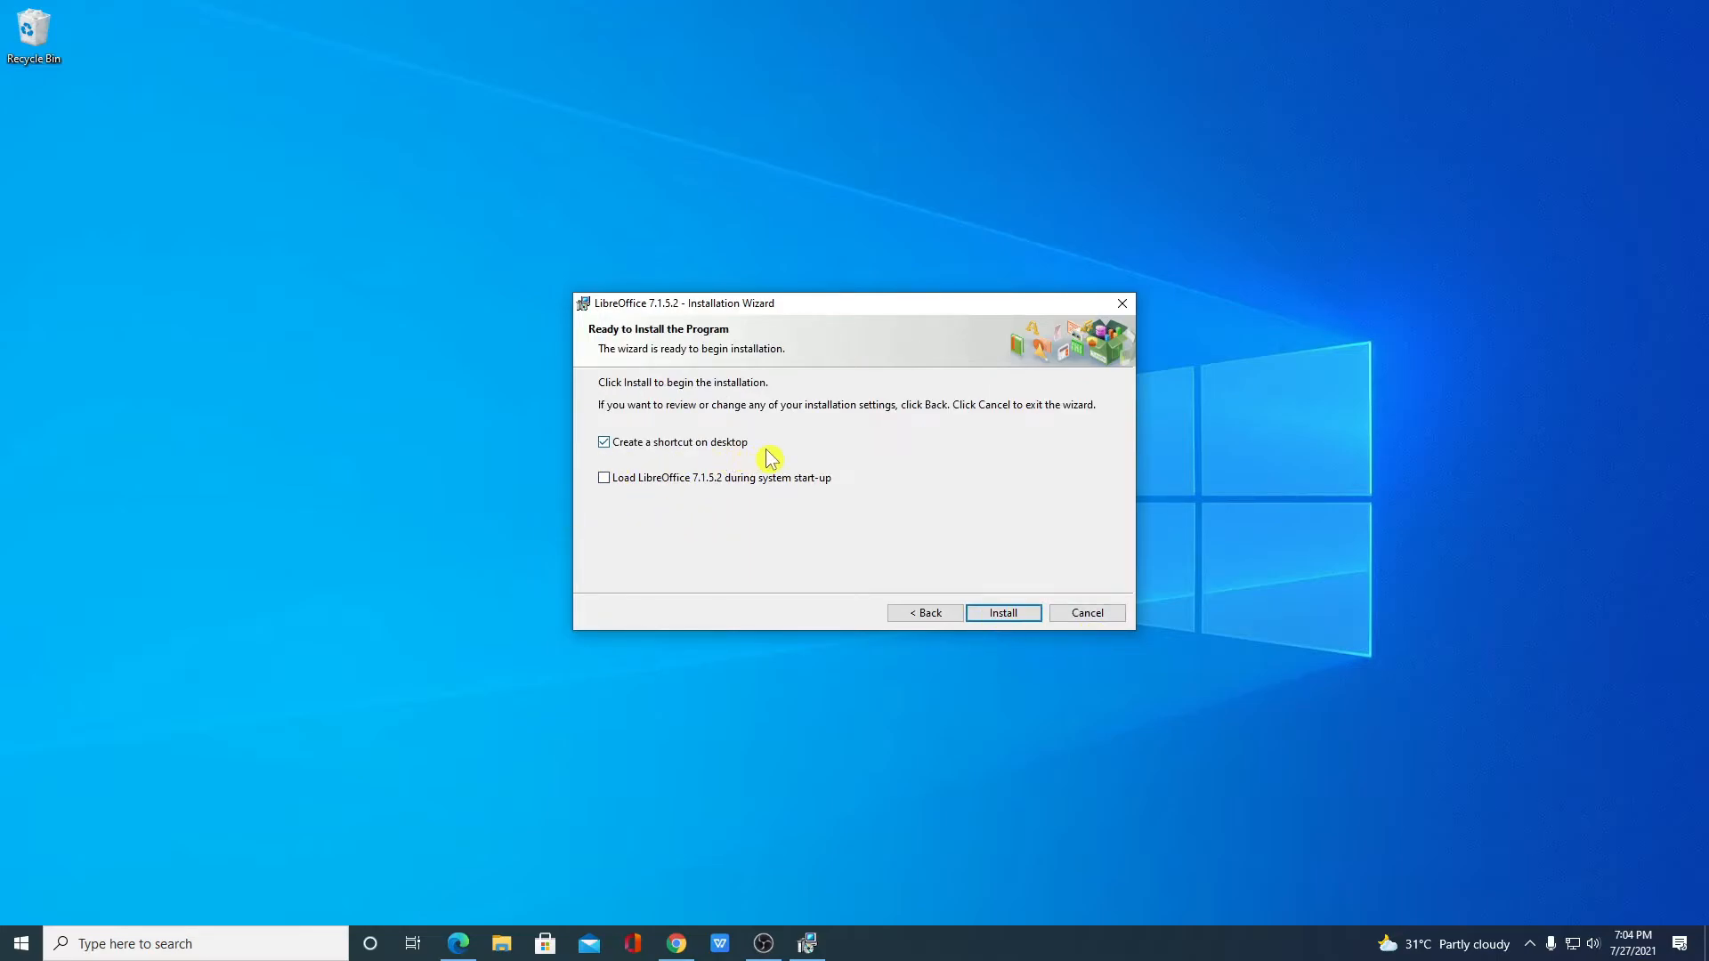
click(604, 442)
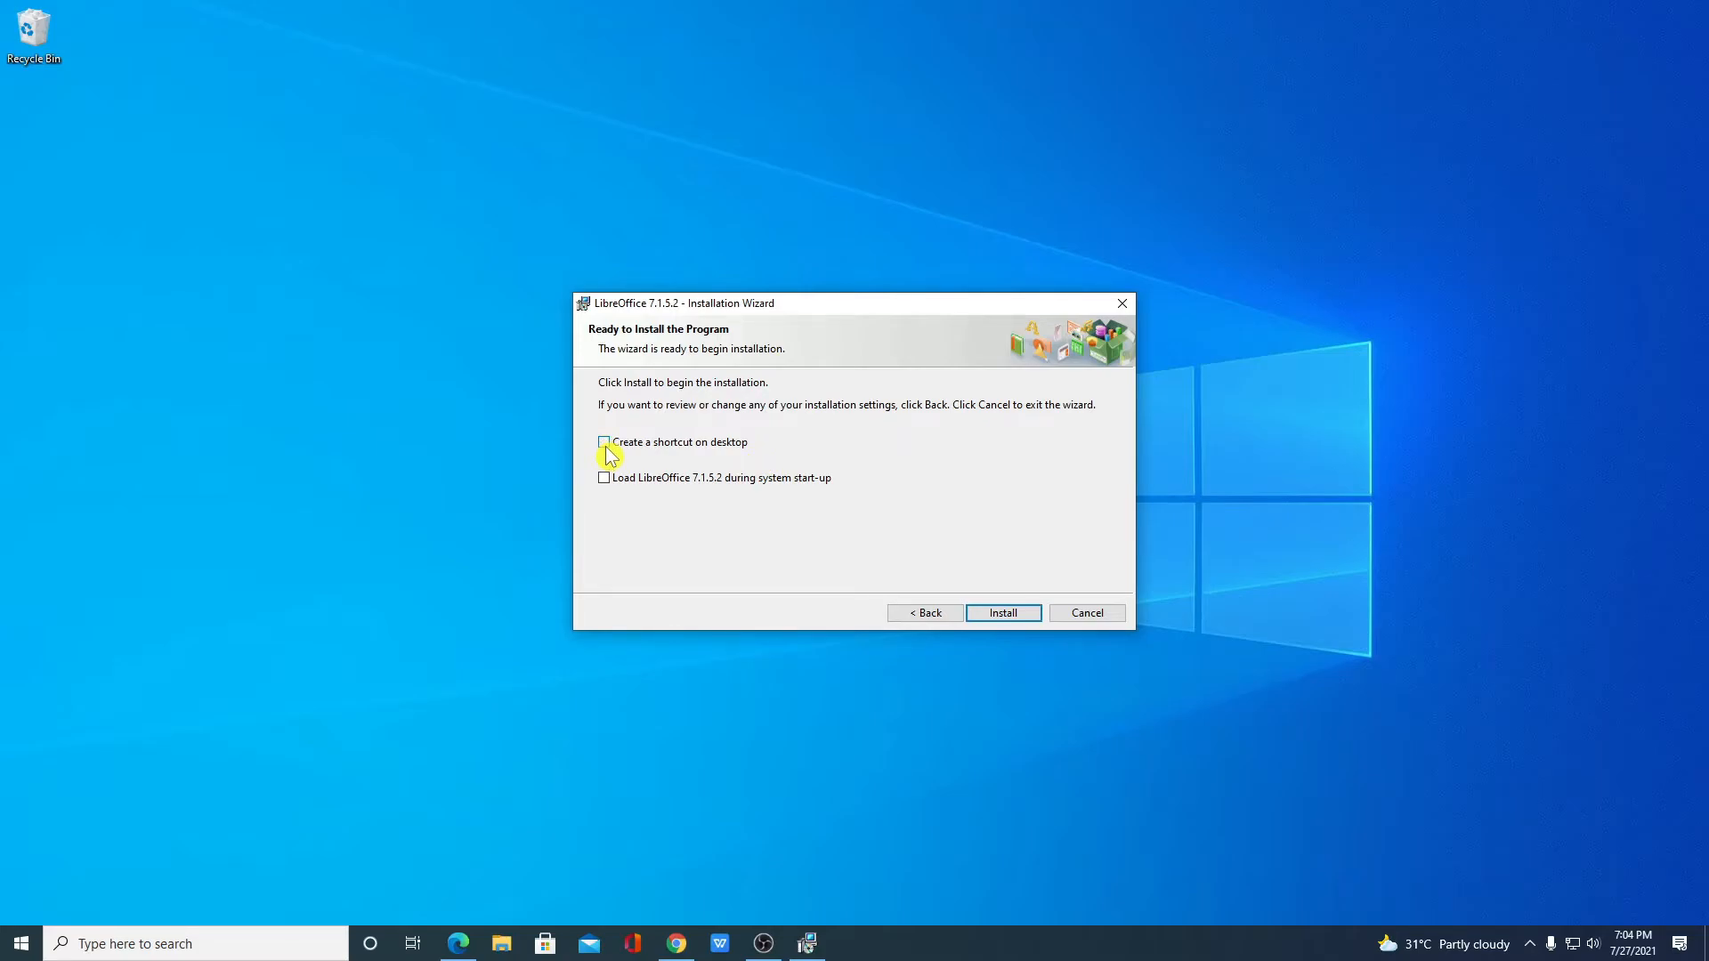
- Start the LibreOffice installation, bringing up the Files in Use notice
click(1001, 612)
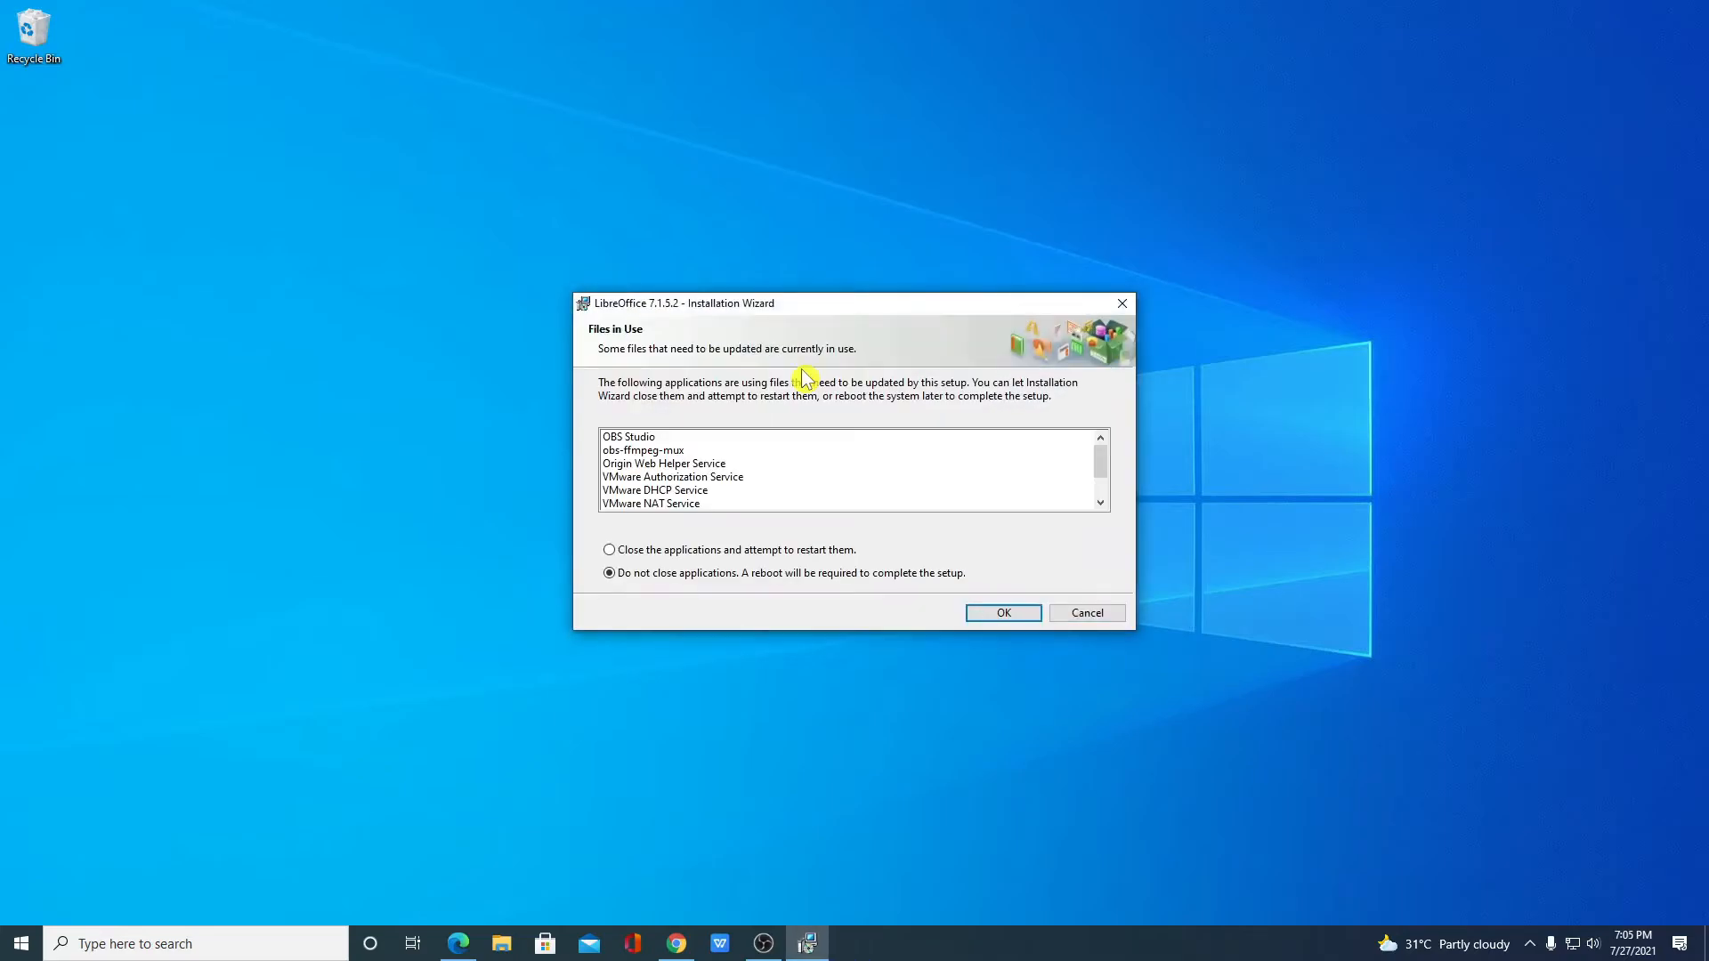
mouse_move(756, 363)
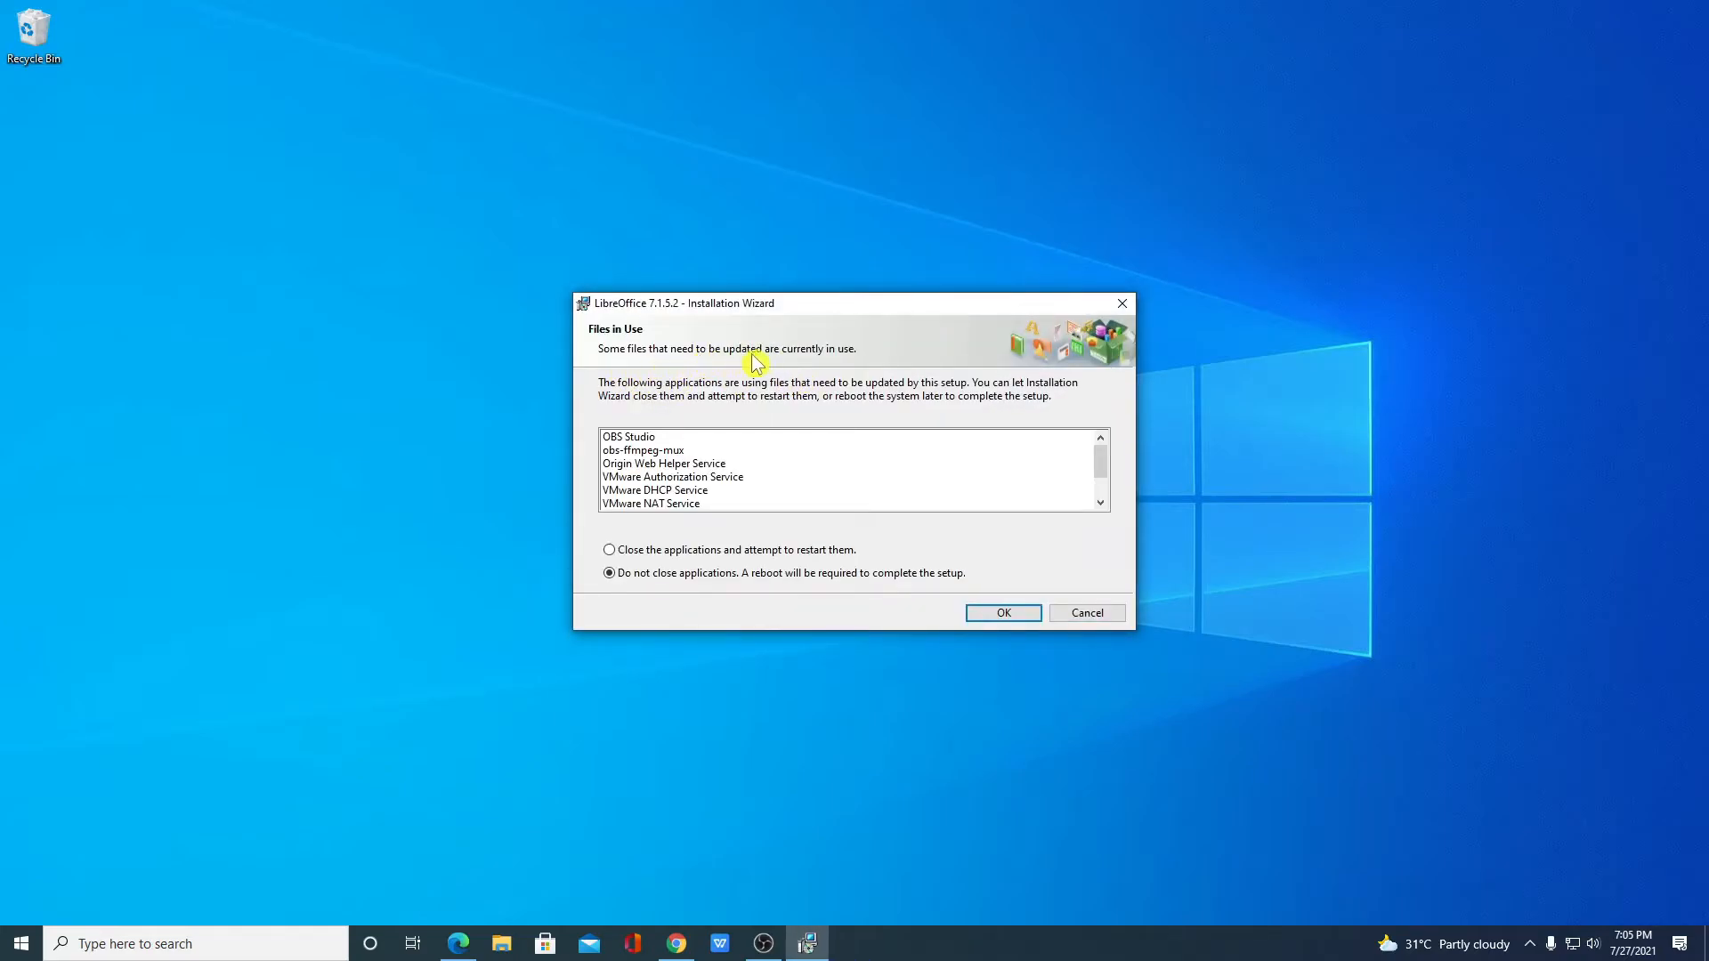
mouse_move(888, 378)
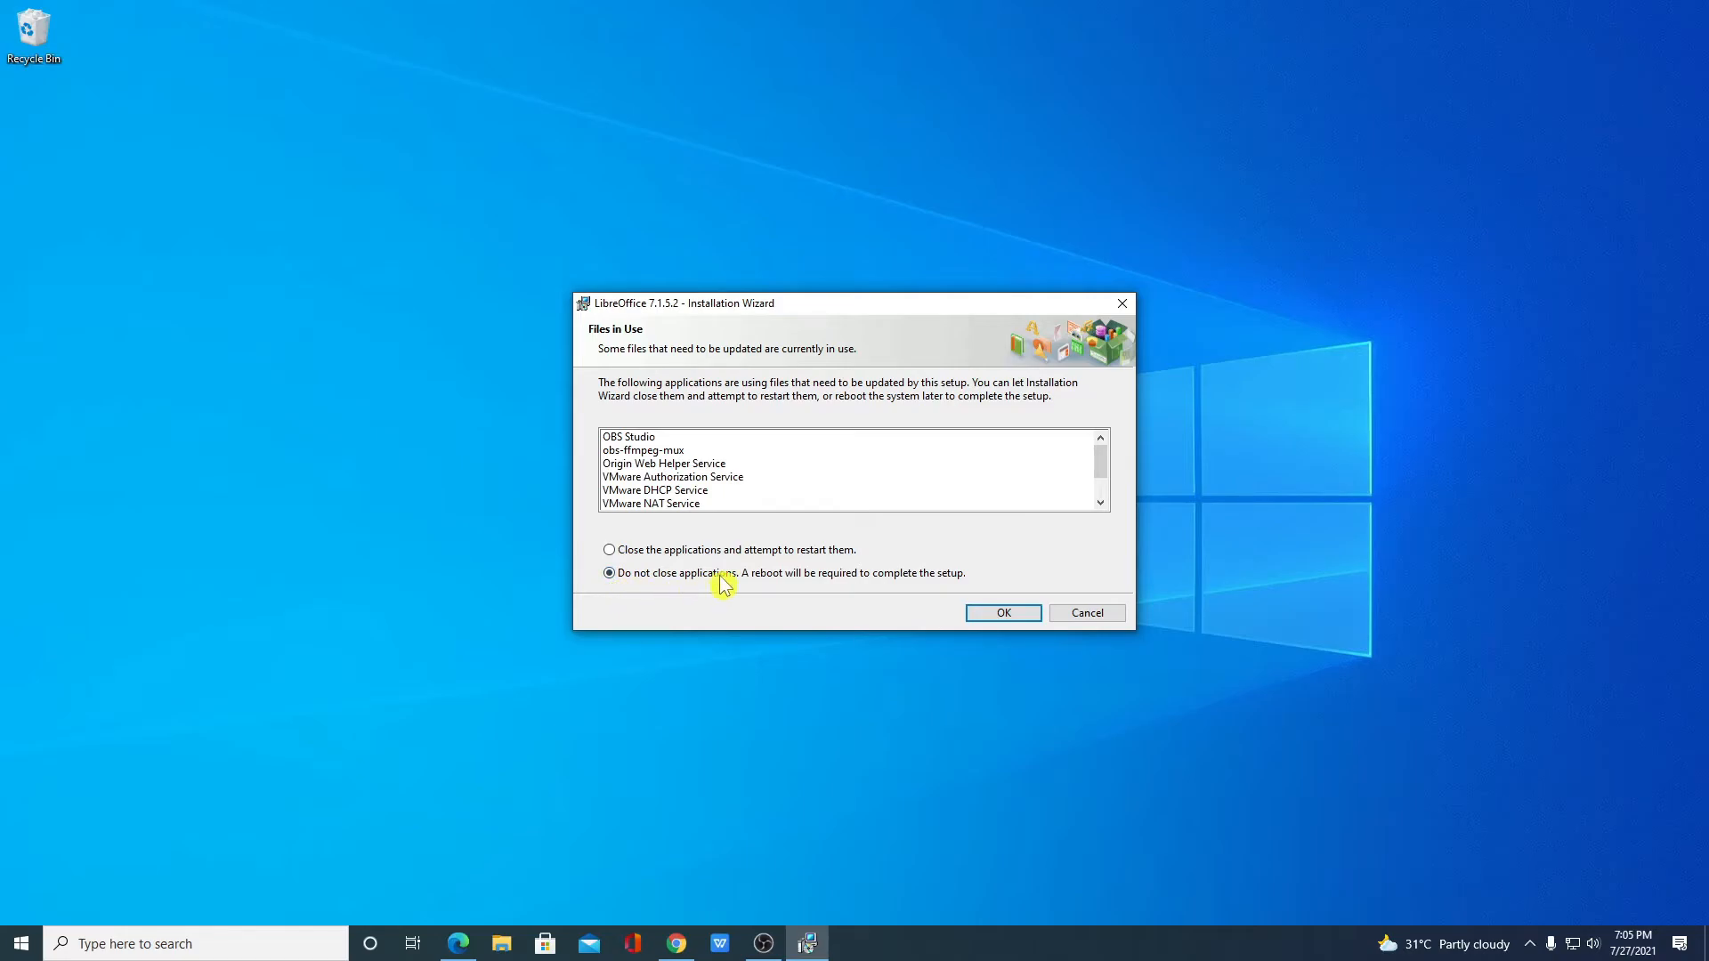
mouse_move(641, 455)
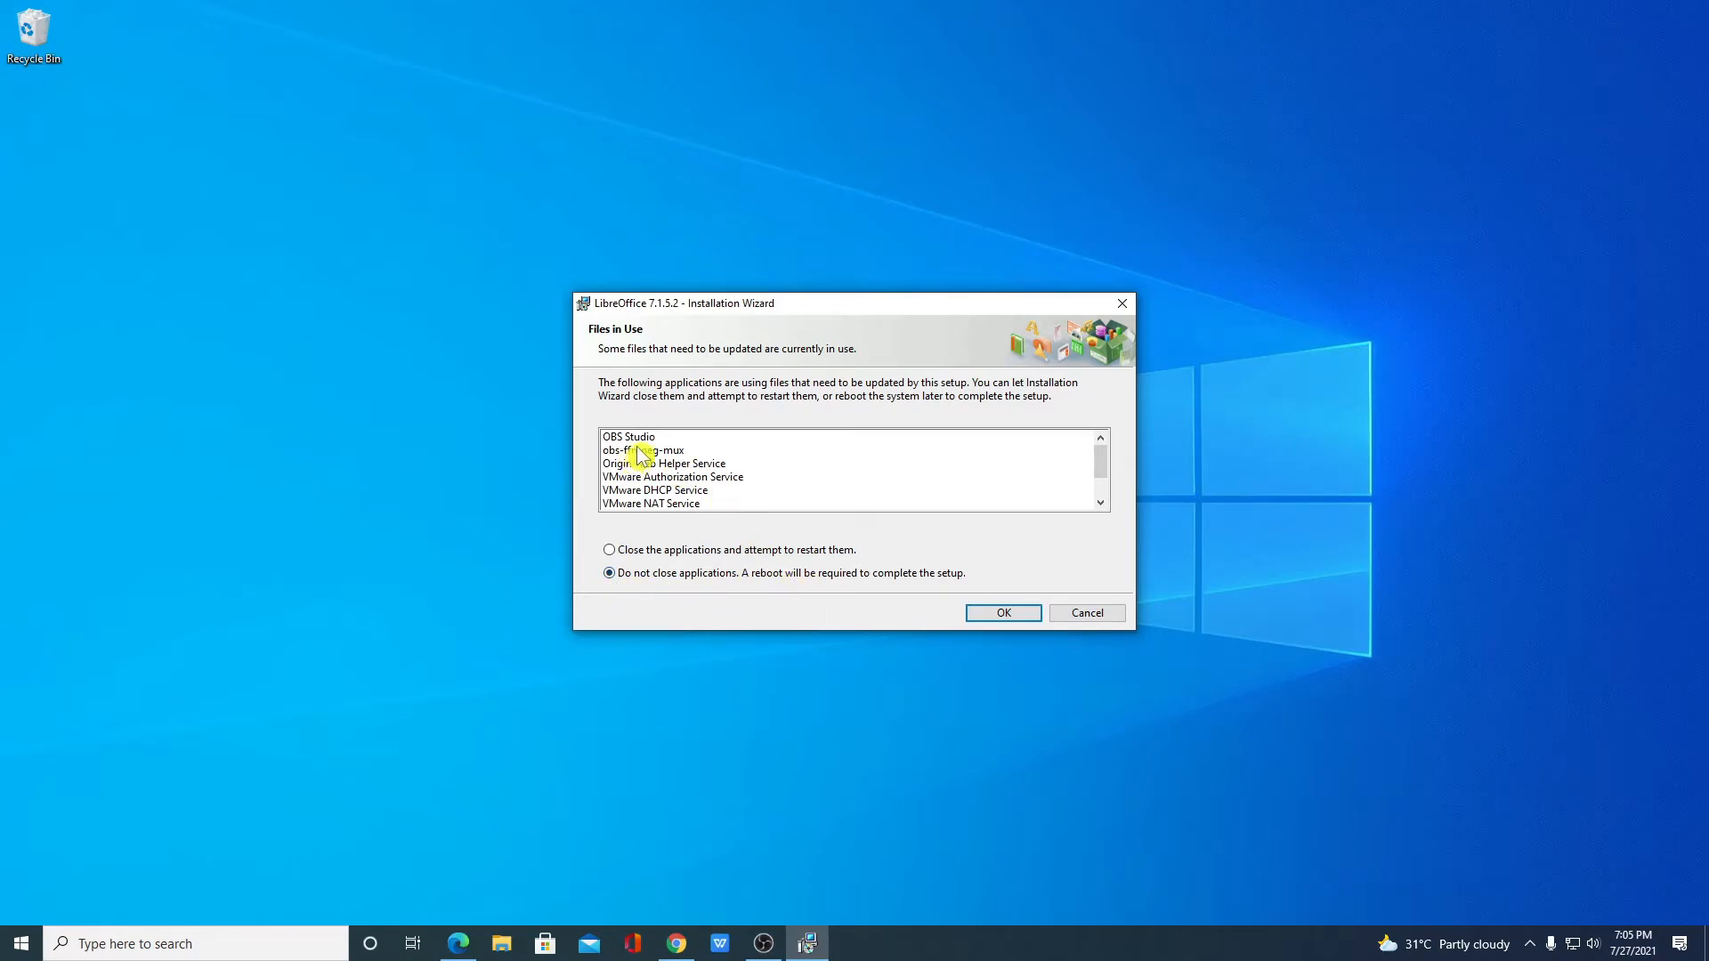
mouse_move(929, 555)
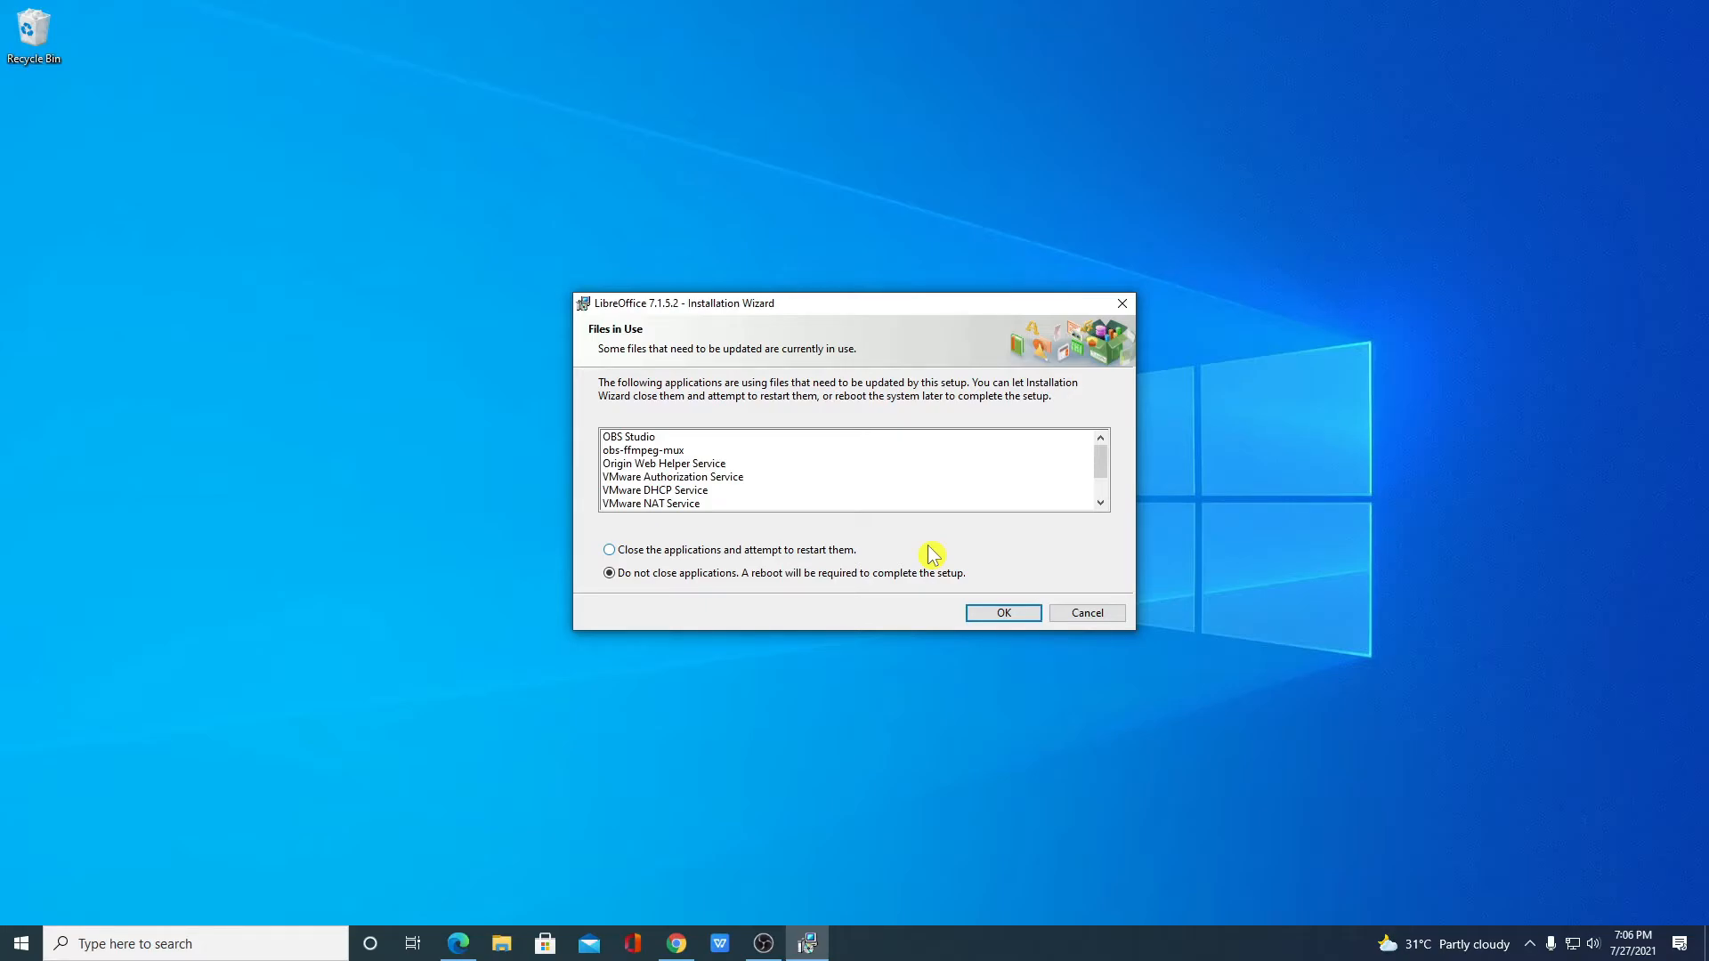
mouse_move(780, 558)
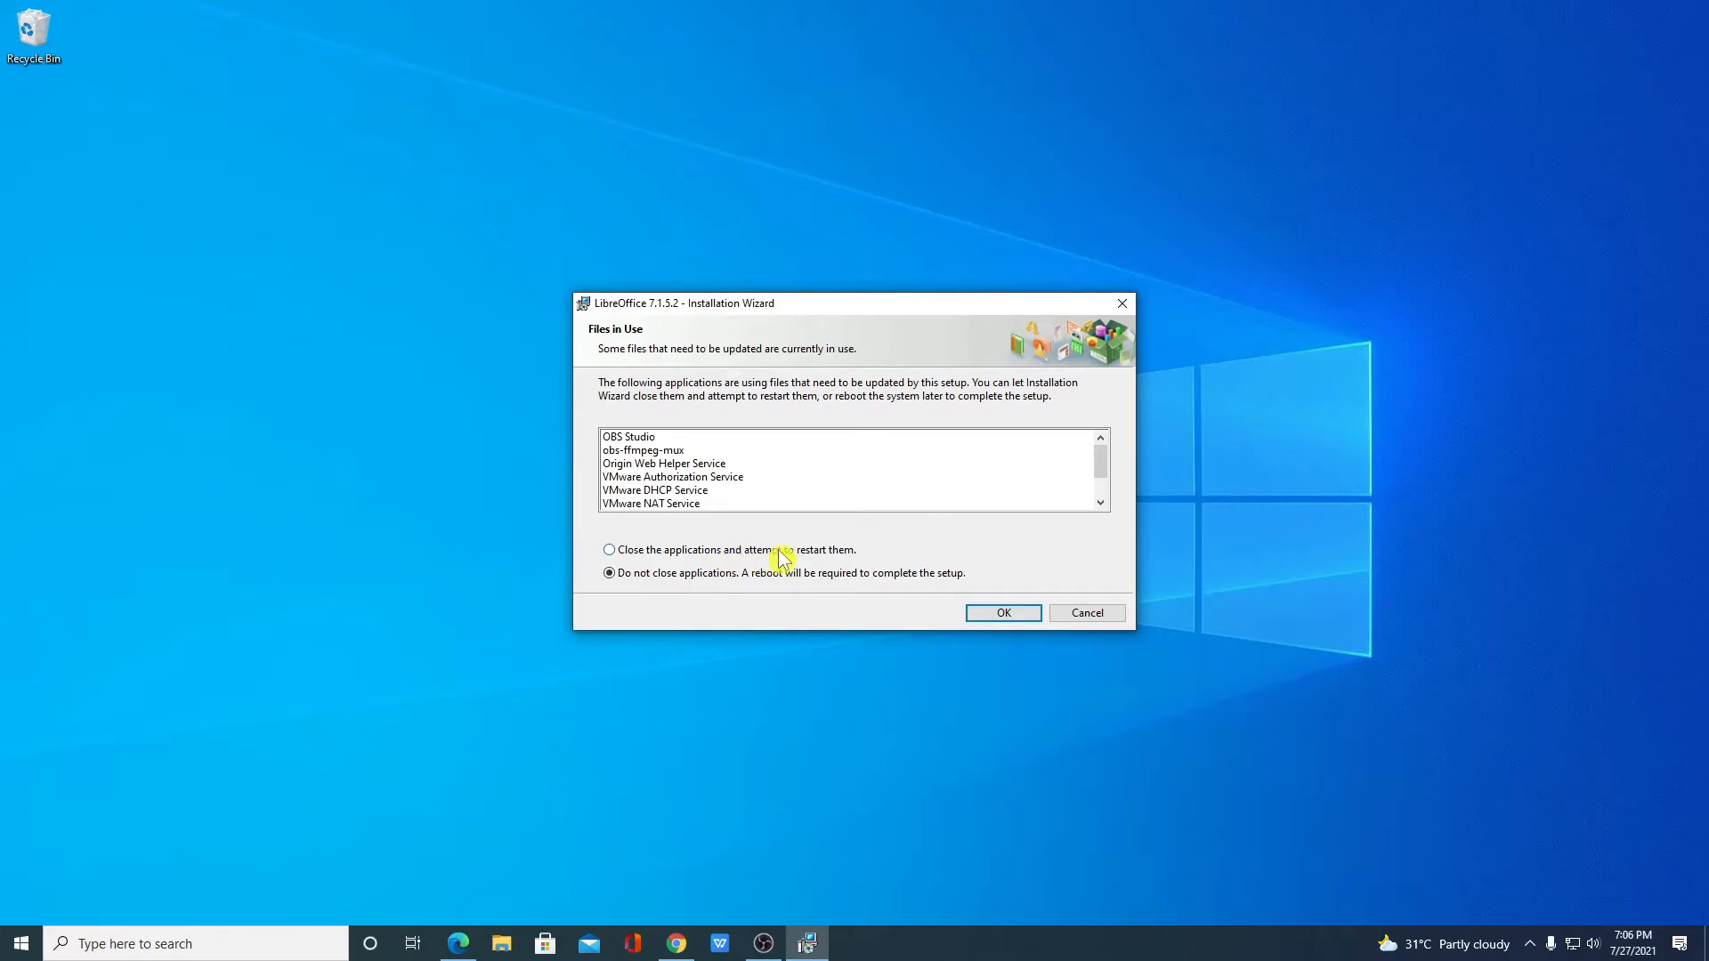
mouse_move(878, 567)
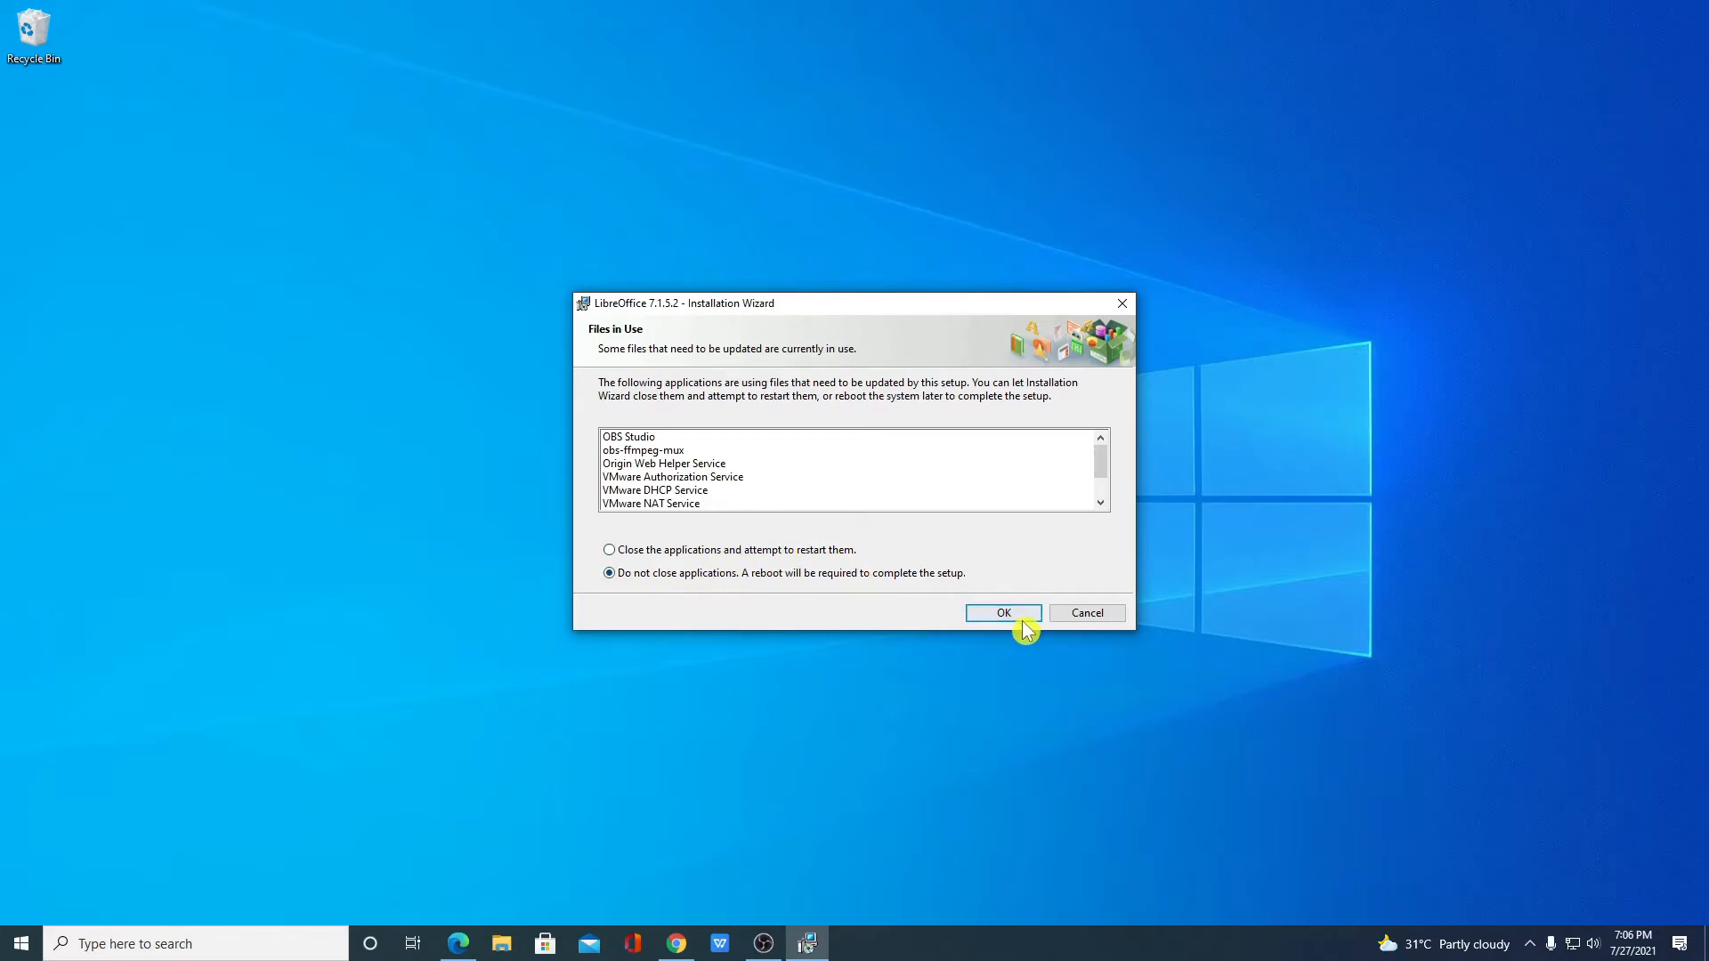
- Proceed without closing running applications, then exit the completed installation wizard
click(1000, 612)
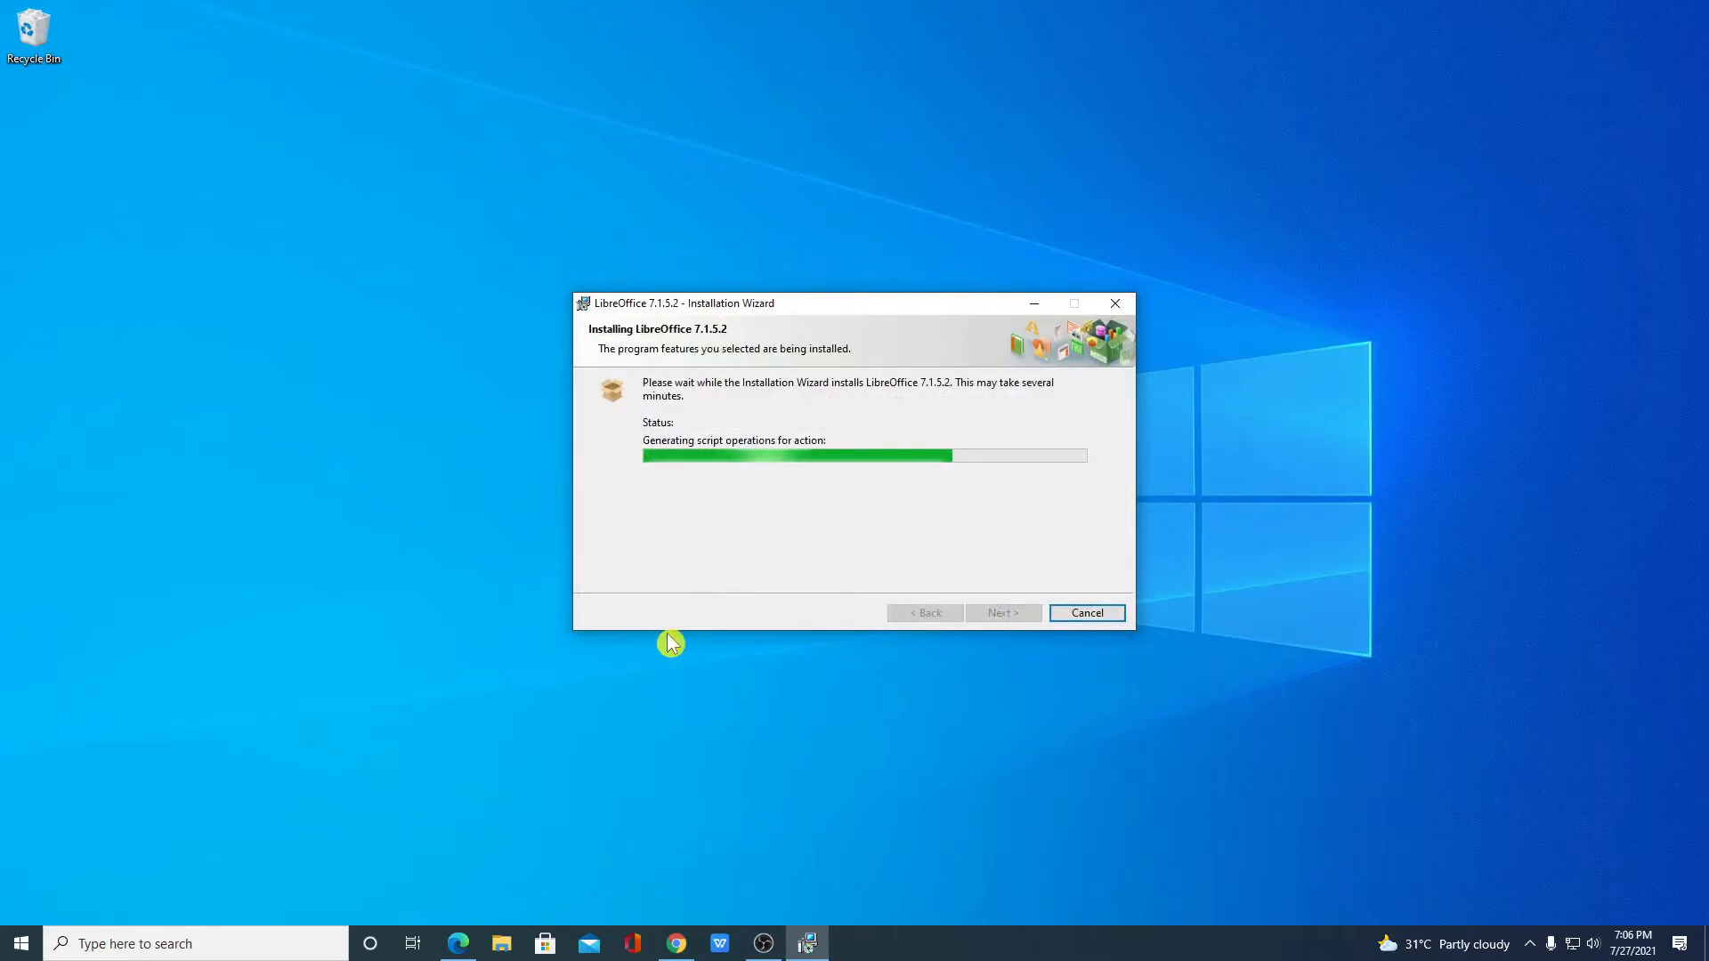
mouse_move(812, 550)
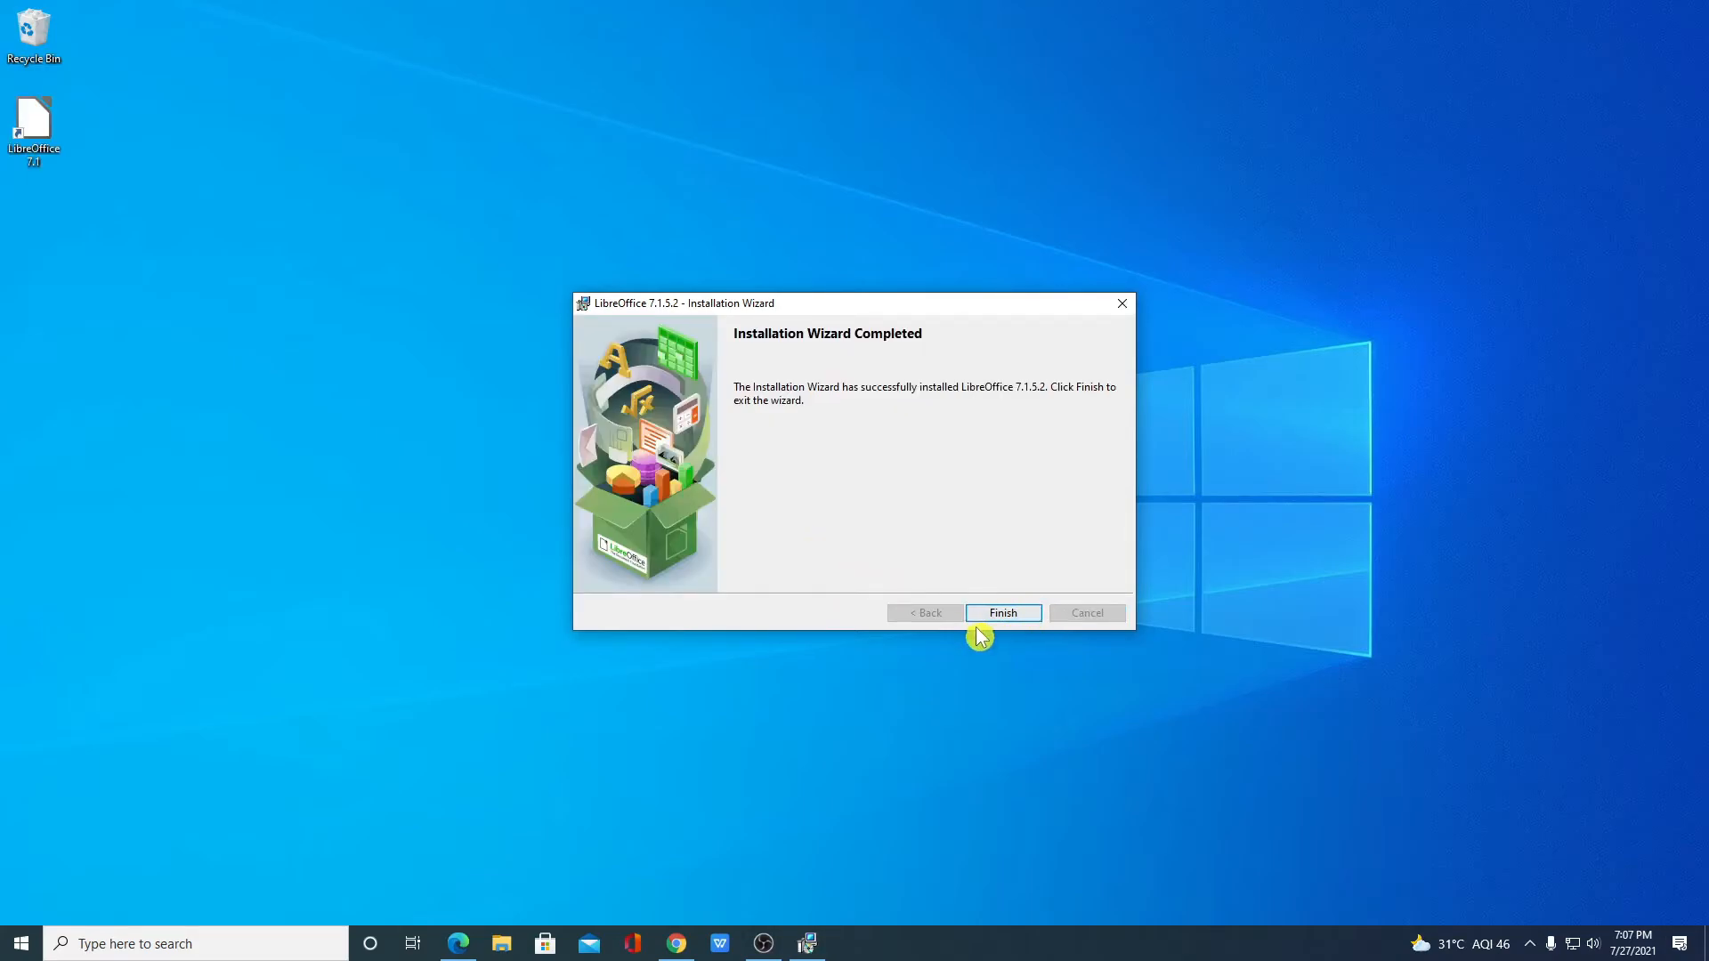
click(1000, 612)
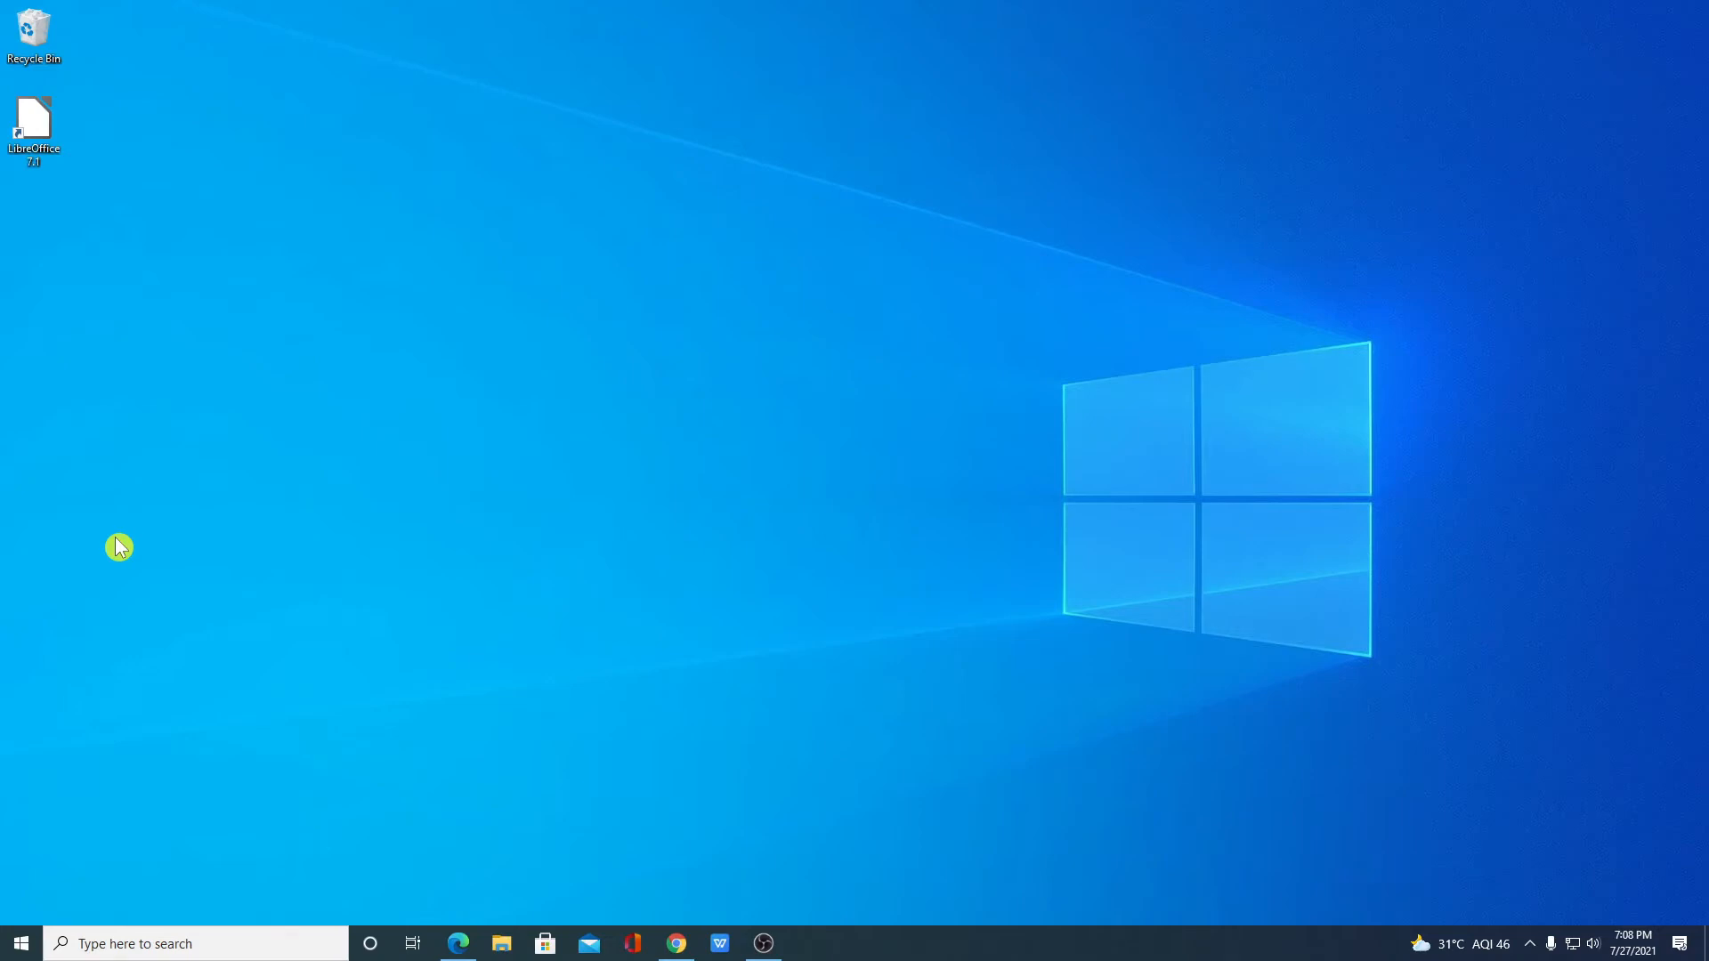
mouse_move(34, 123)
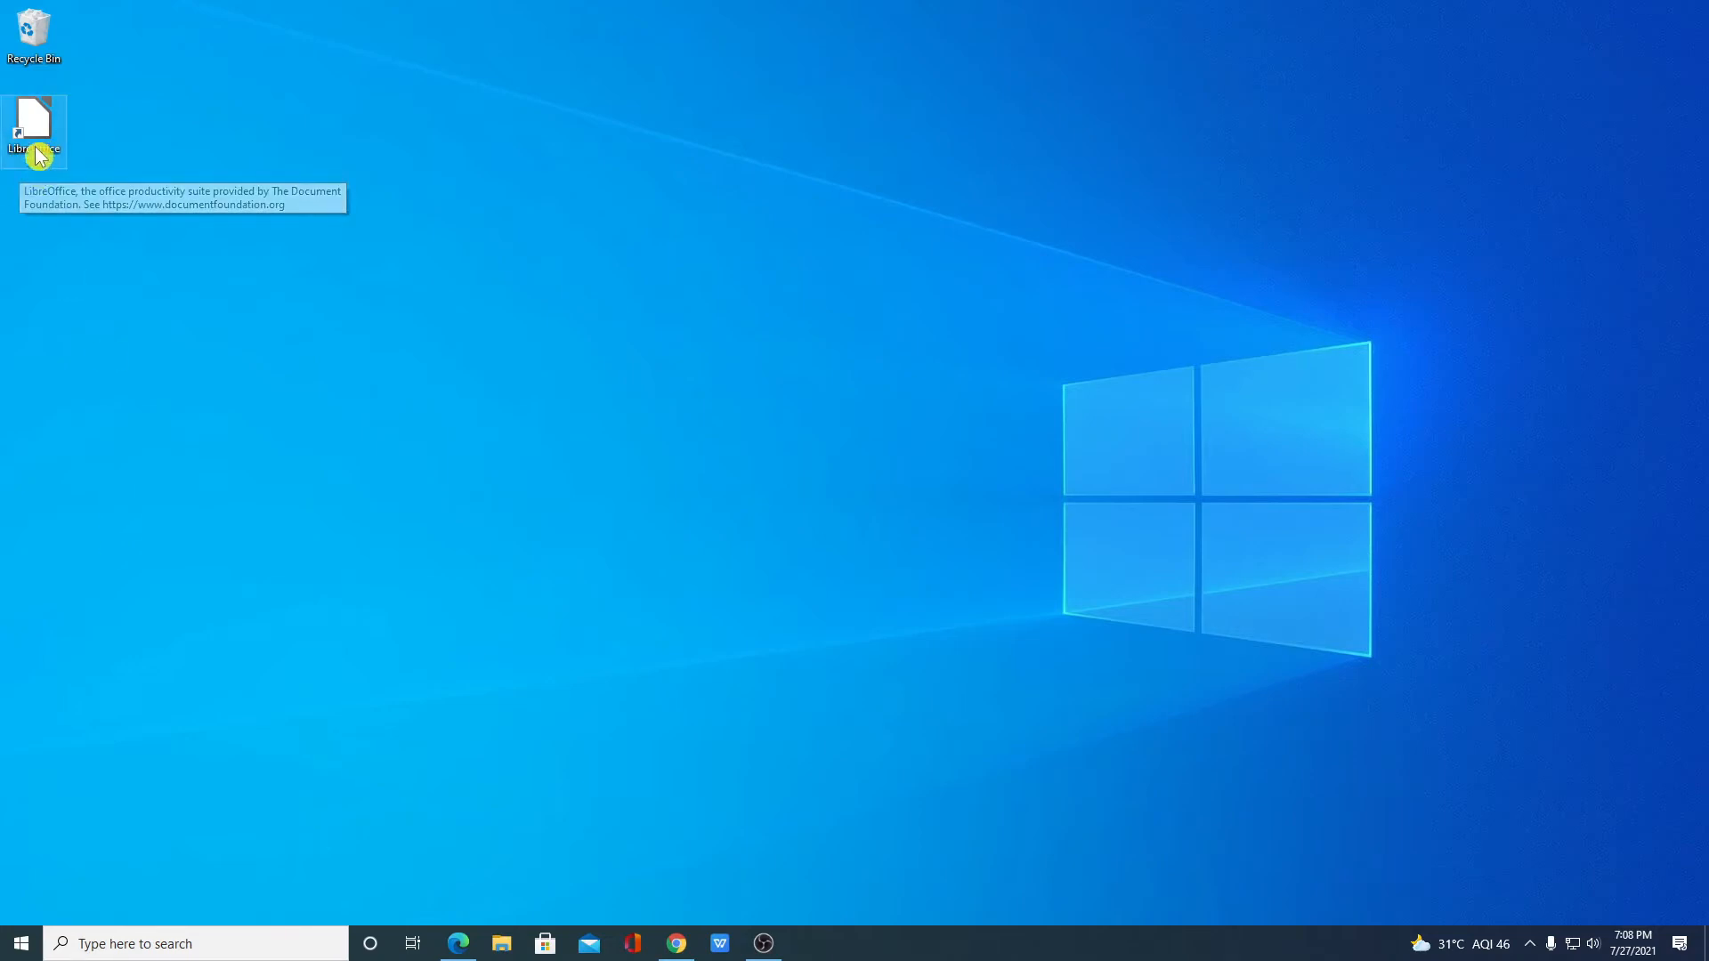
- Launch LibreOffice from its new desktop shortcut
double_click(34, 125)
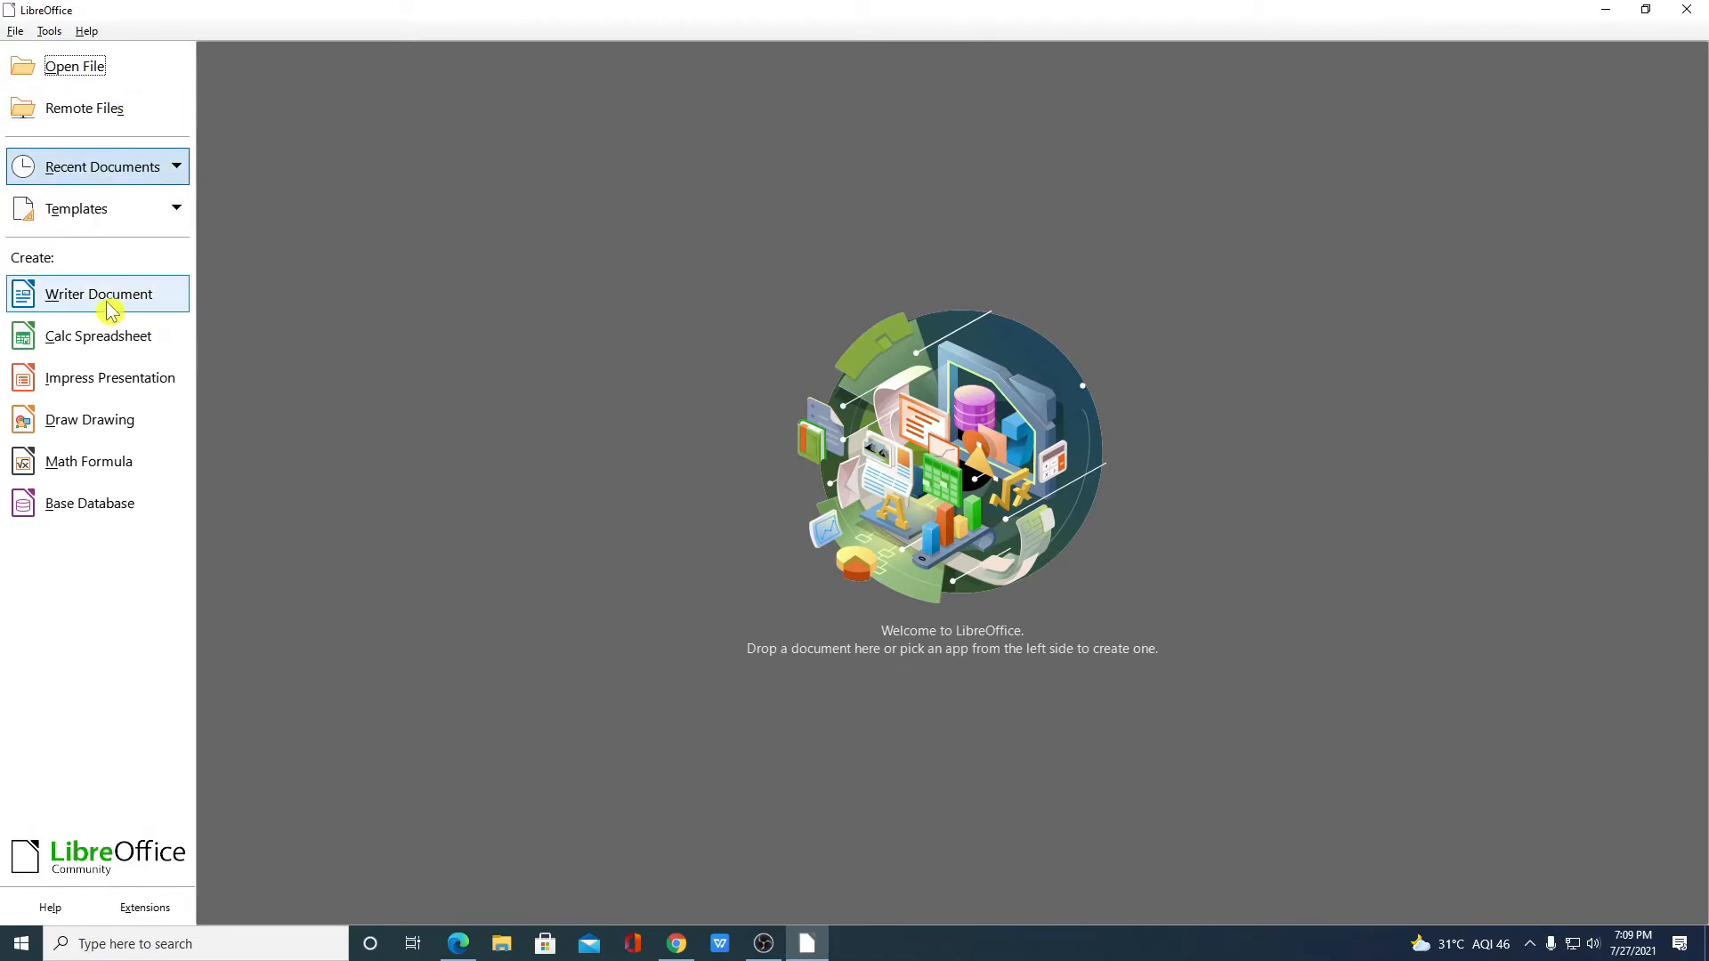
mouse_move(163, 343)
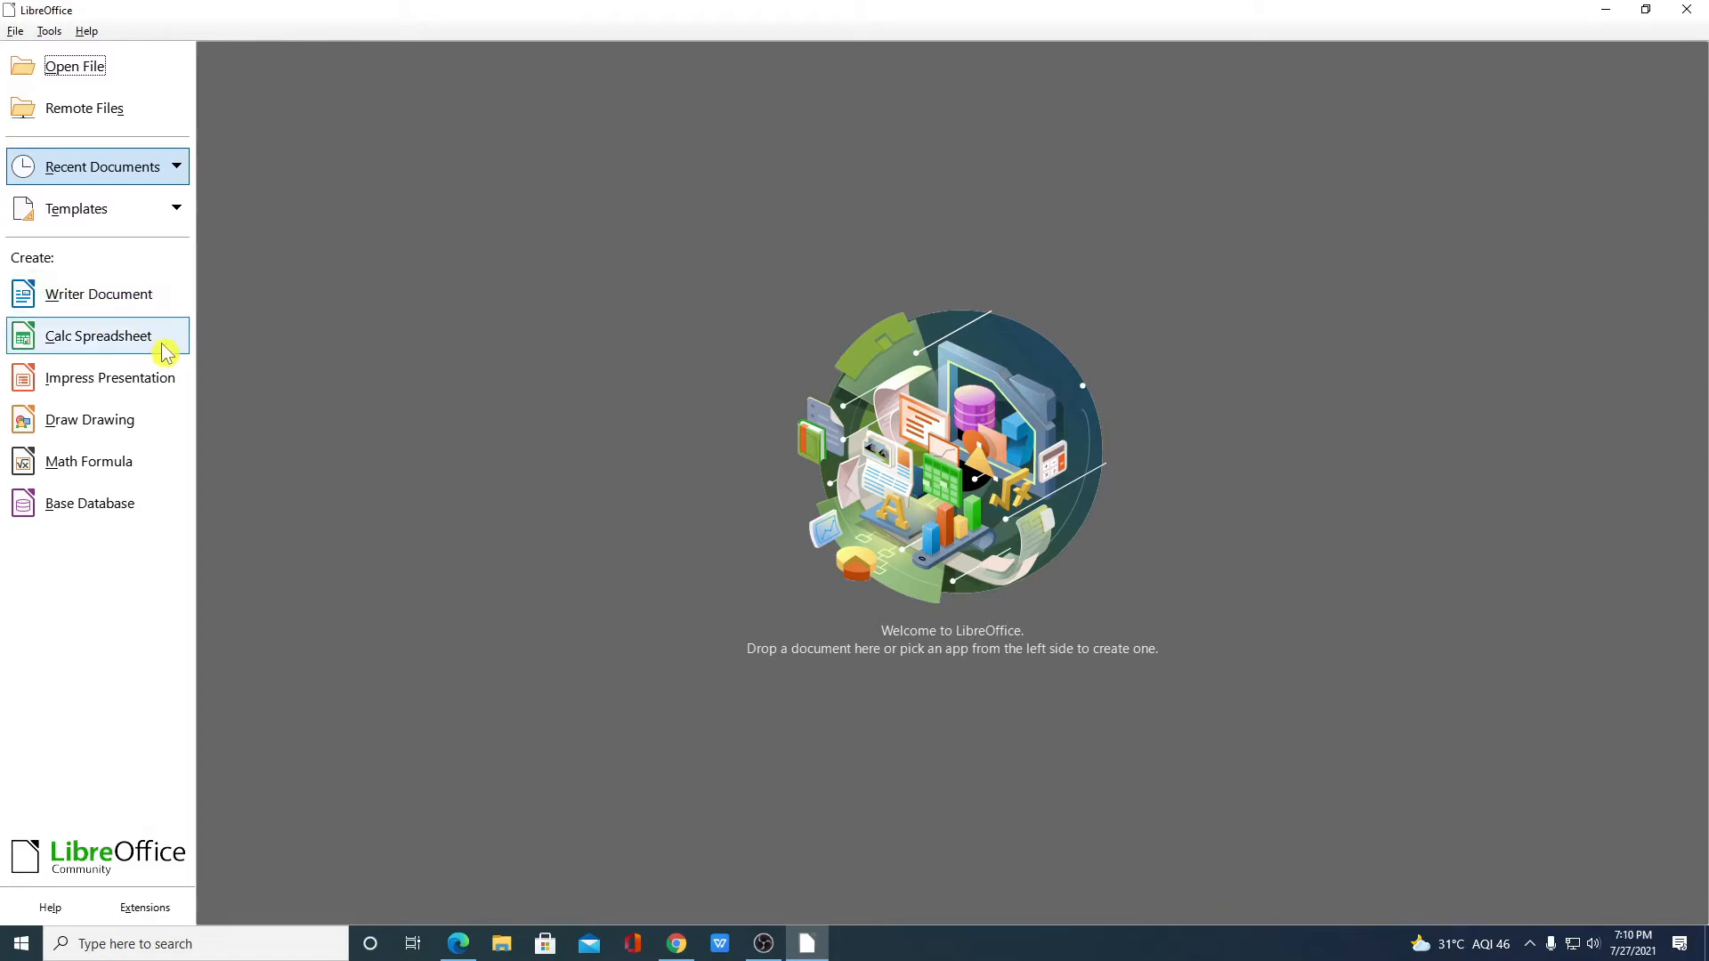
mouse_move(152, 393)
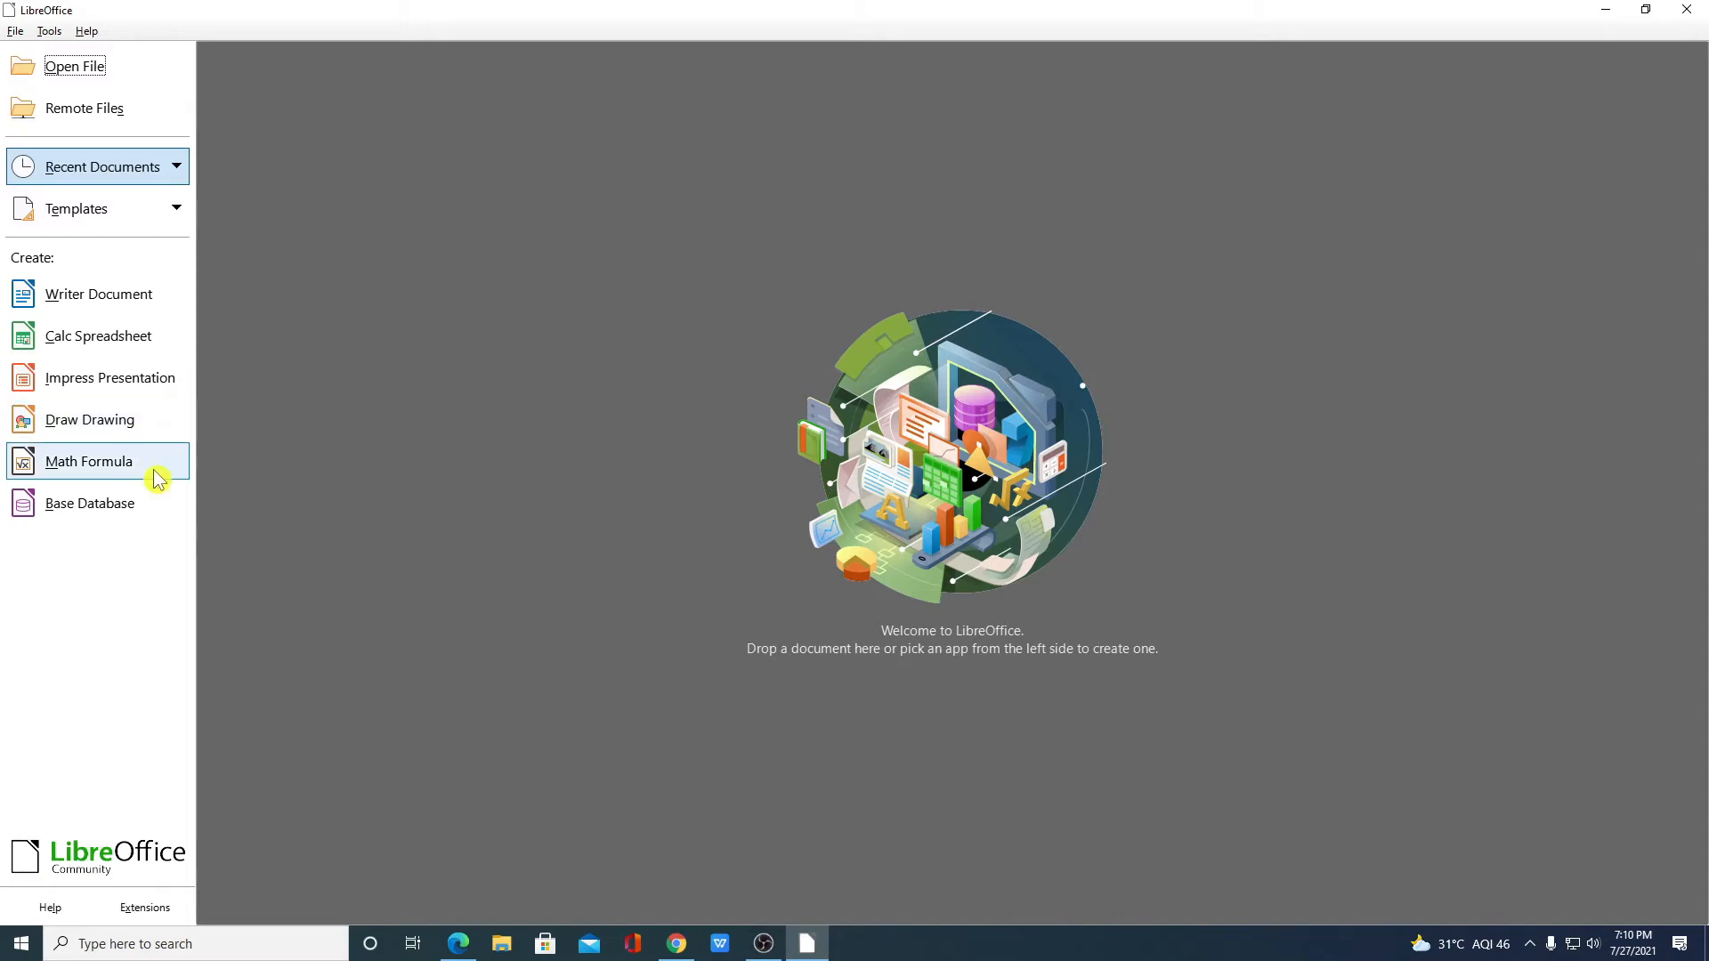
mouse_move(171, 511)
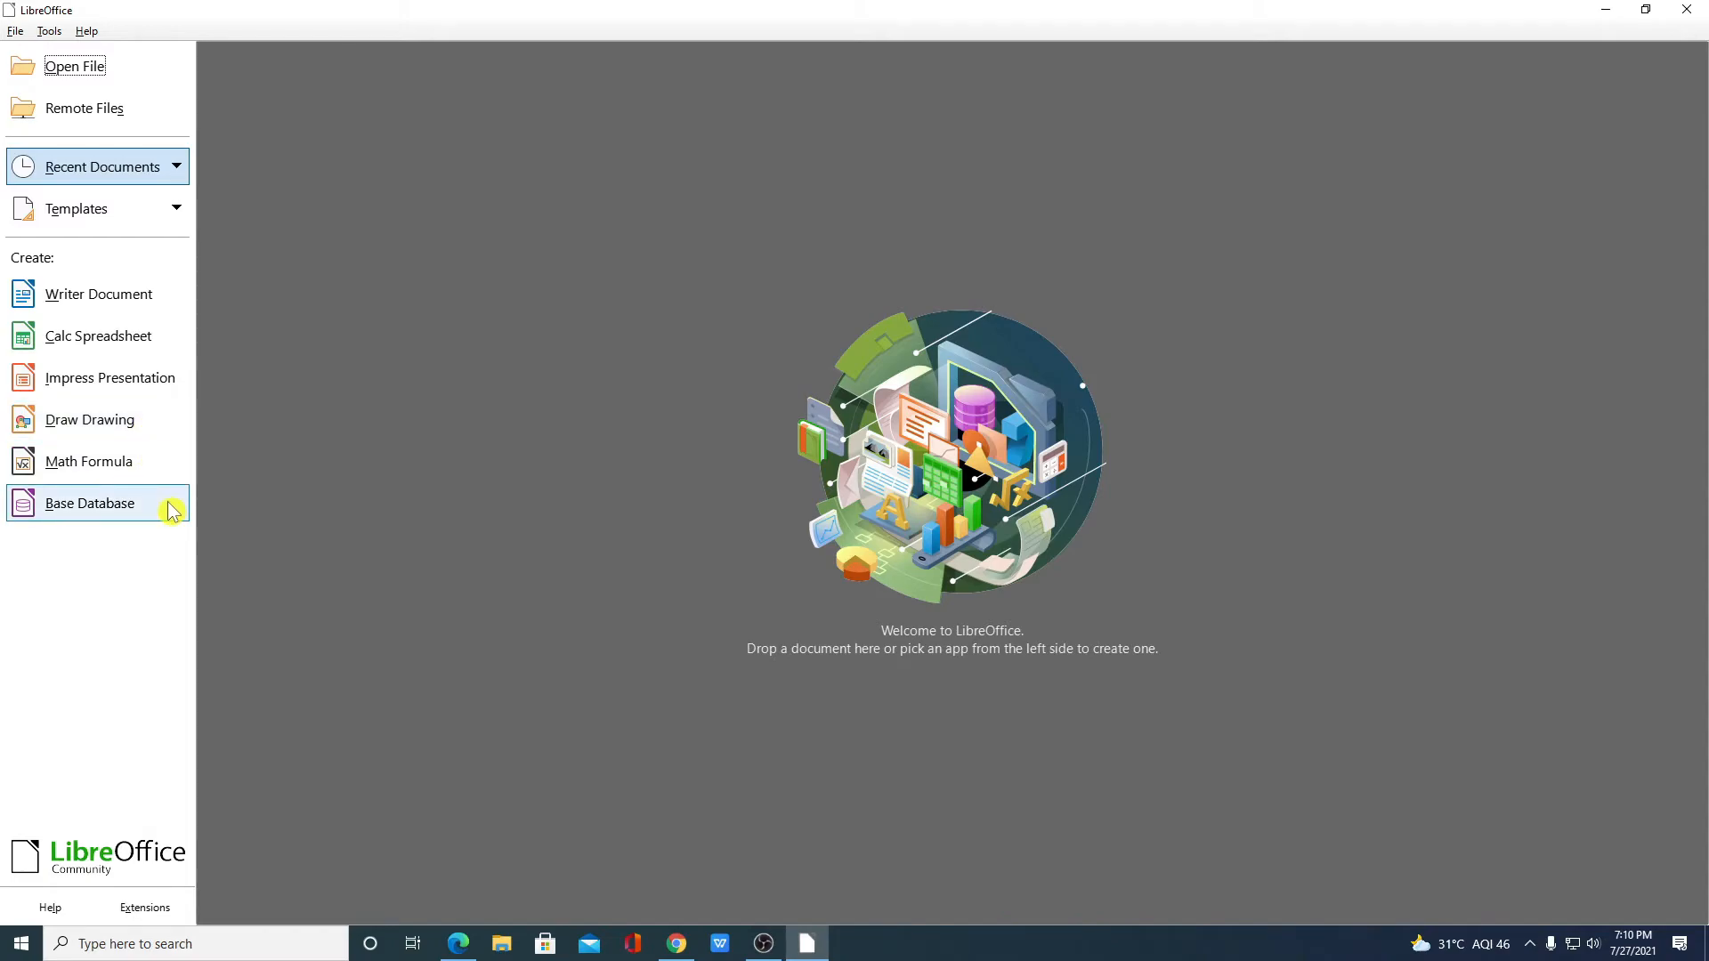
mouse_move(447, 273)
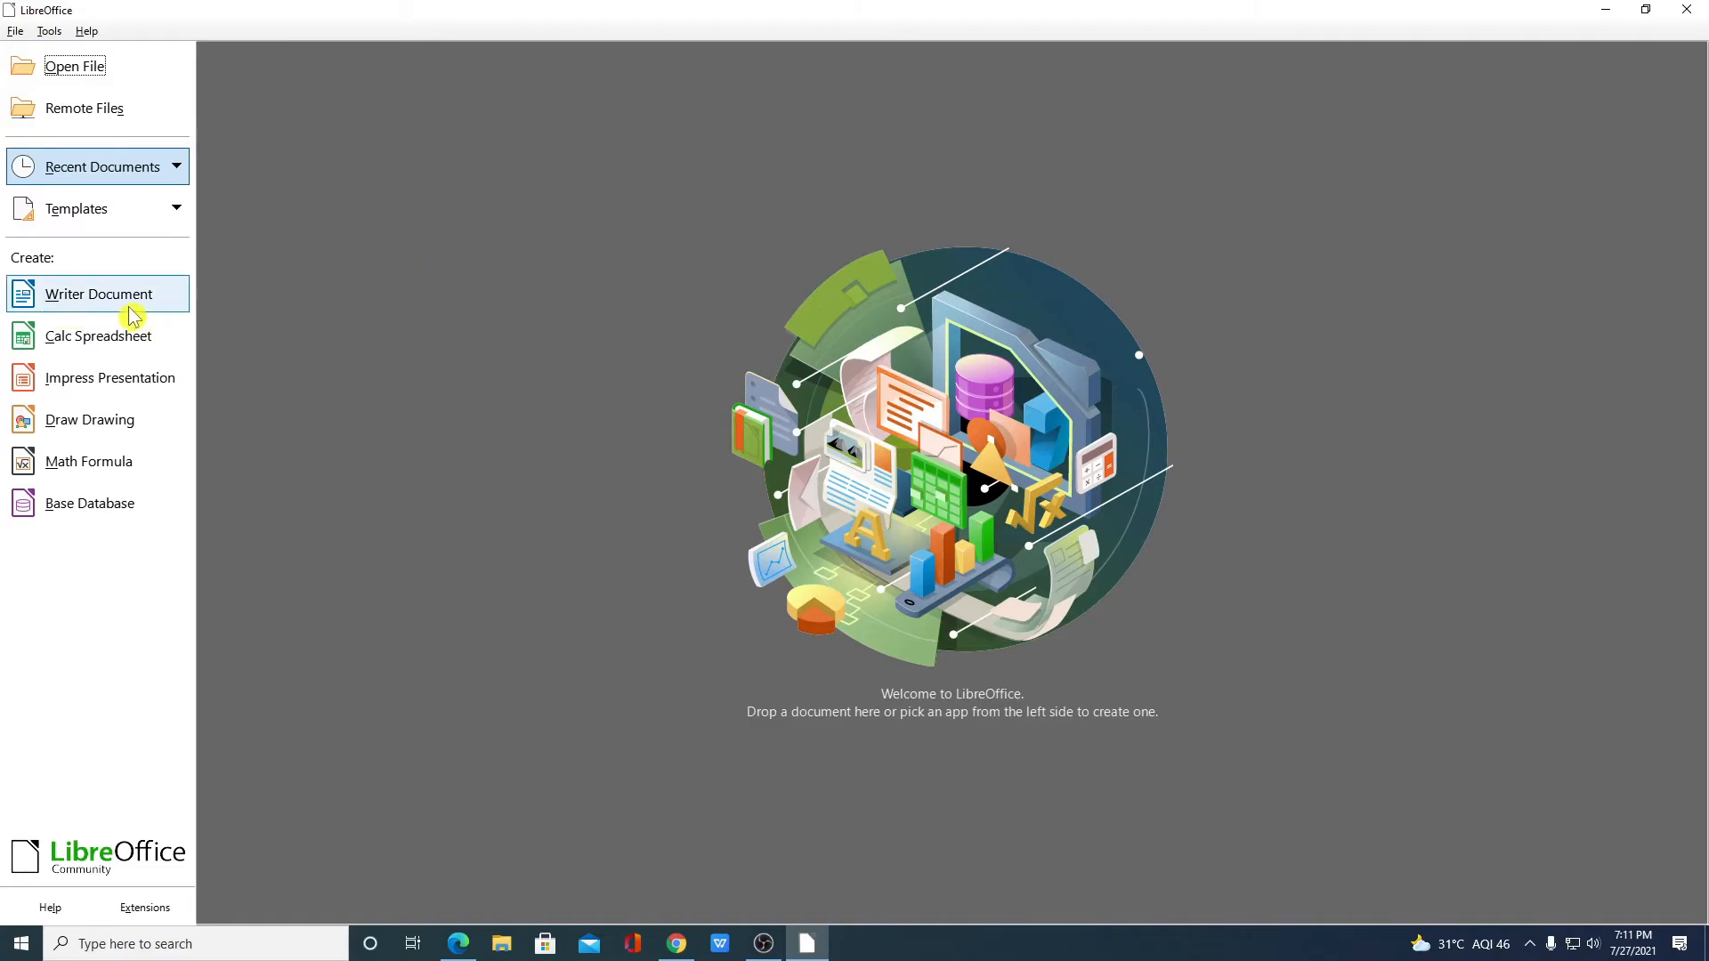
- Create a blank Writer document, then open a new spreadsheet, maximize it, and close it
click(98, 293)
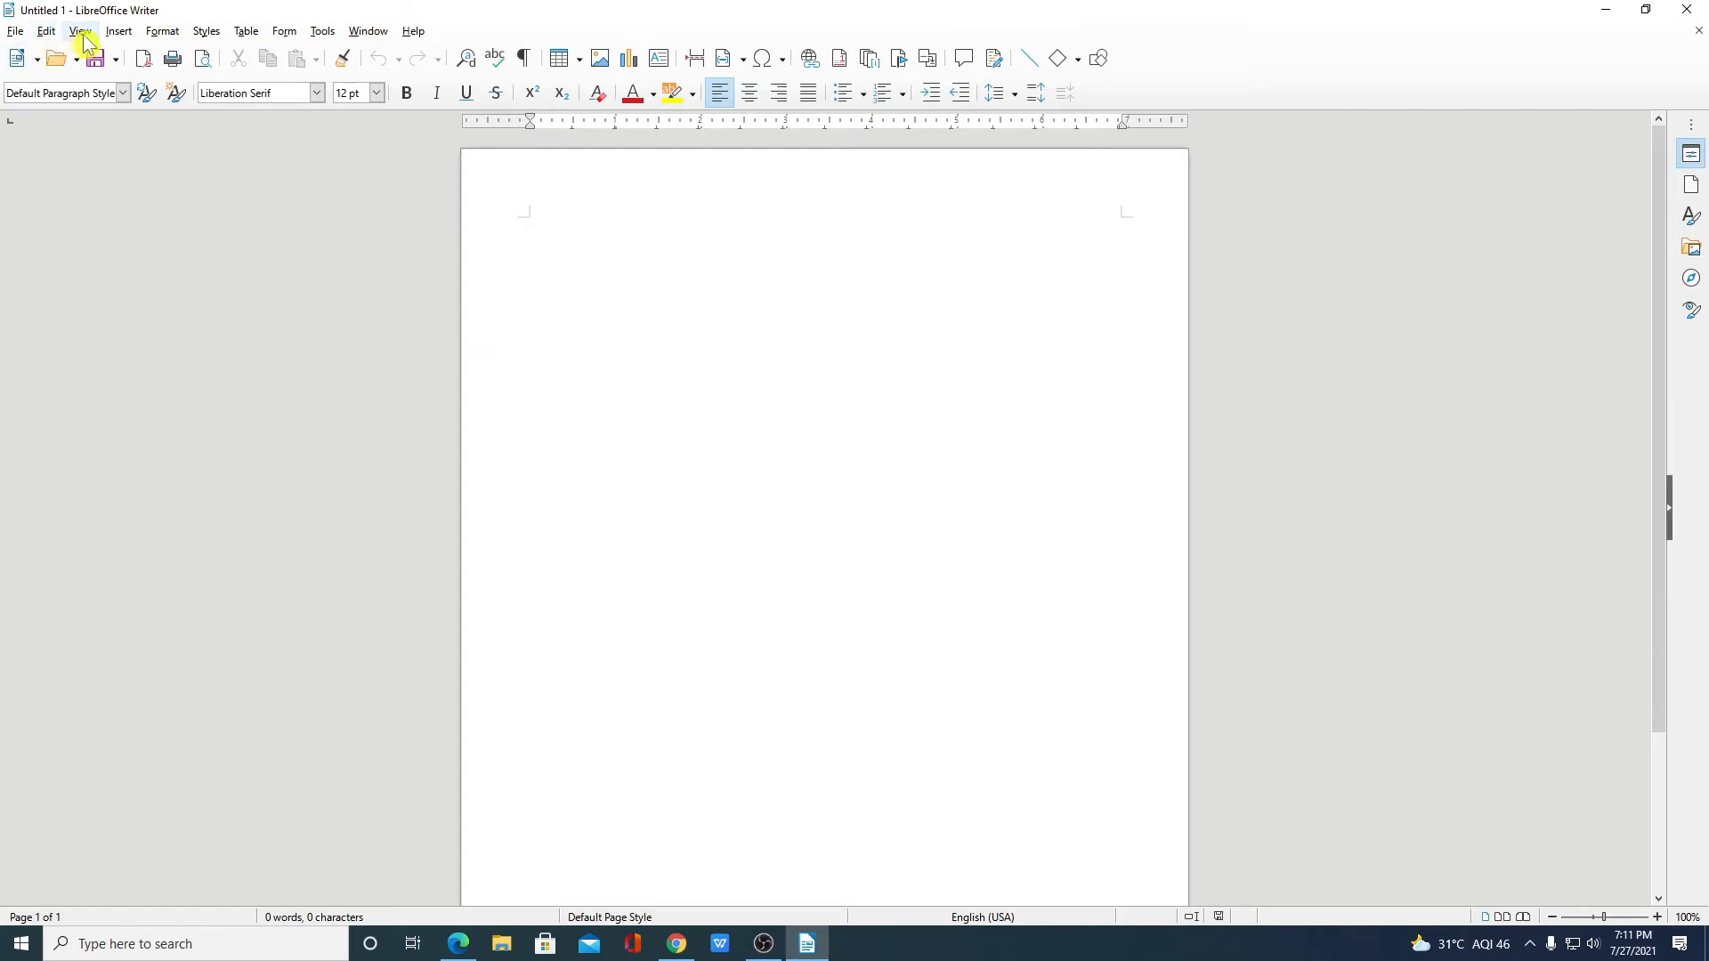
click(162, 30)
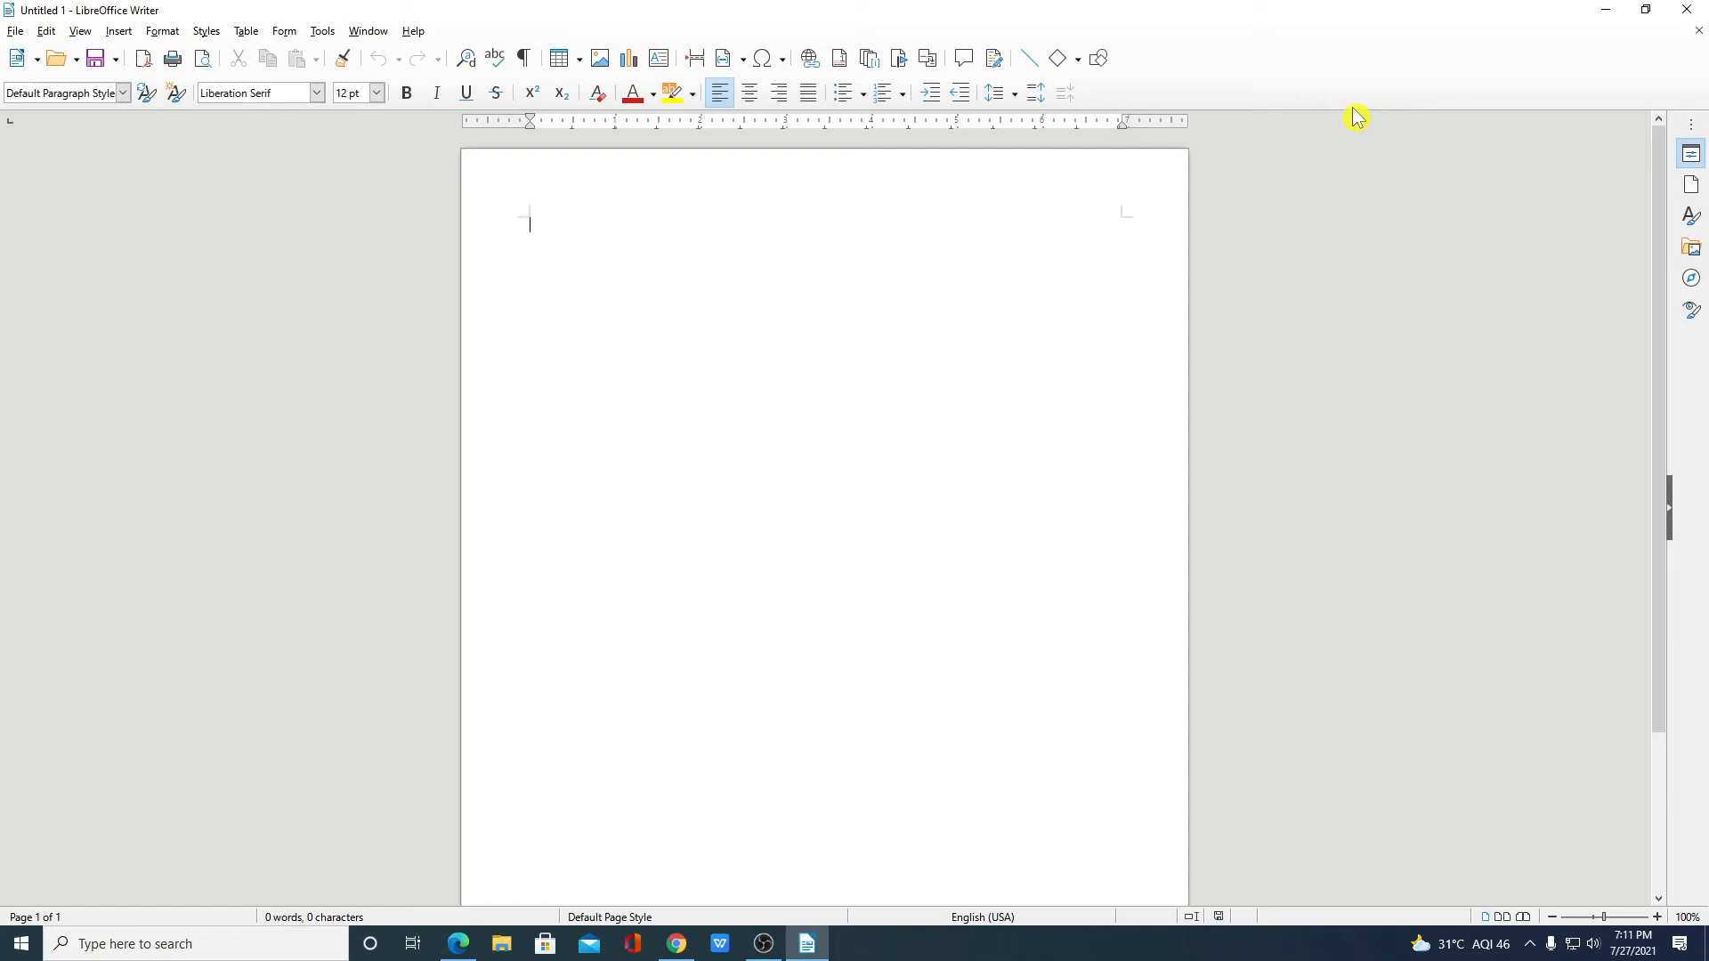
click(15, 58)
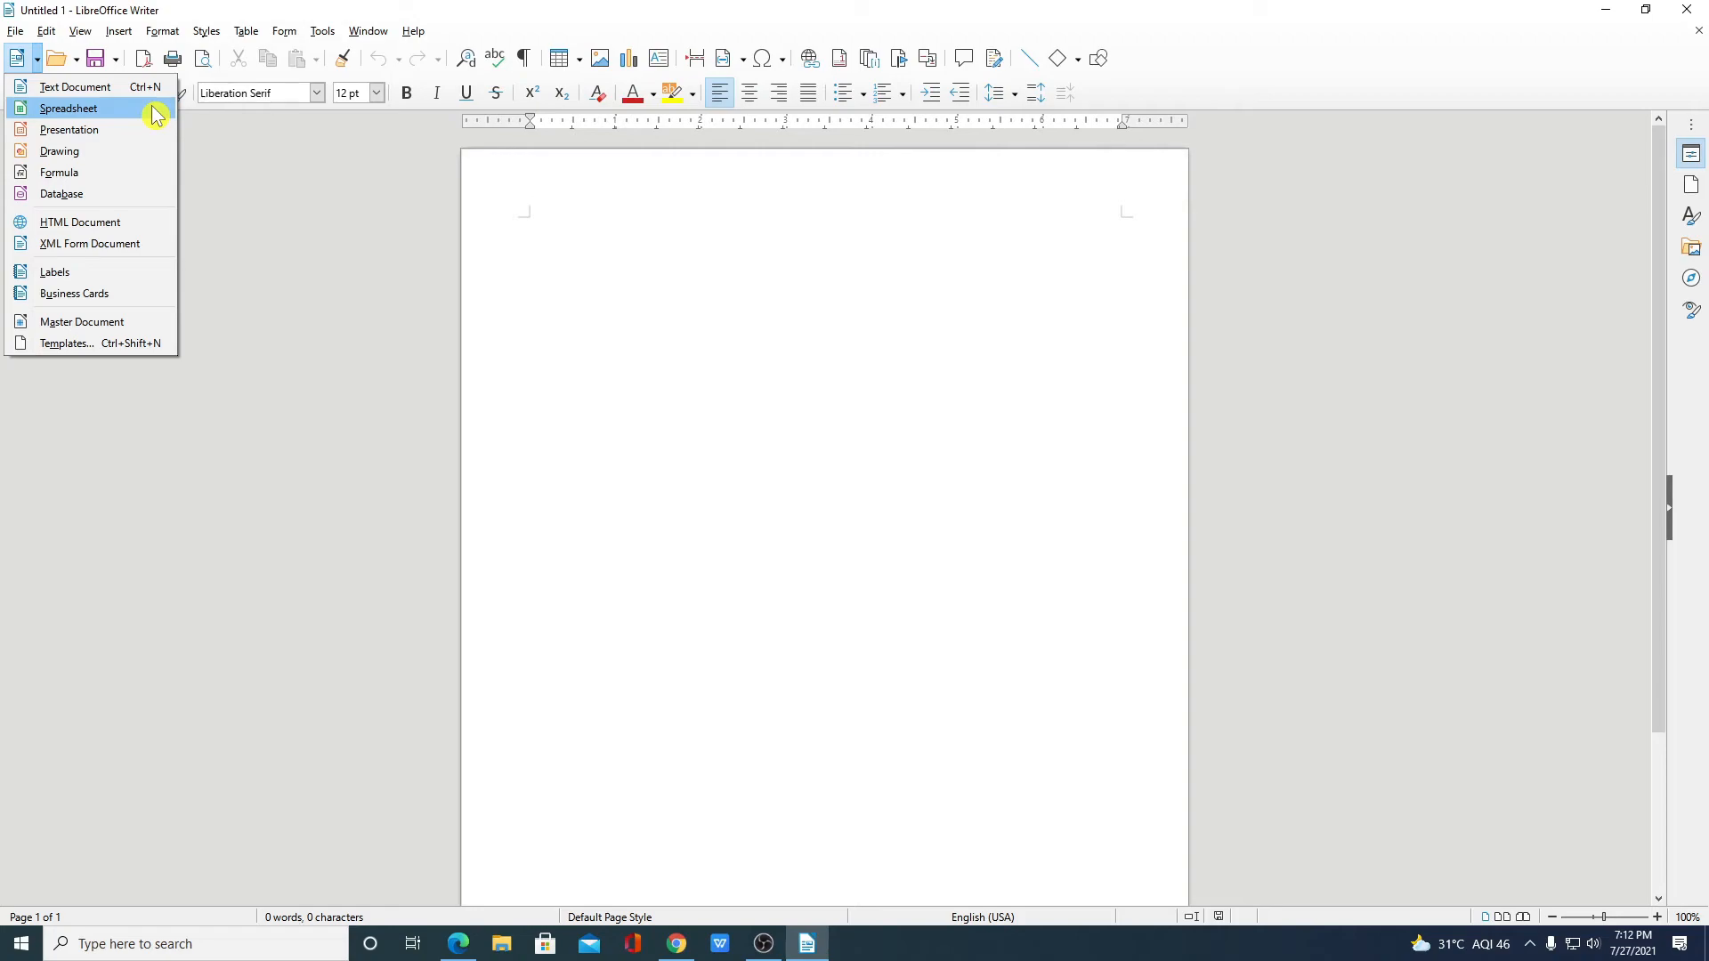
mouse_move(116, 118)
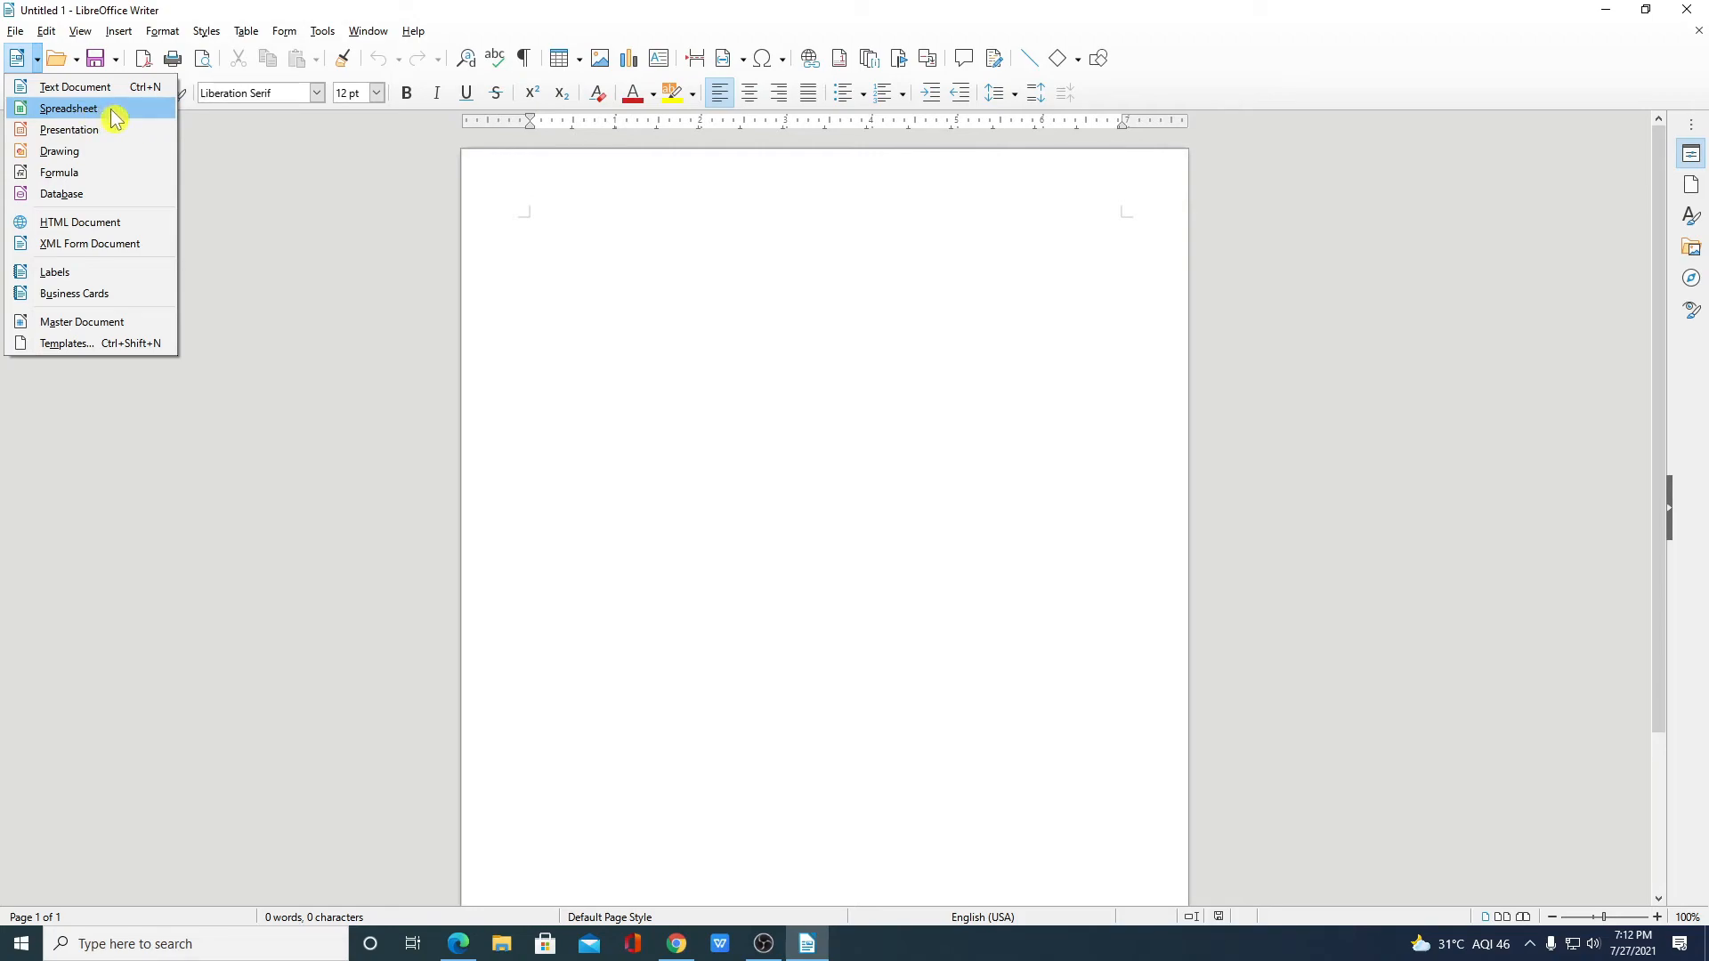
click(68, 108)
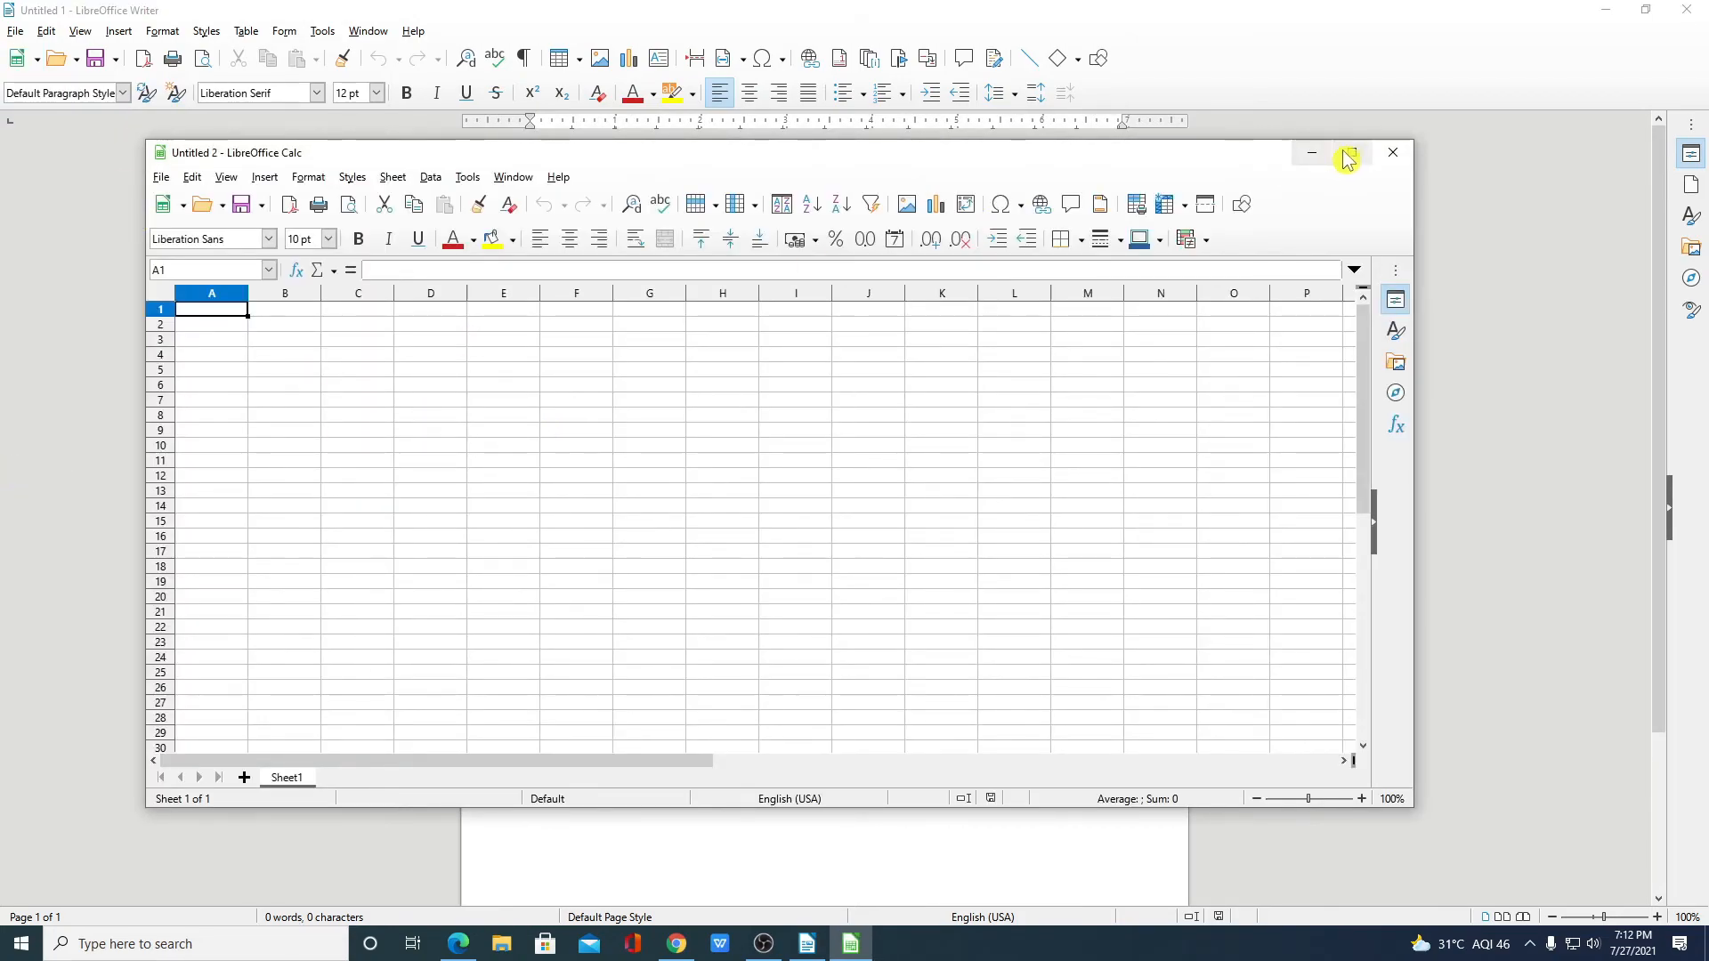
click(1347, 152)
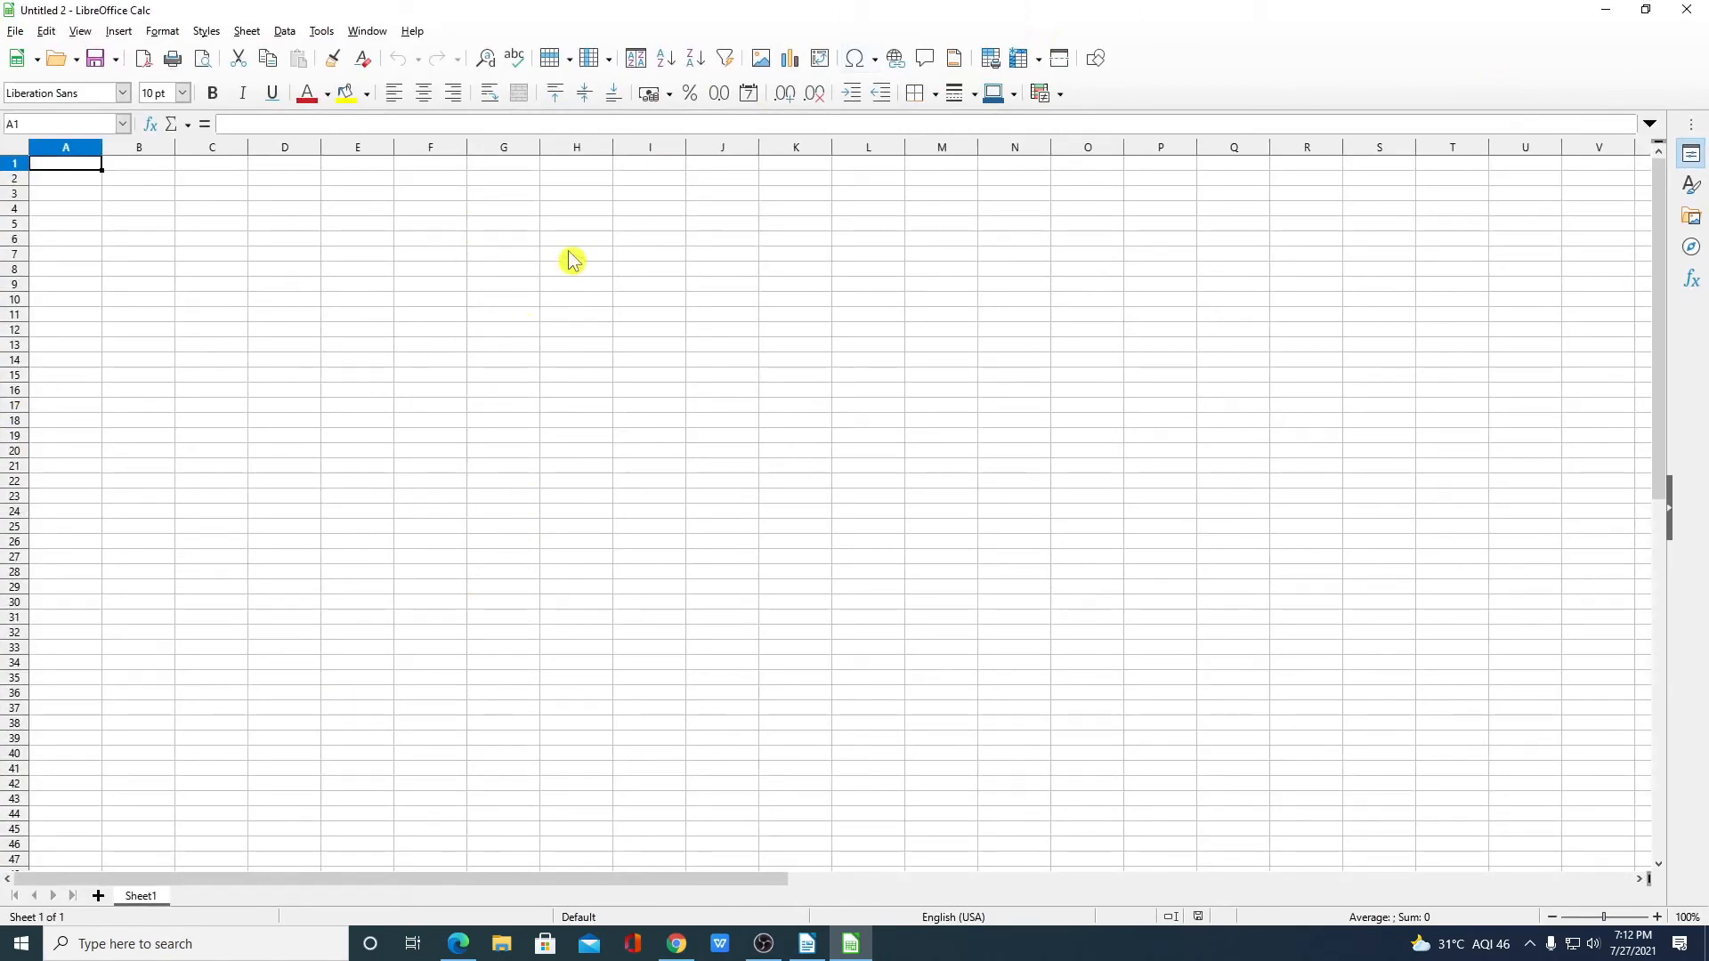
mouse_move(1248, 346)
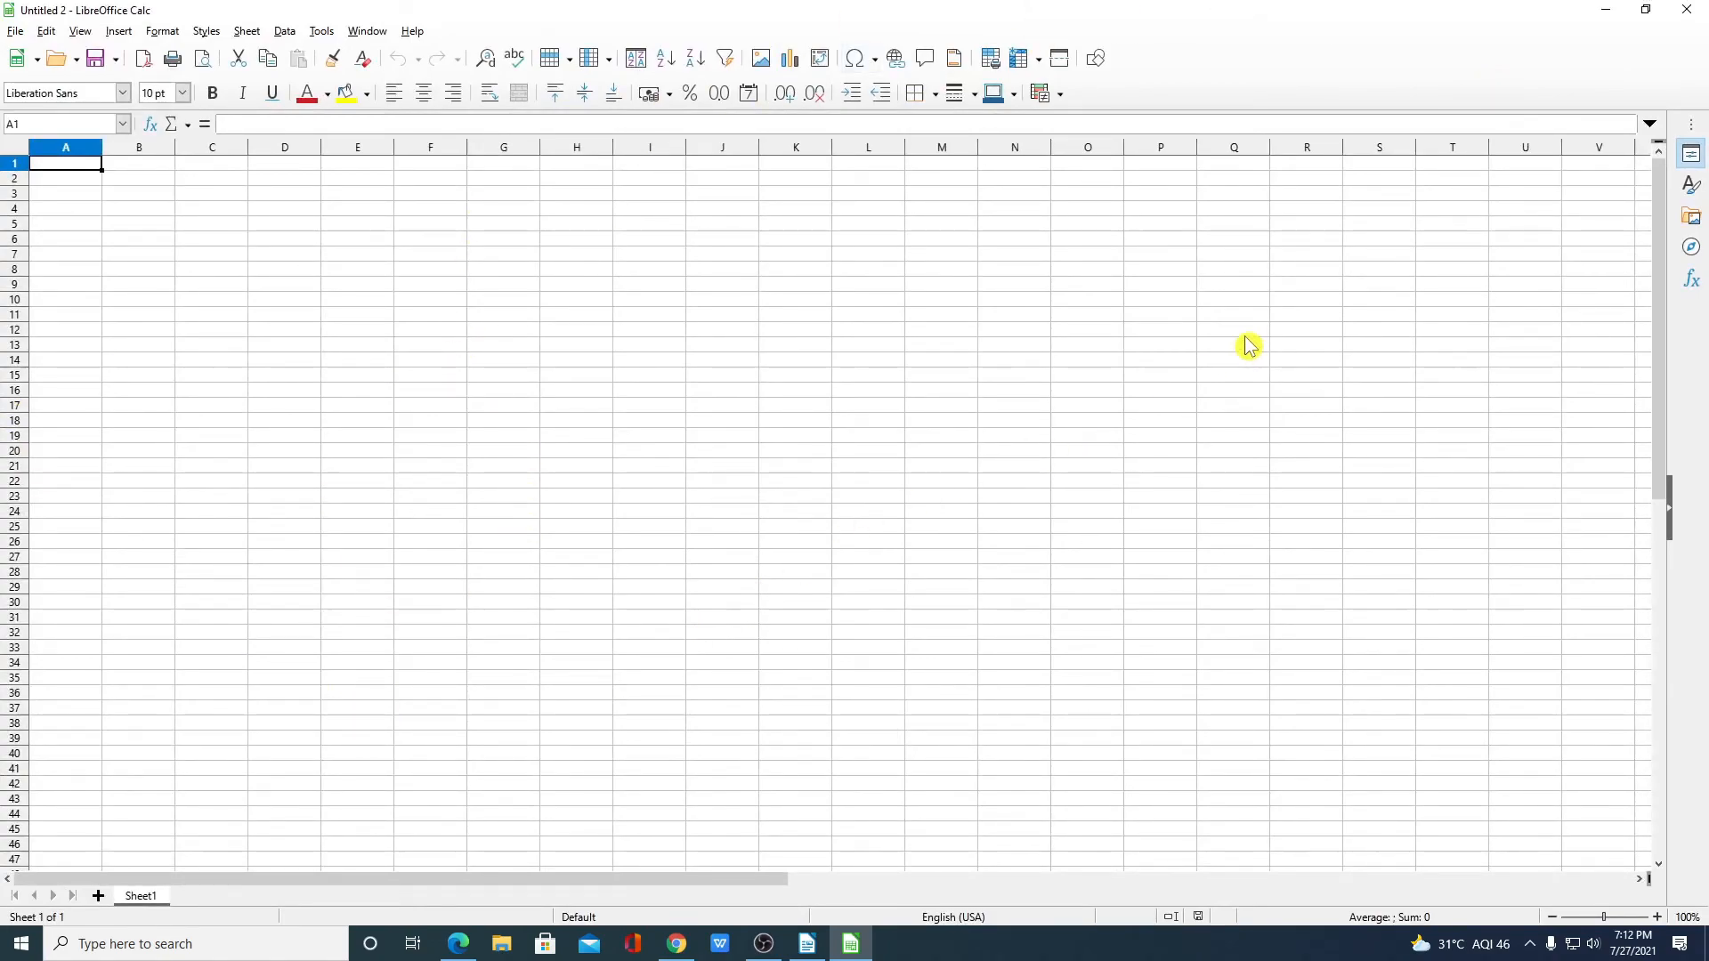
click(805, 944)
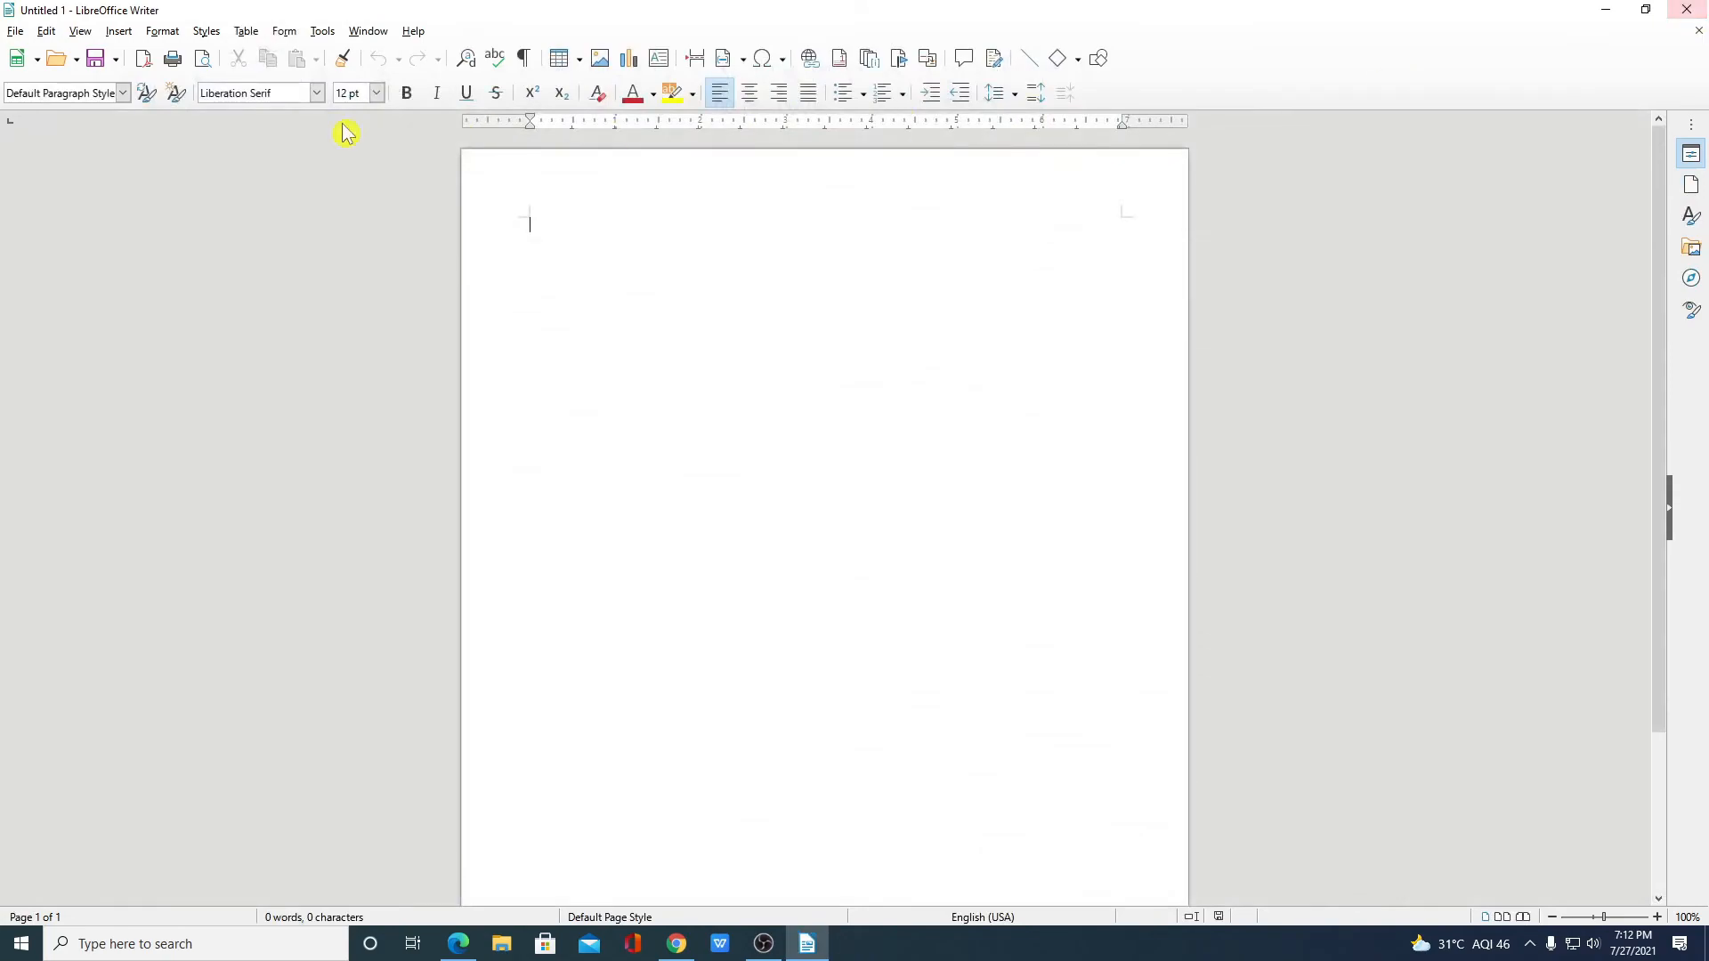
mouse_move(19, 59)
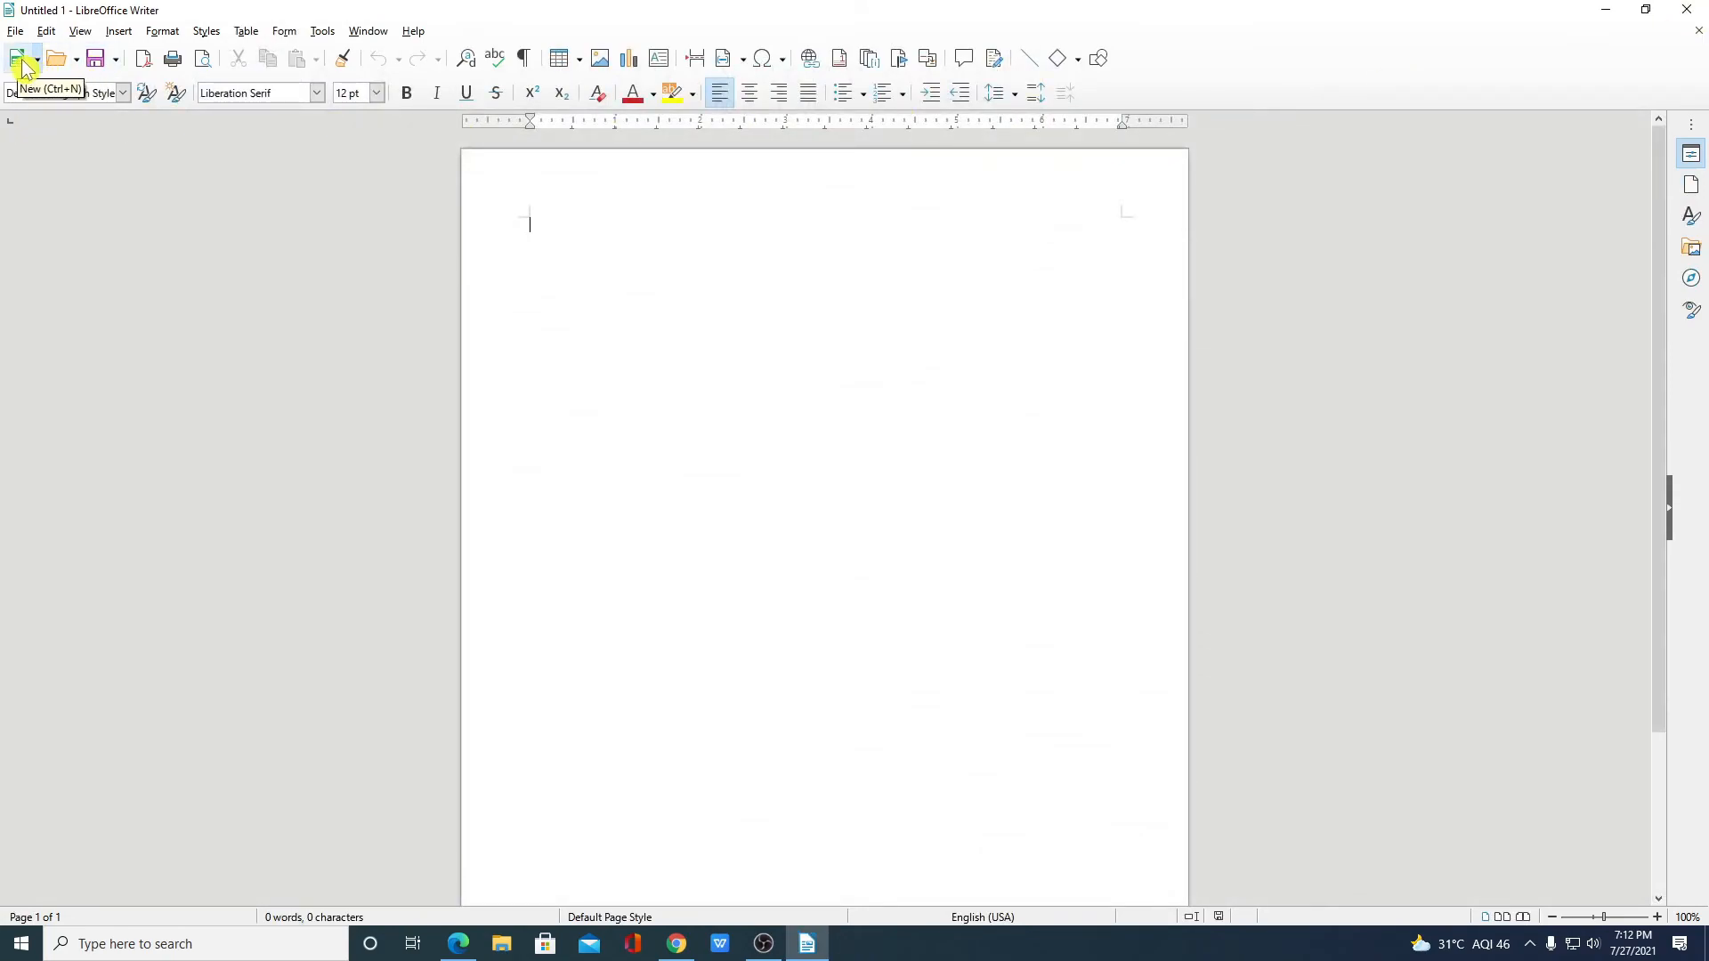
- Create a new Impress presentation from the New menu using the Lights template
click(36, 59)
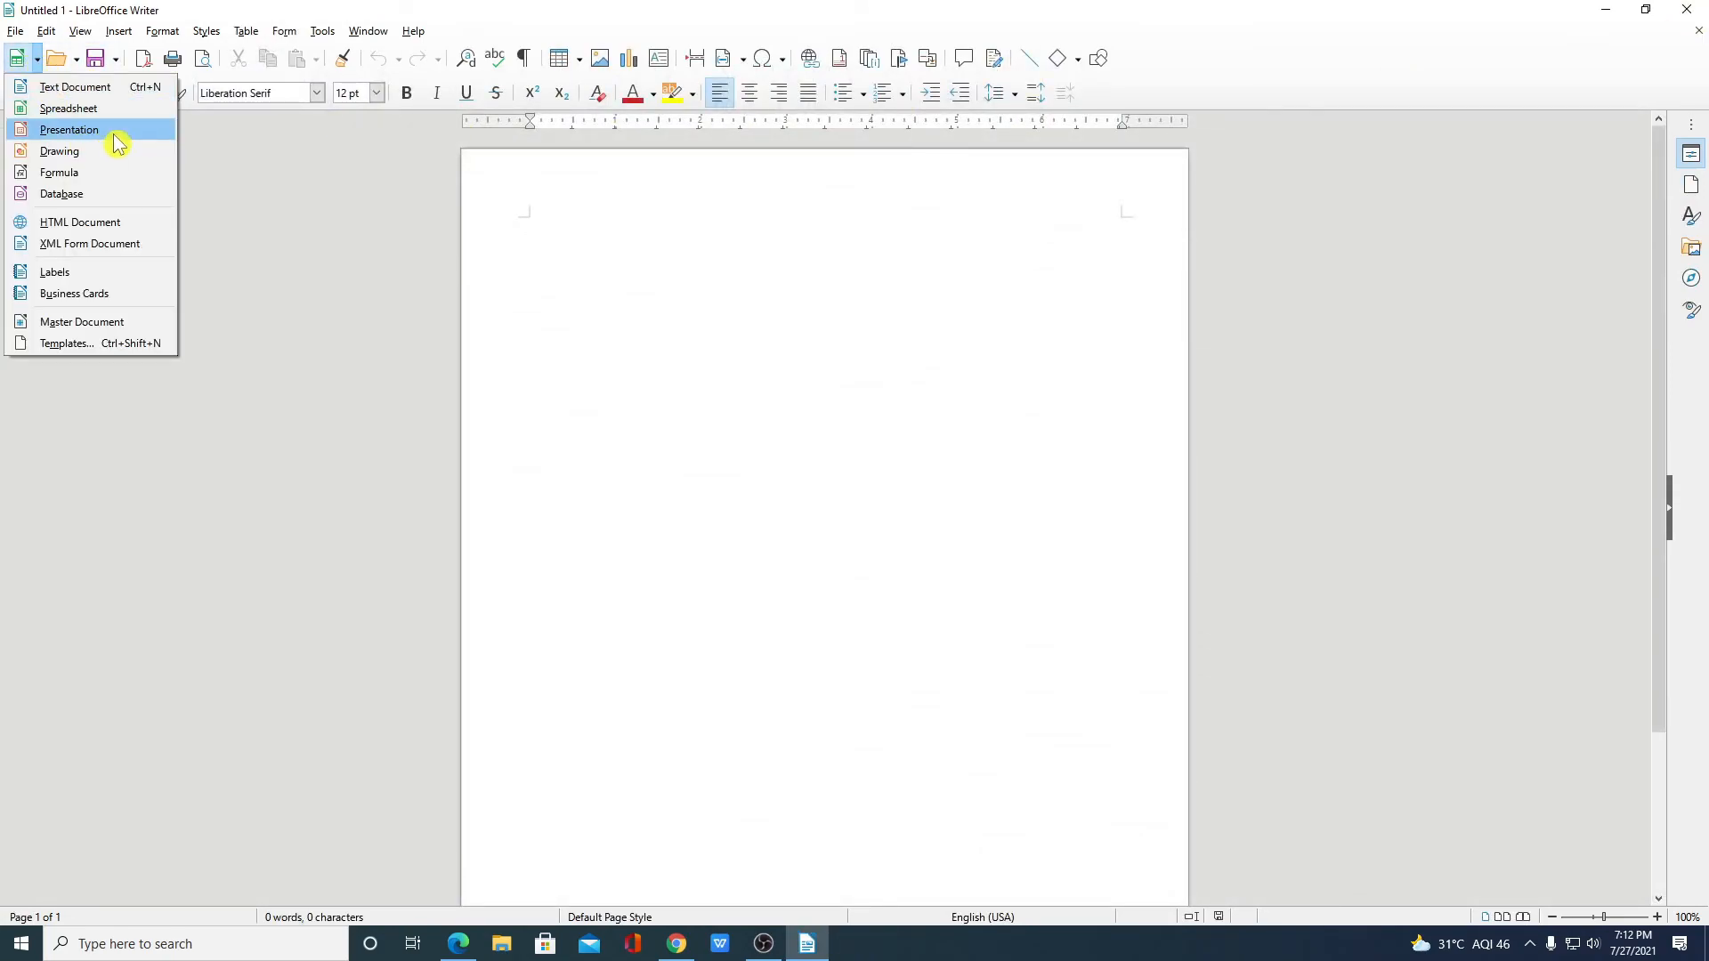
mouse_move(123, 139)
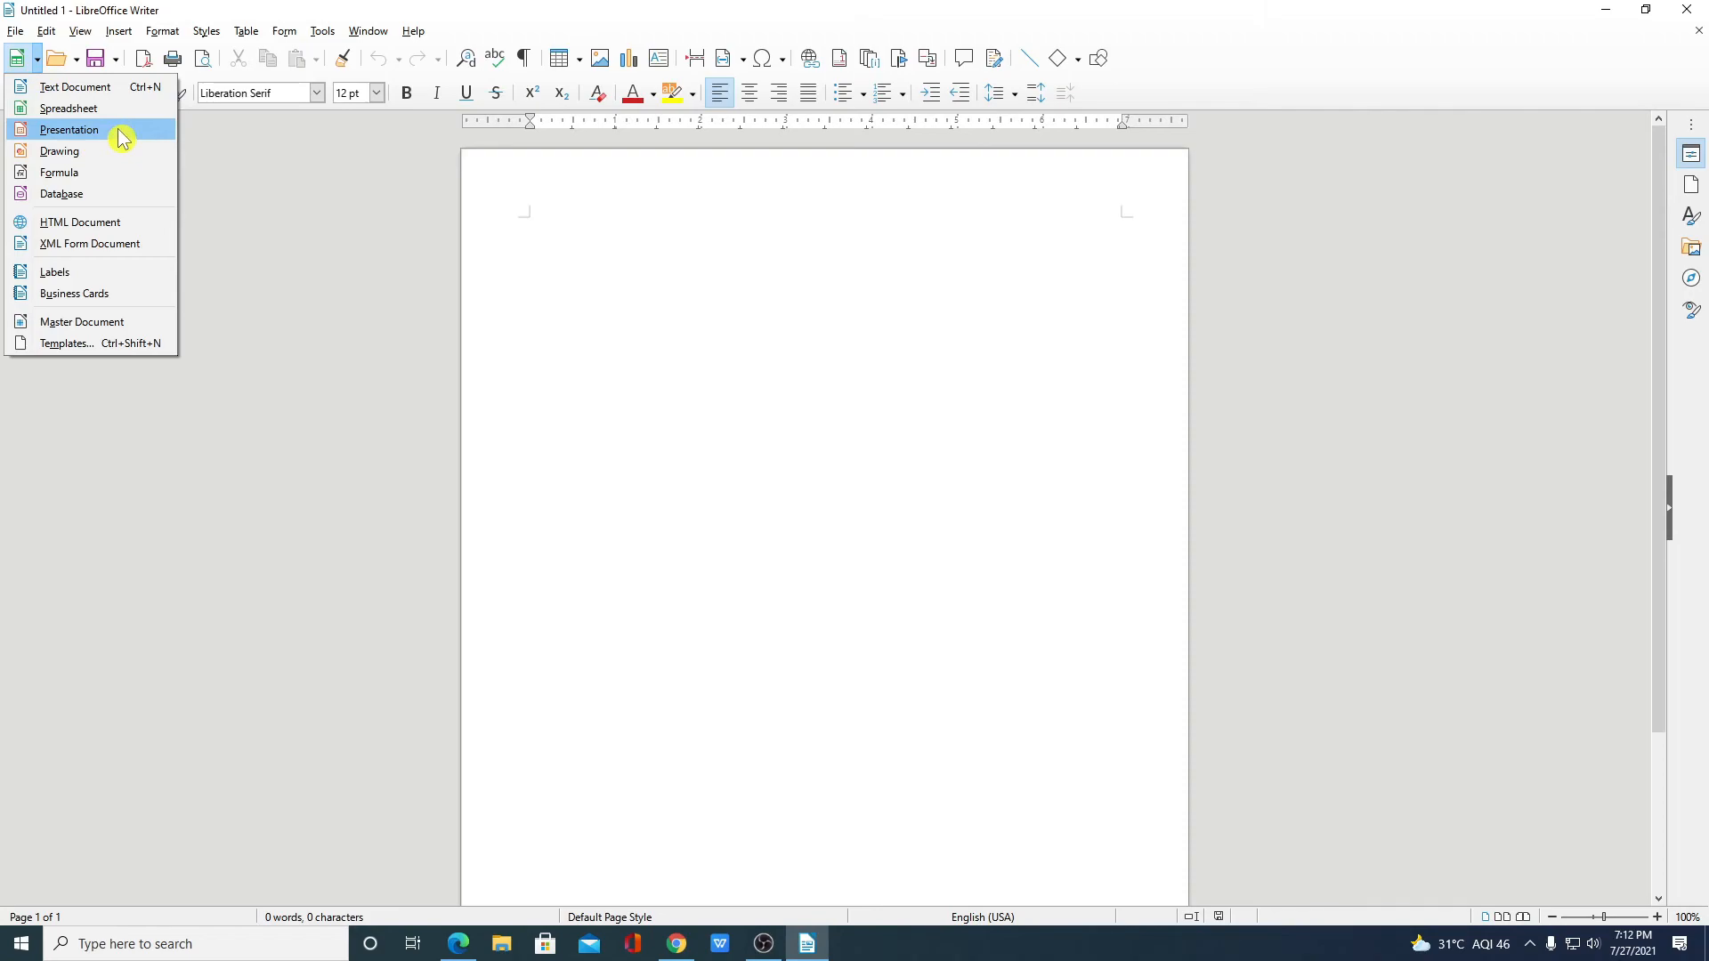
click(68, 130)
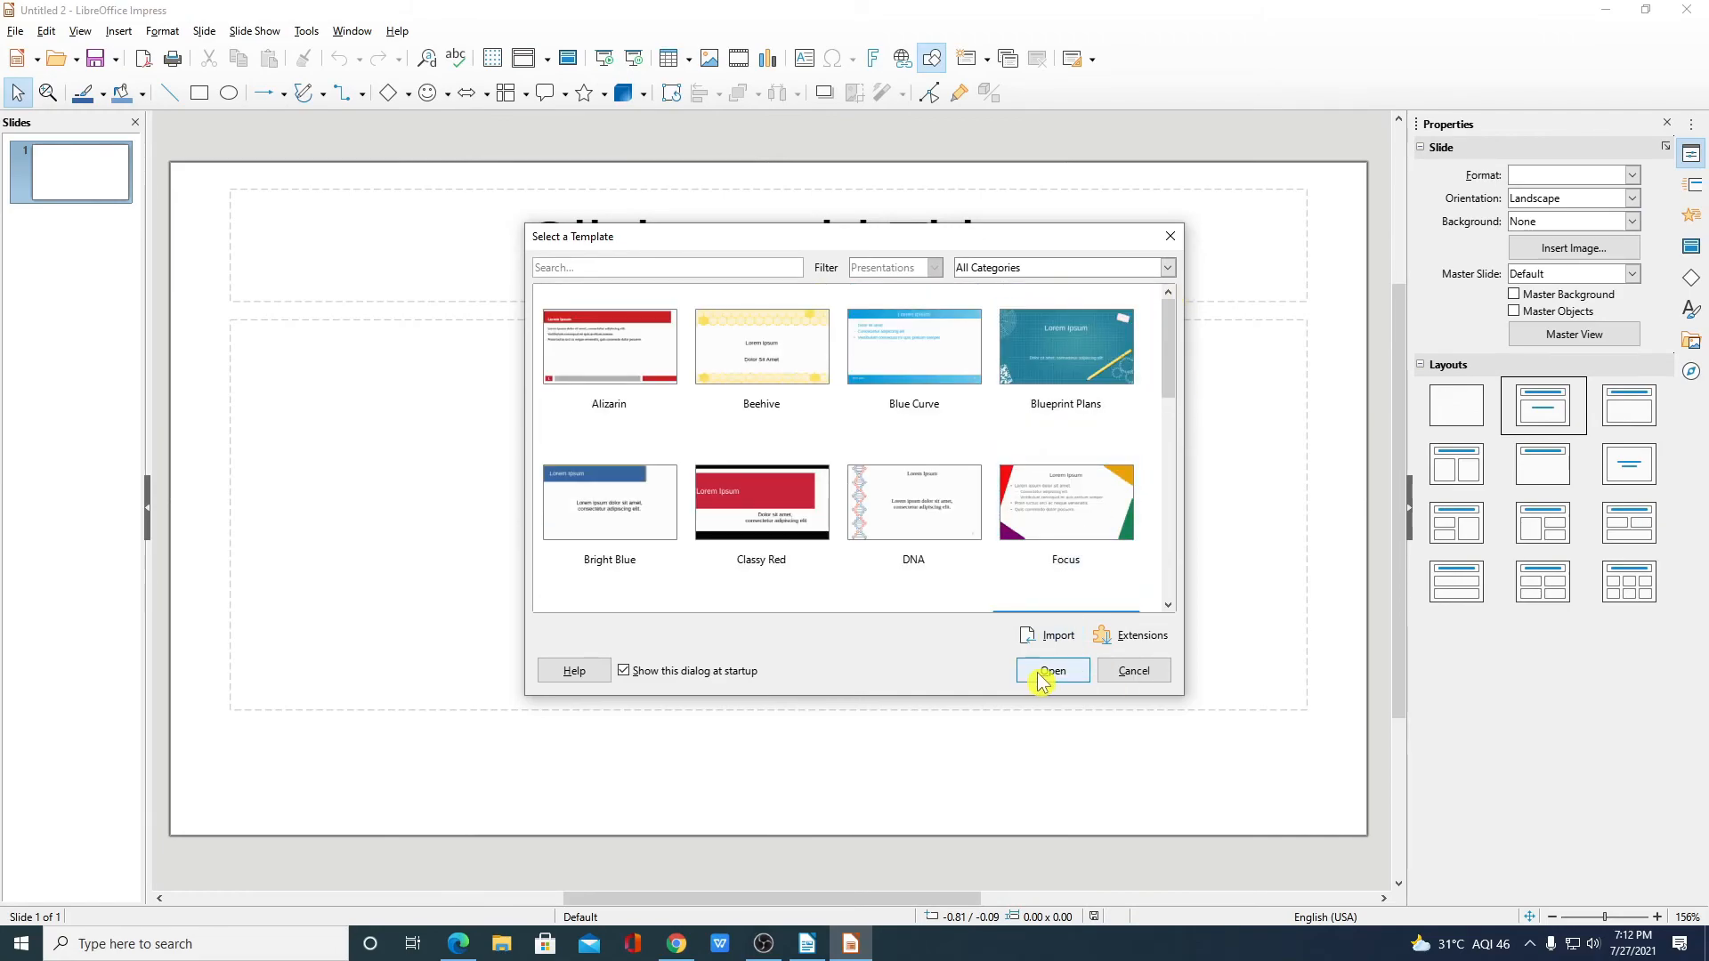
click(1050, 671)
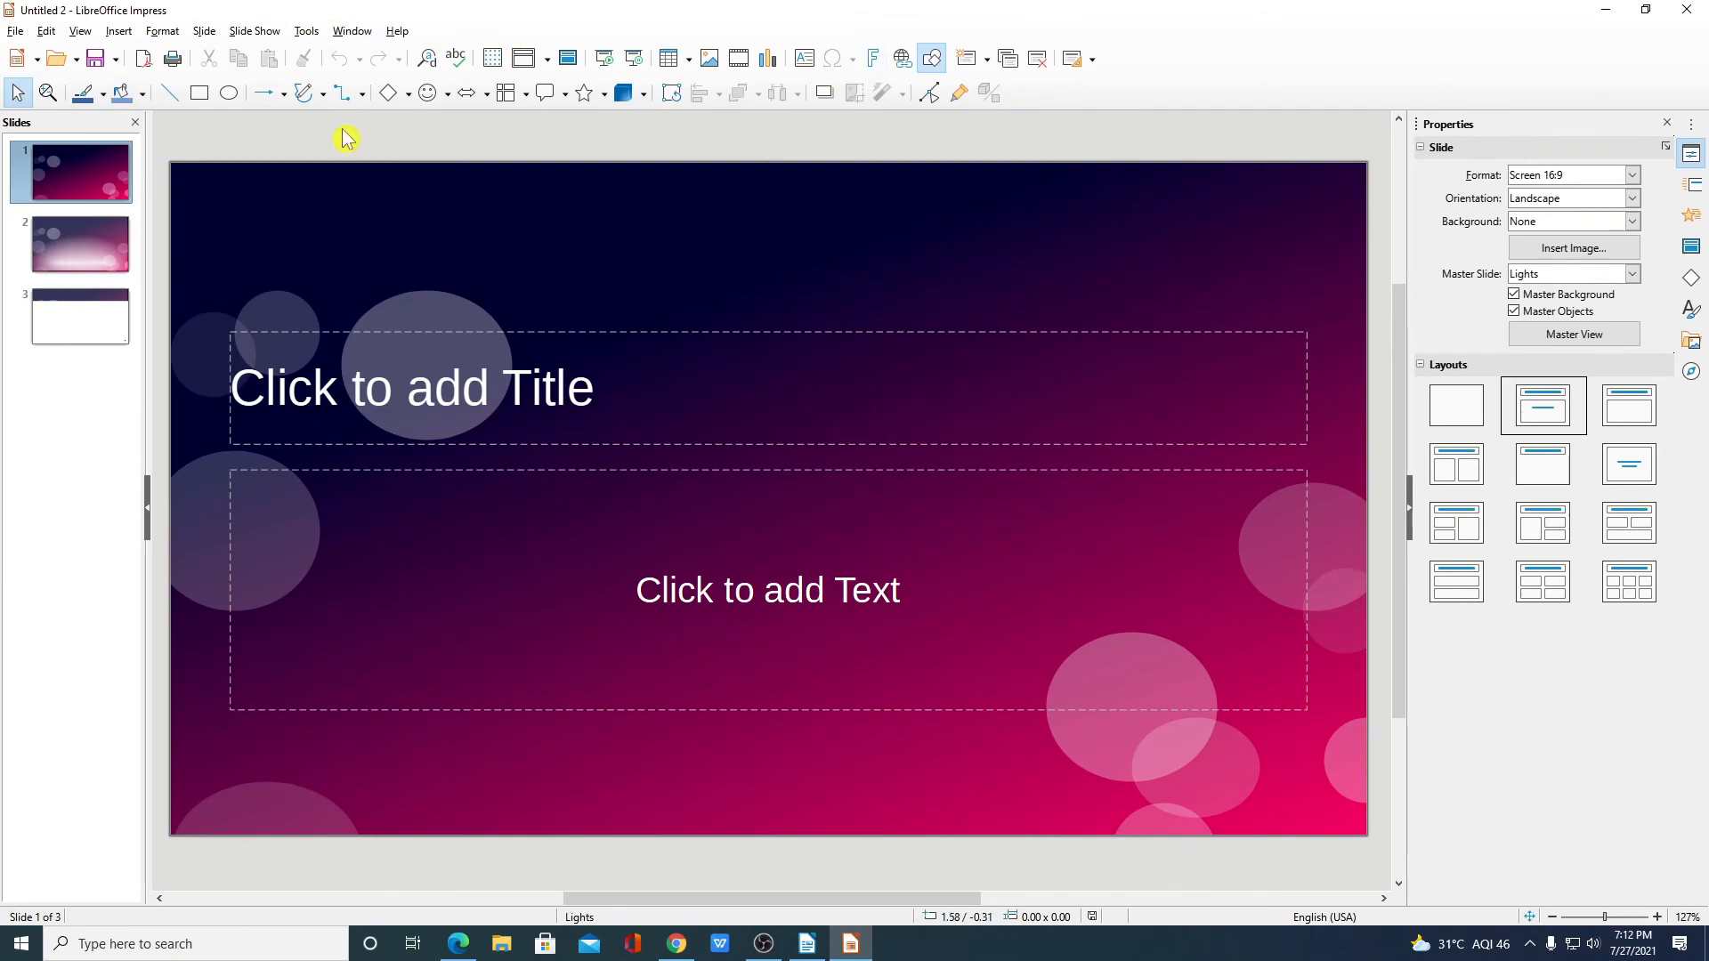
mouse_move(1002, 132)
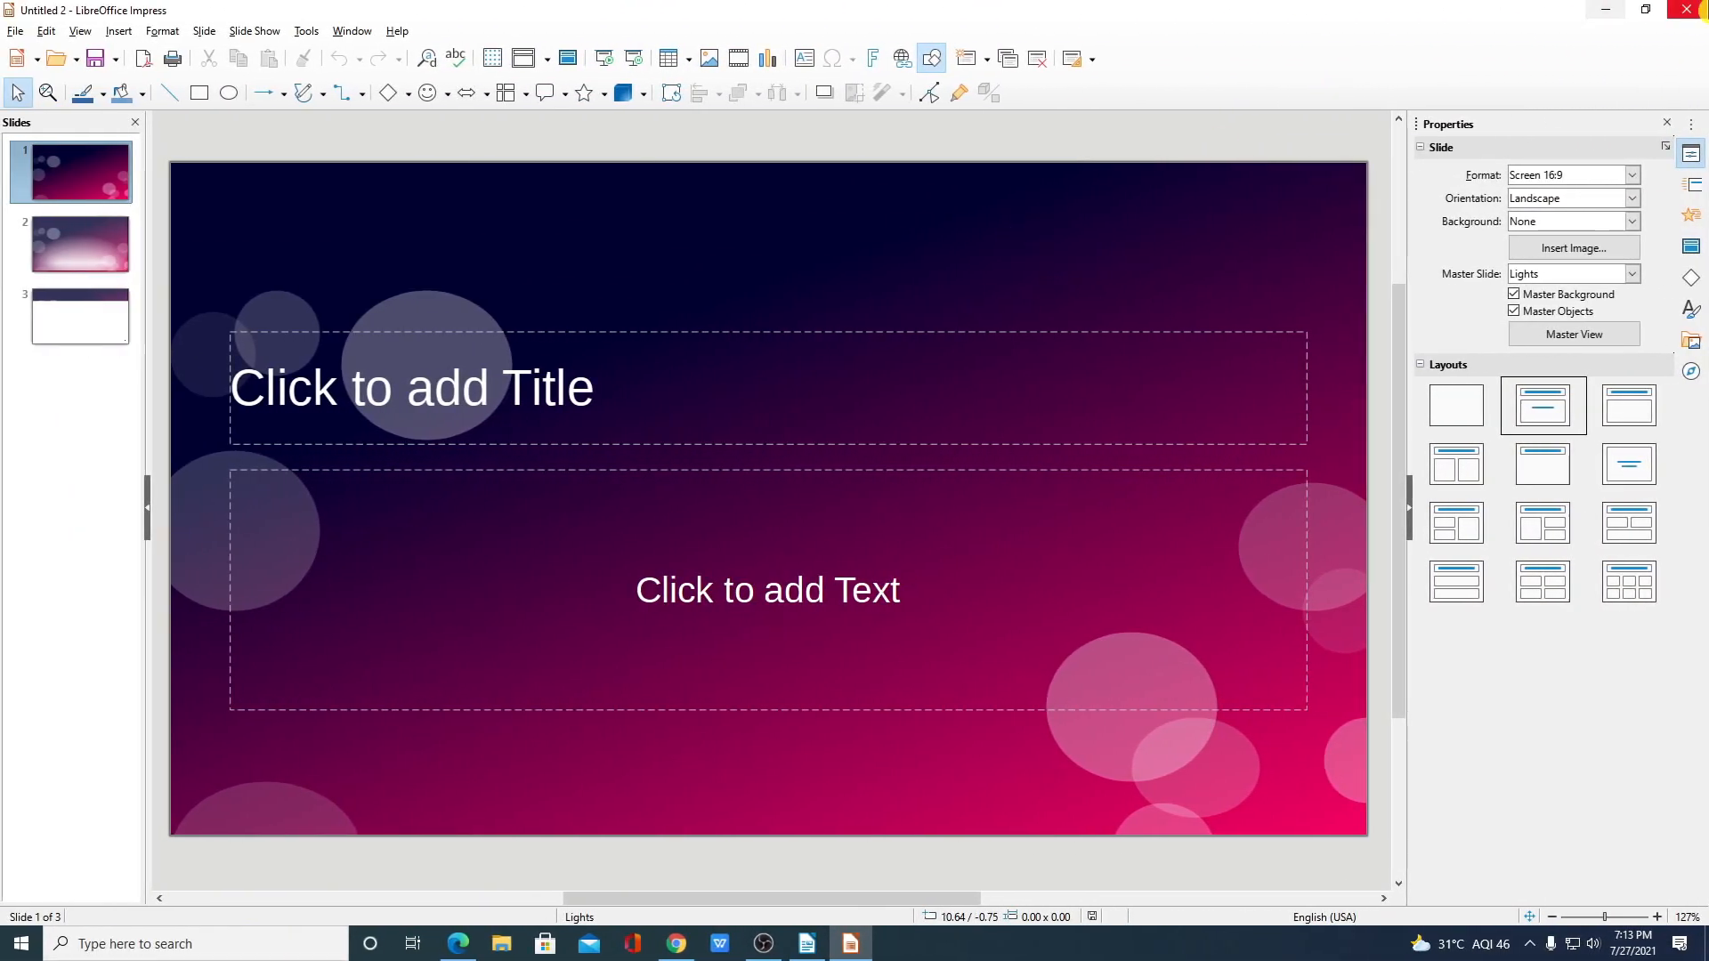
- Close the Impress presentation, then the blank Writer document
click(805, 944)
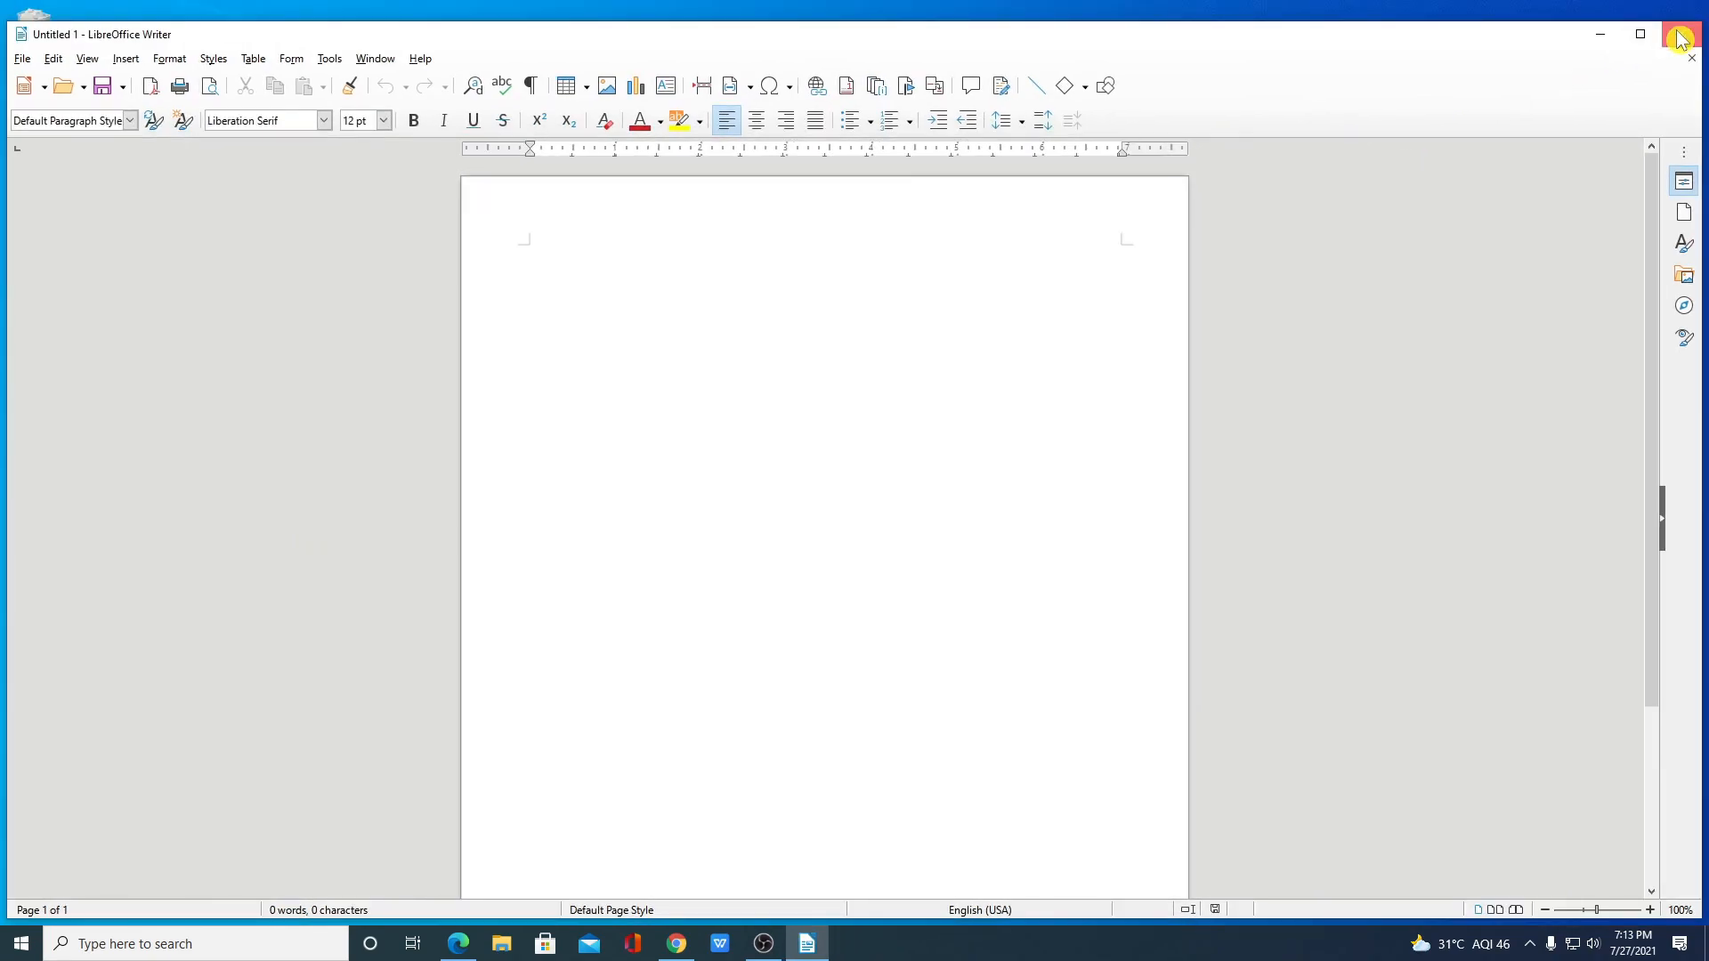
click(1689, 34)
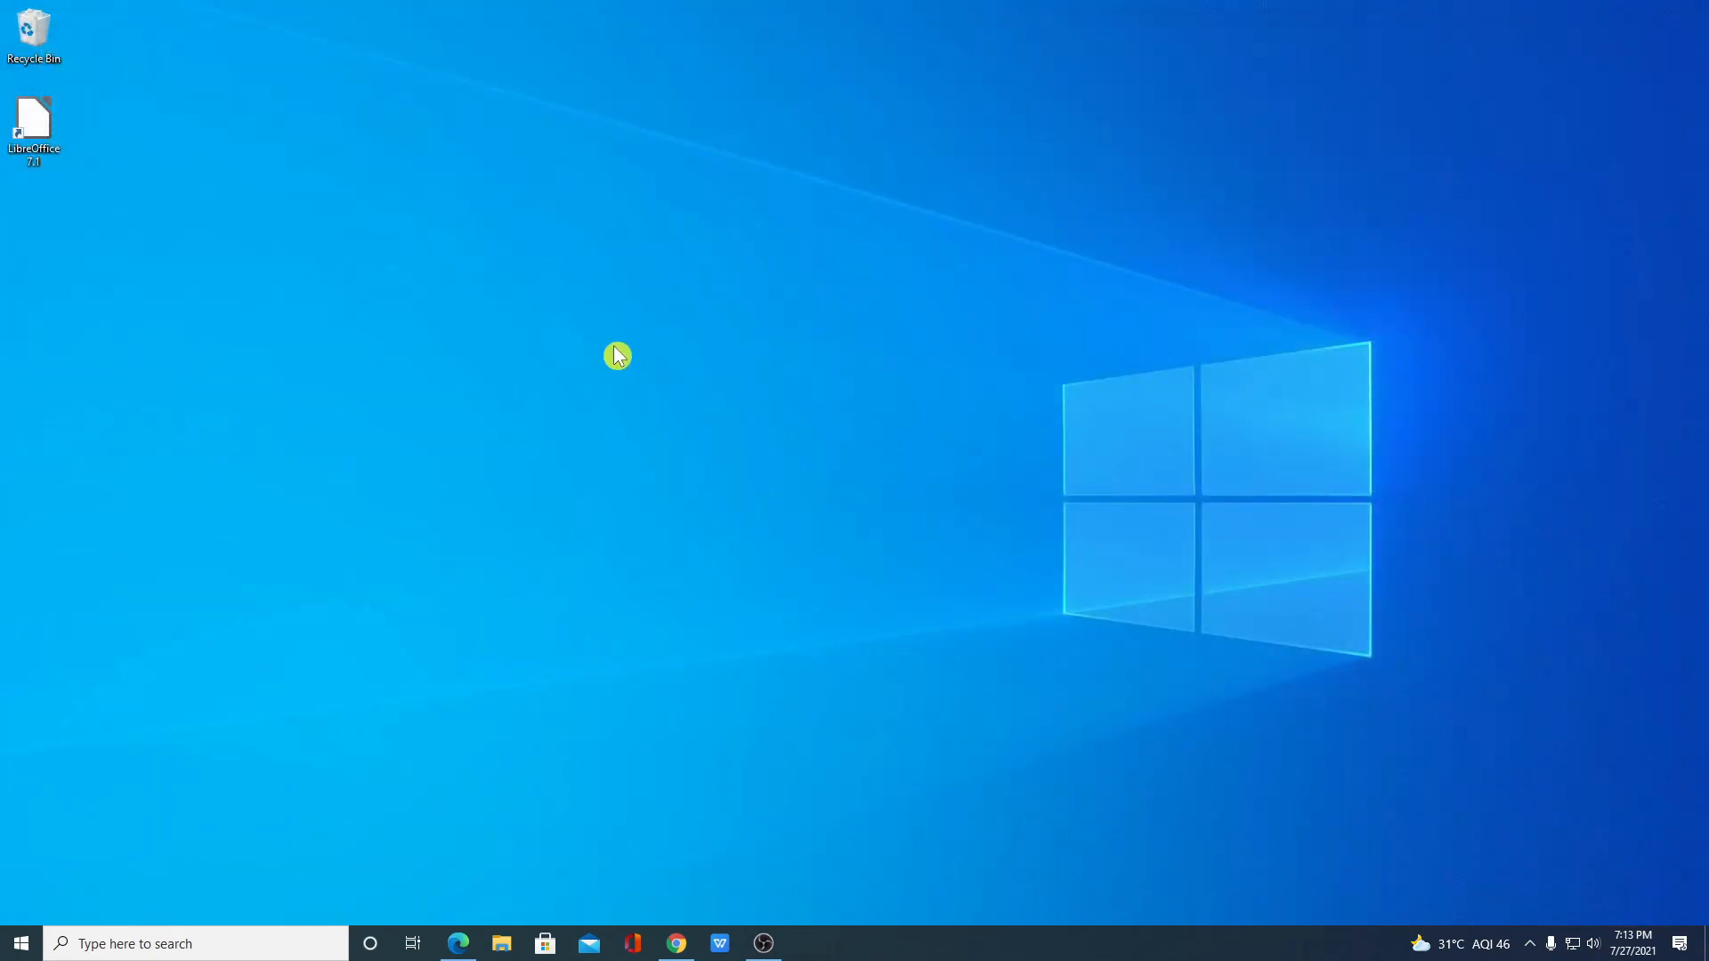